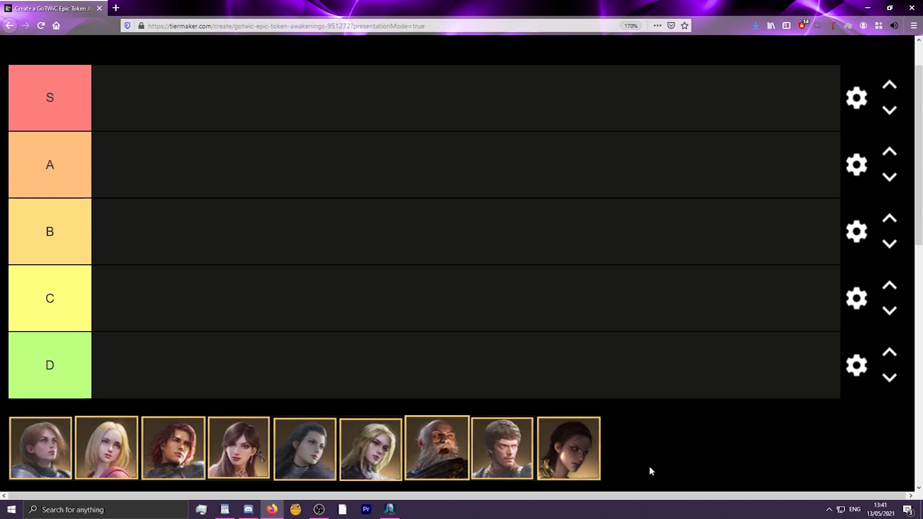
mouse_move(125, 406)
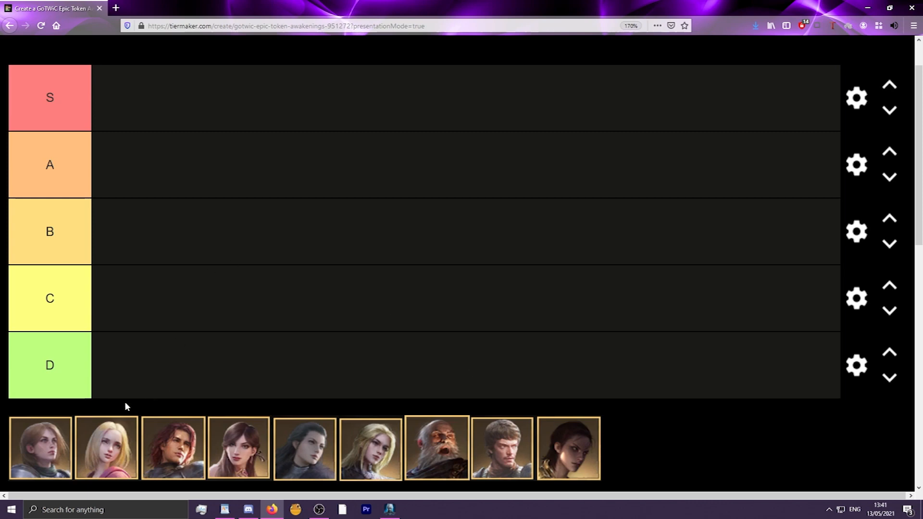
Place the bald, white-bearded old commander's portrait into the D row
drag(105, 447, 105, 382)
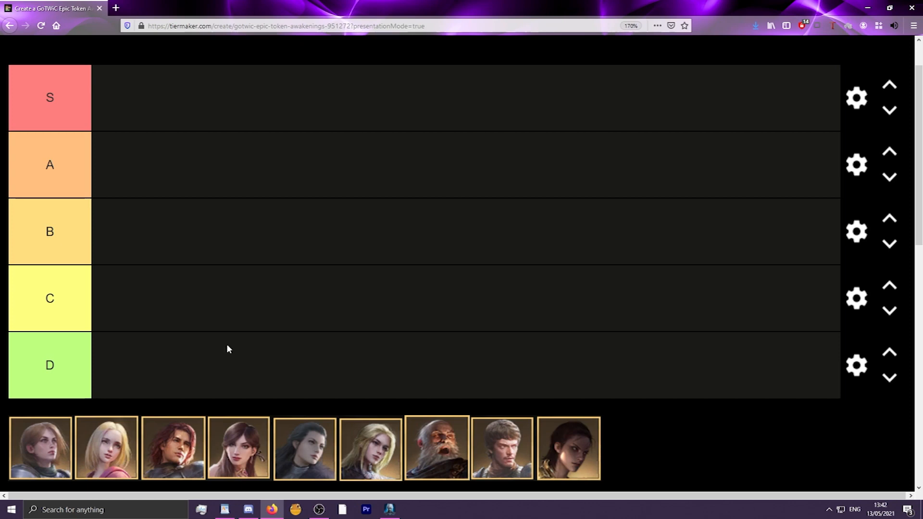
mouse_move(527, 426)
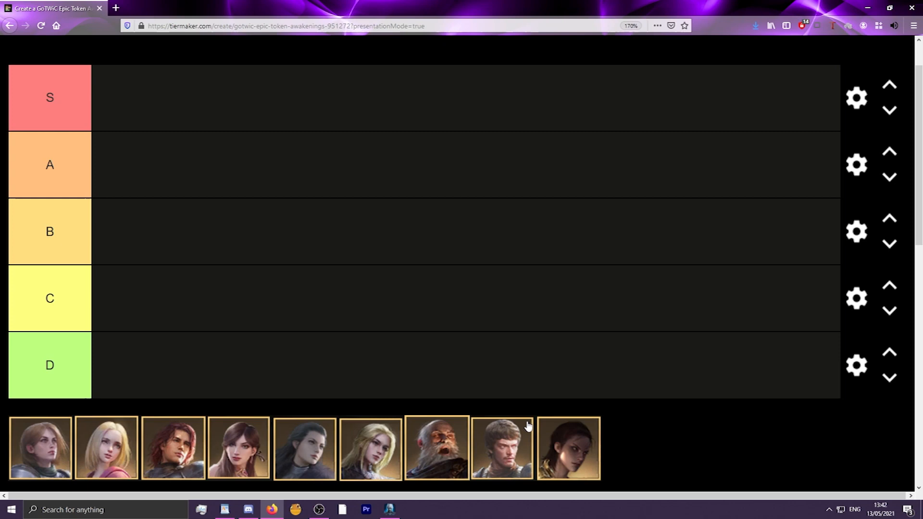
mouse_move(493, 440)
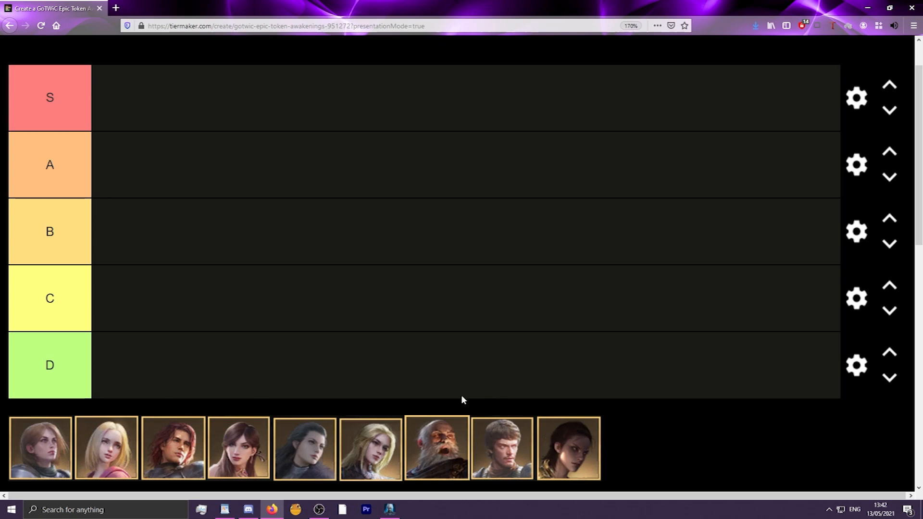
drag(436, 447, 150, 364)
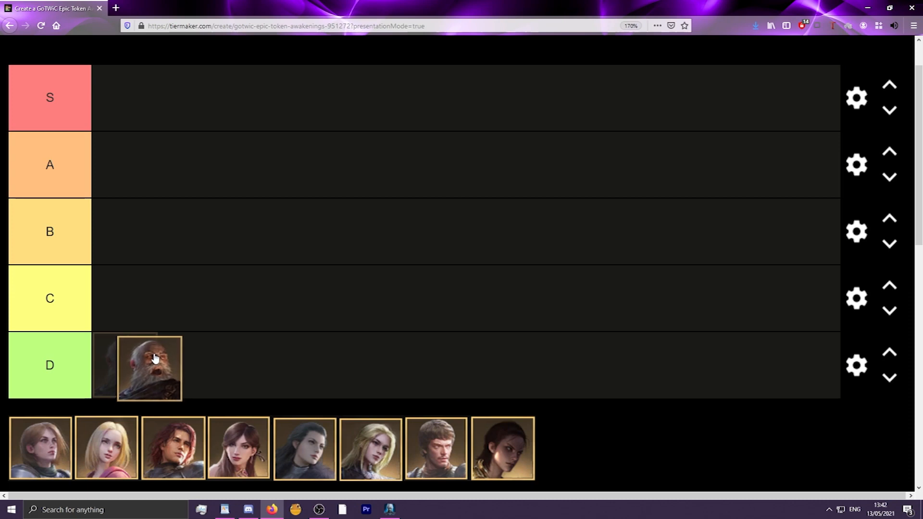
drag(149, 365, 125, 364)
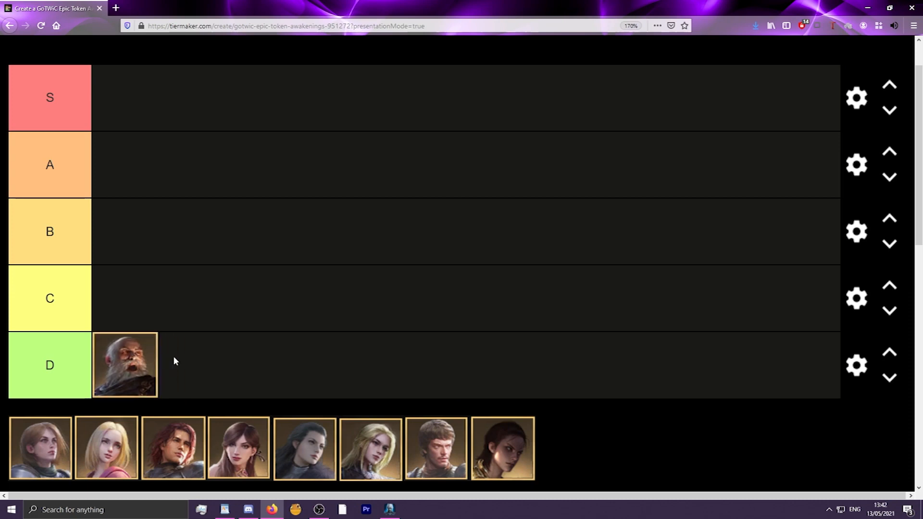
mouse_move(178, 361)
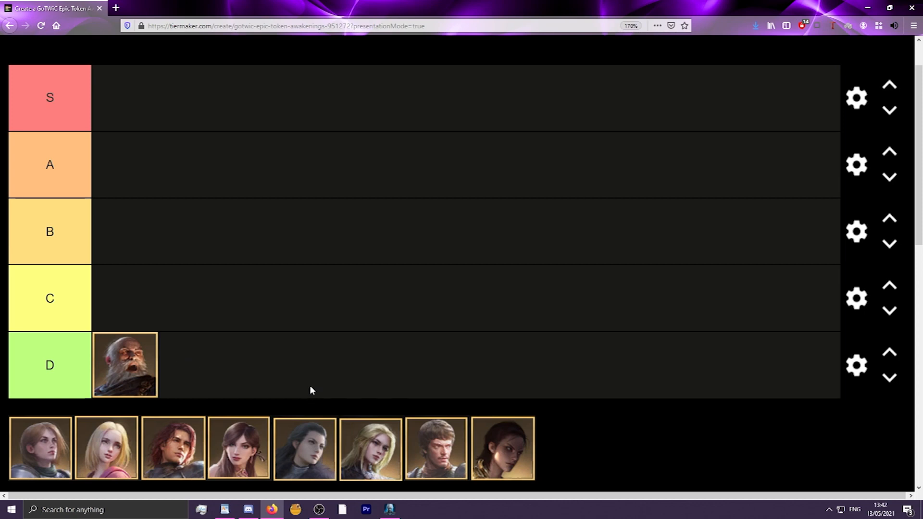
mouse_move(118, 434)
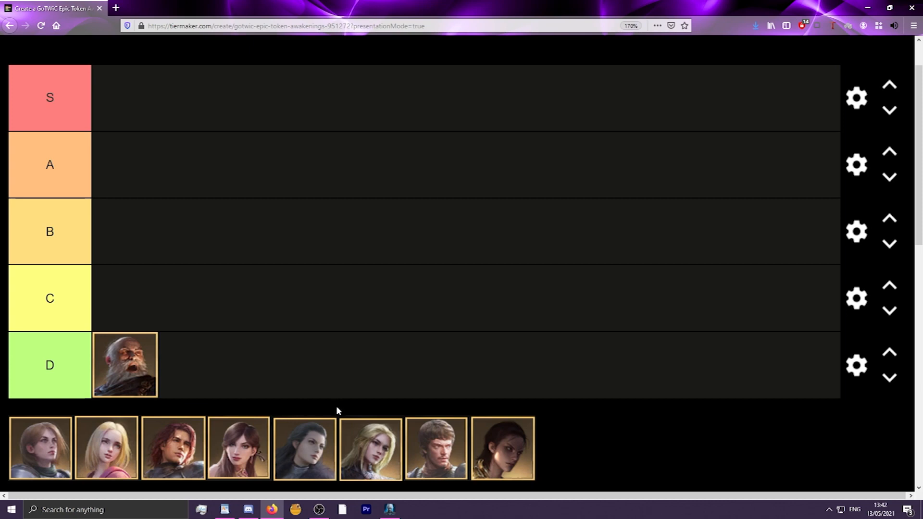
mouse_move(130, 370)
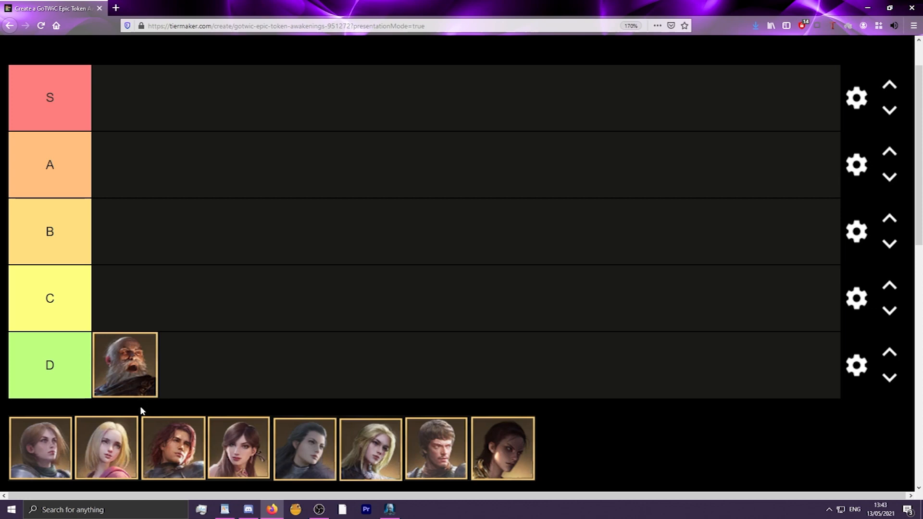
mouse_move(147, 379)
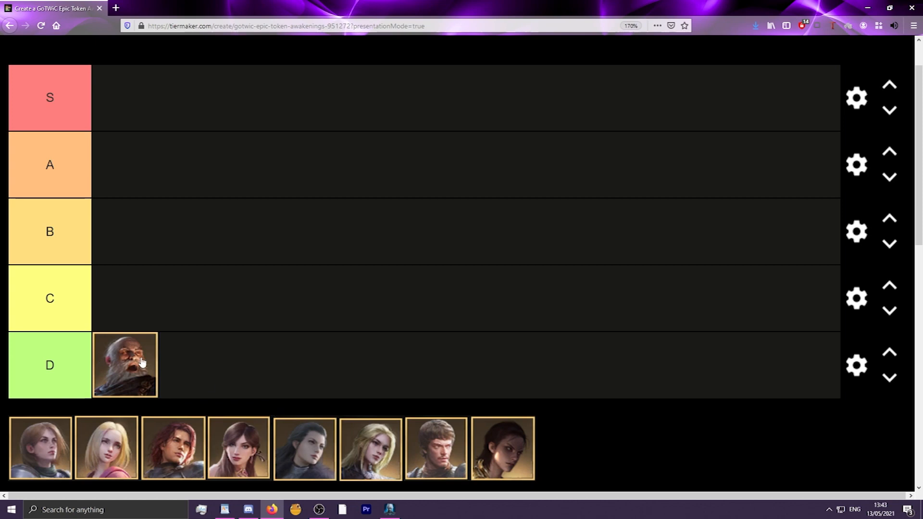
mouse_move(386, 431)
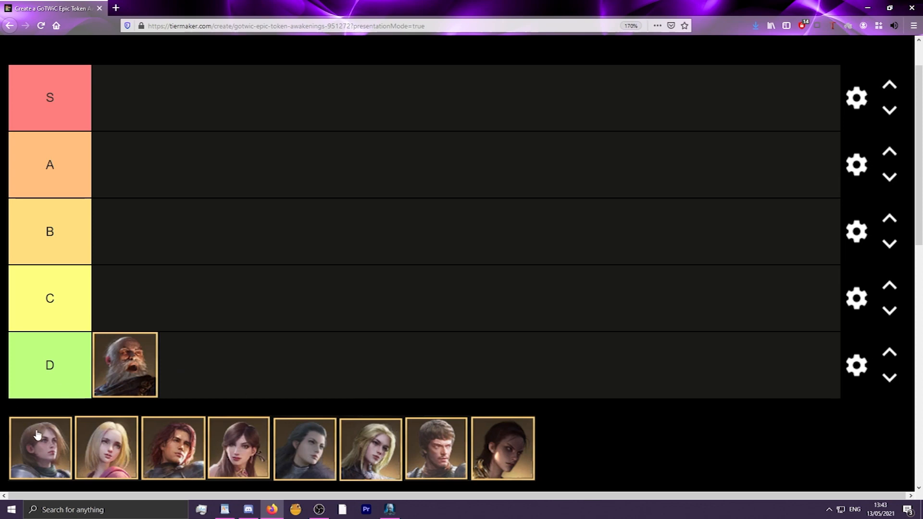
Put the short-haired armoured woman in tier B, then demote her to tier C
drag(40, 447, 121, 233)
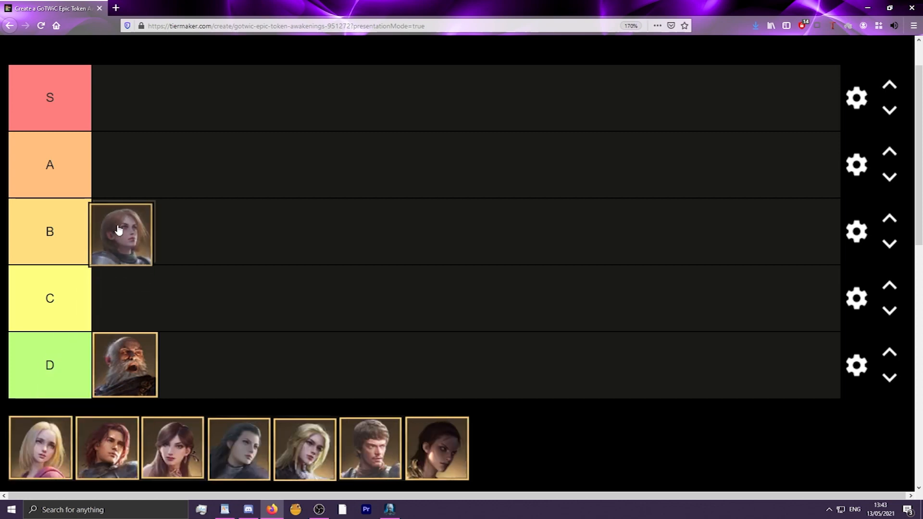
drag(120, 234, 128, 253)
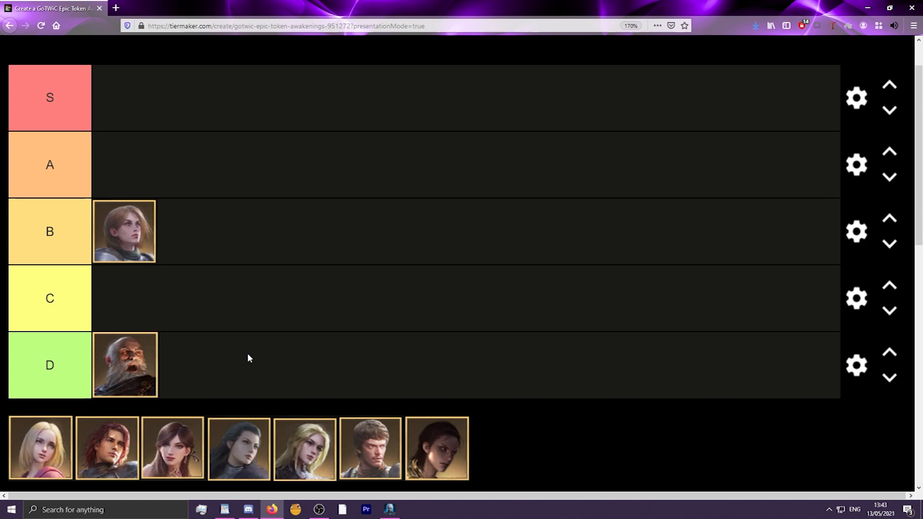
drag(124, 232, 124, 298)
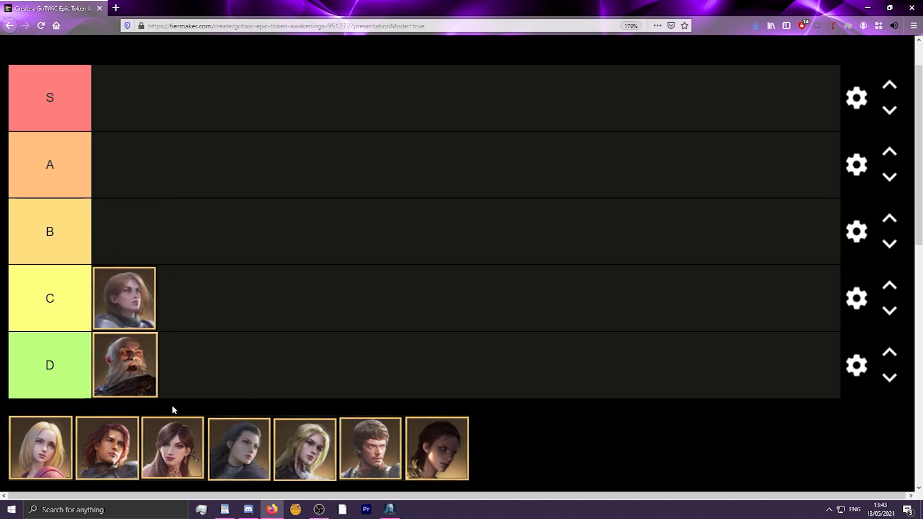
Add the brown-haired and blonde armoured women to tier C and the dark-haired braided woman to tier B
drag(172, 448, 189, 299)
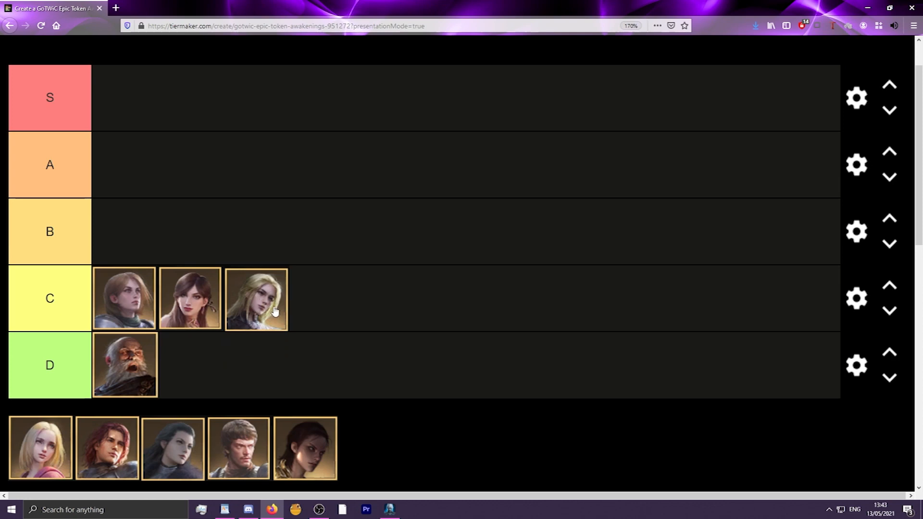
drag(305, 447, 301, 409)
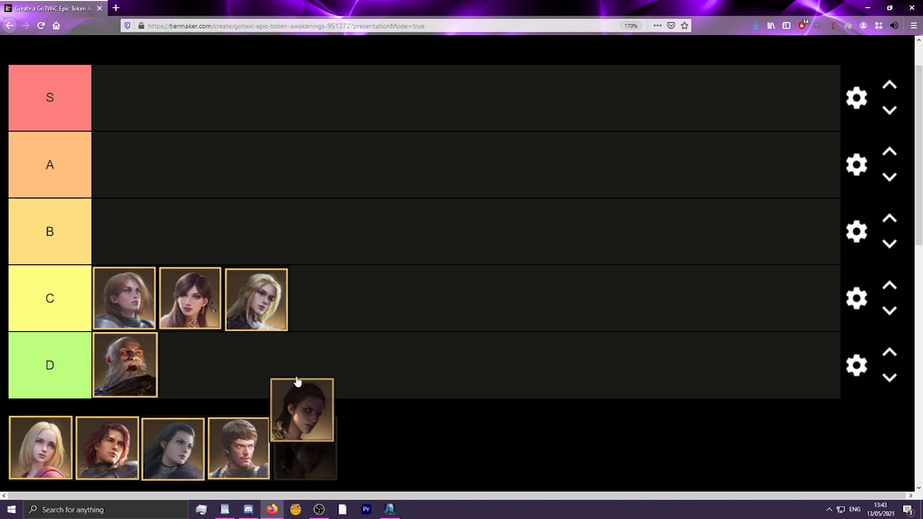
drag(302, 410, 215, 254)
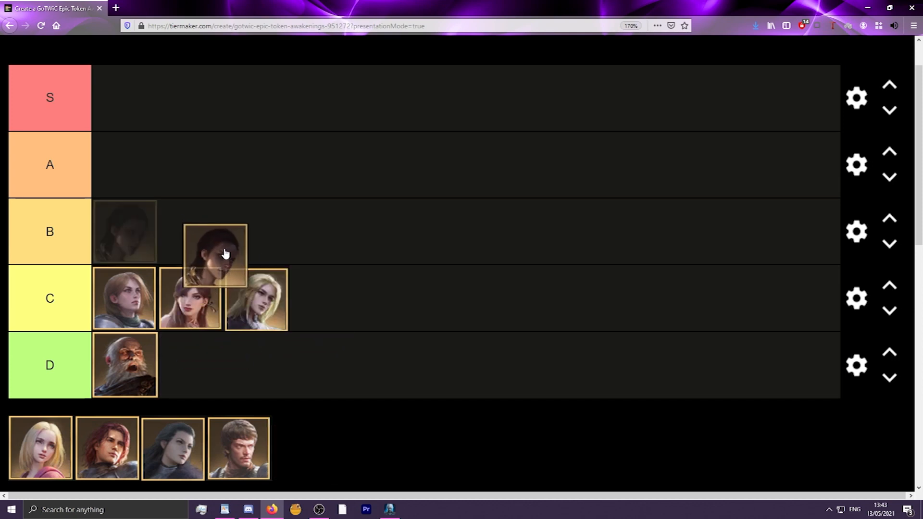
drag(215, 256, 125, 231)
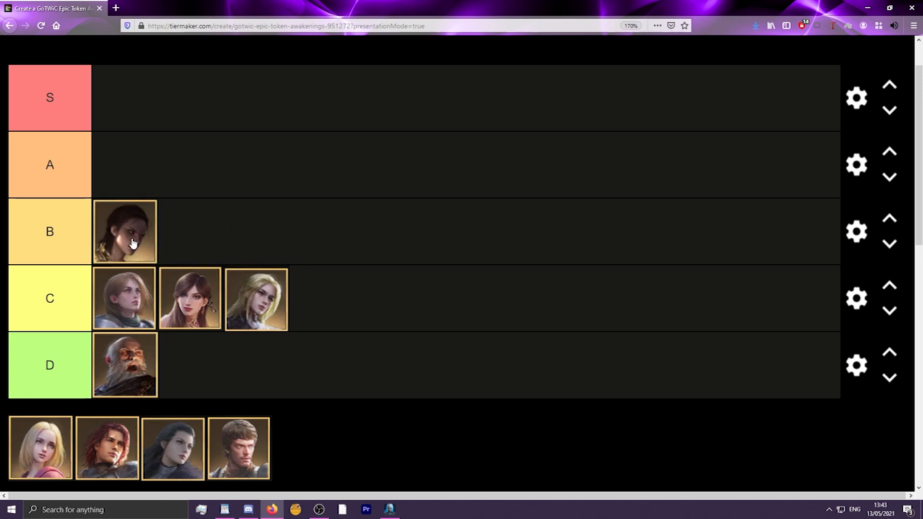
mouse_move(151, 248)
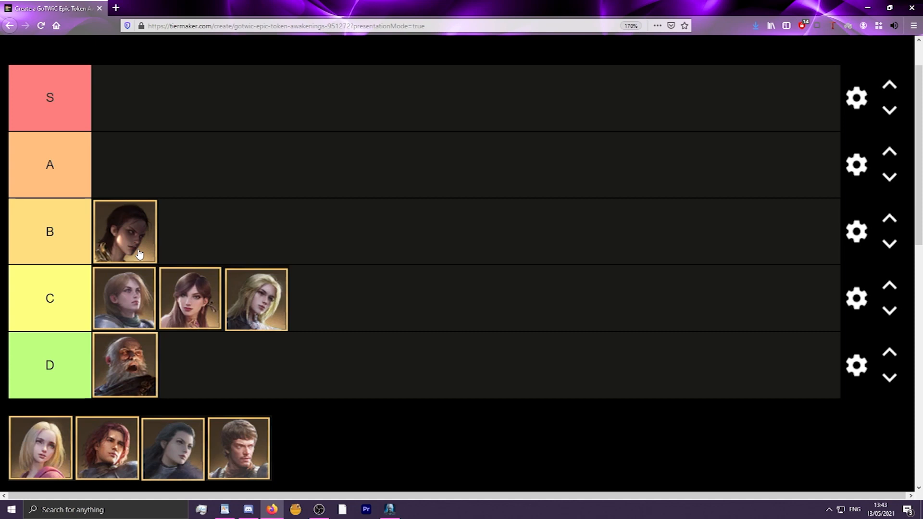
mouse_move(129, 299)
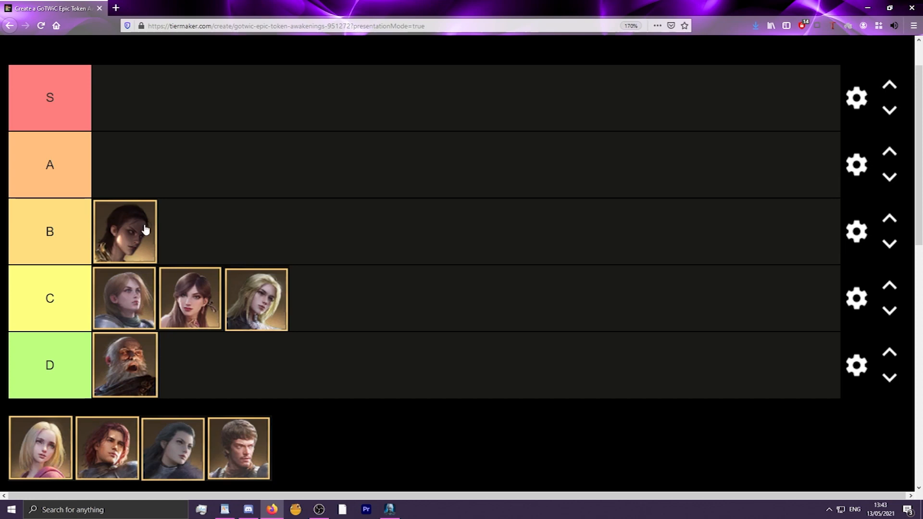
mouse_move(107, 243)
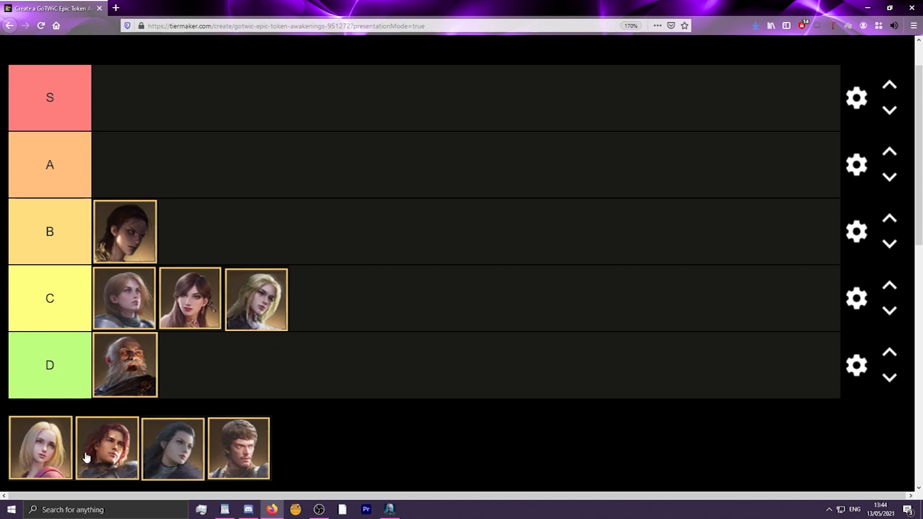
mouse_move(206, 208)
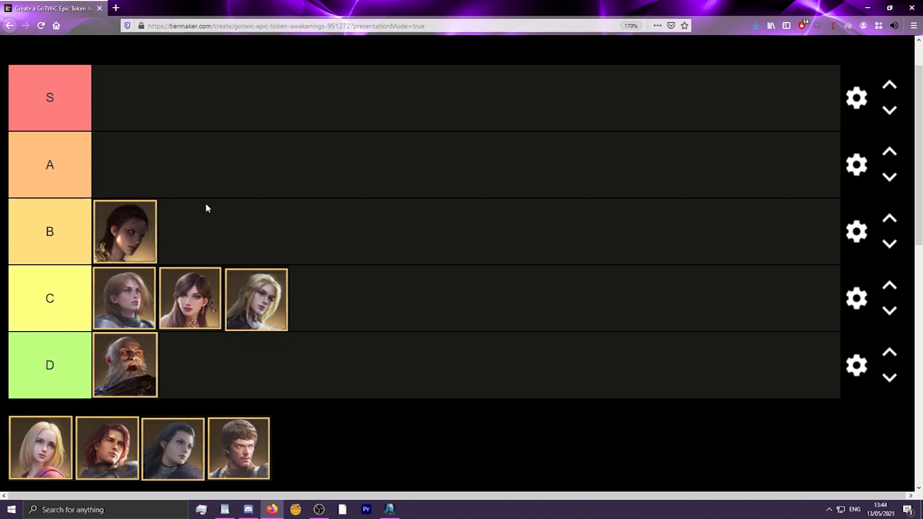
mouse_move(247, 449)
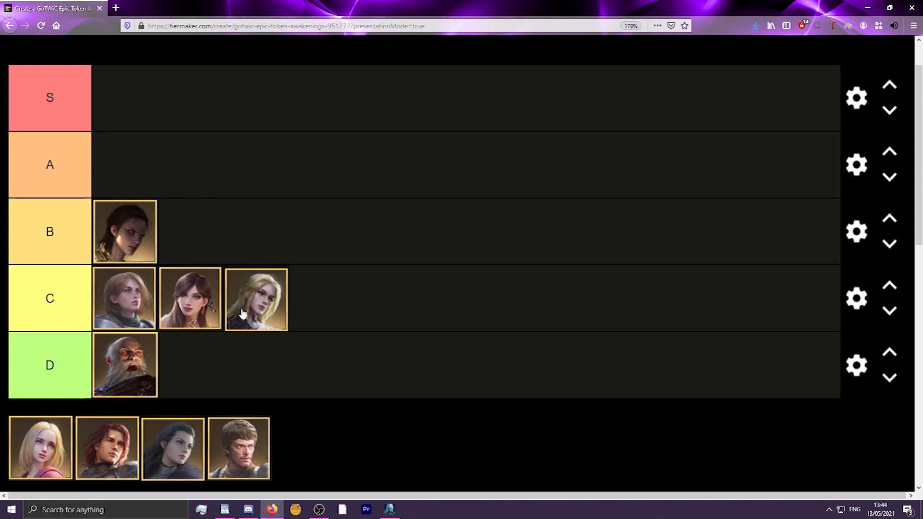
mouse_move(254, 287)
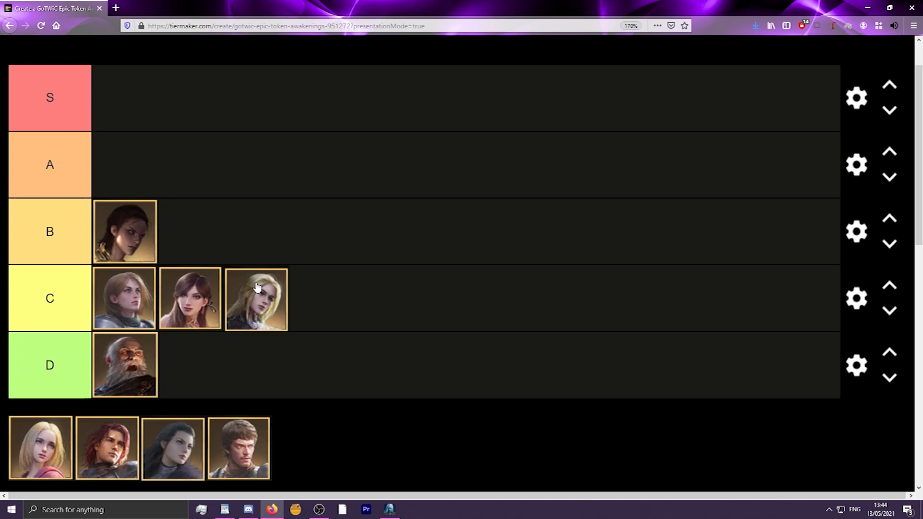
mouse_move(224, 294)
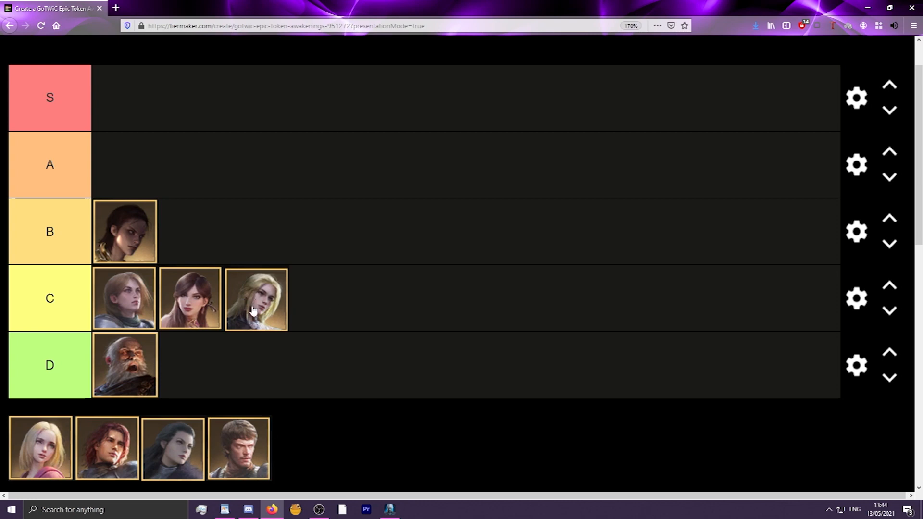
Try the blonde woman in pink in the C row and weigh her against the B row
drag(255, 299, 254, 290)
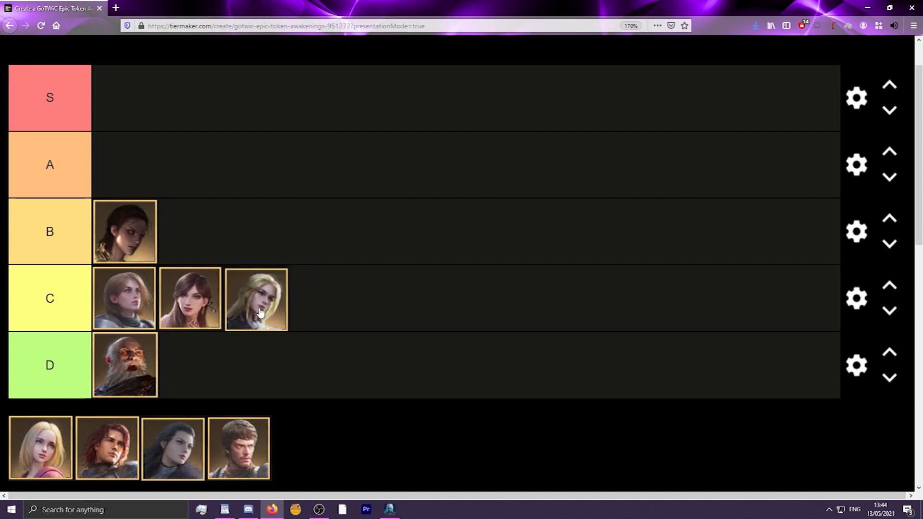
drag(40, 447, 289, 299)
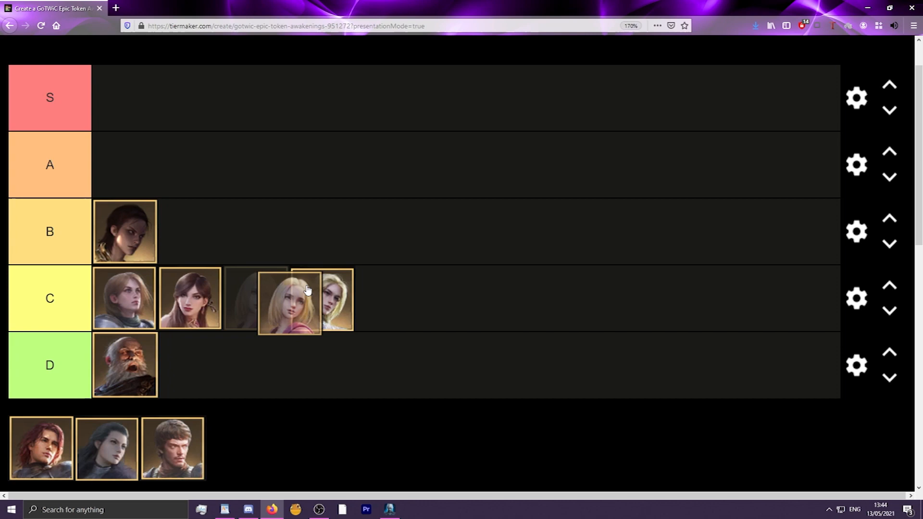
drag(289, 300, 283, 259)
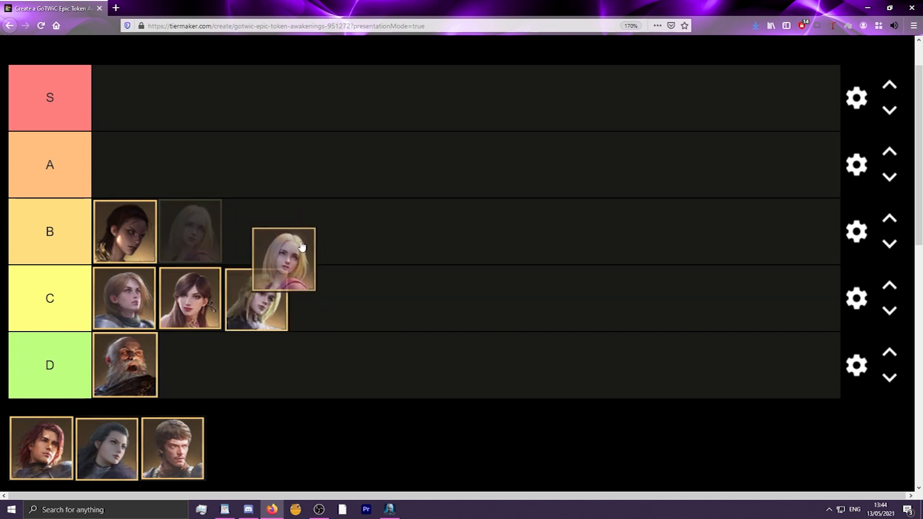
drag(283, 259, 283, 298)
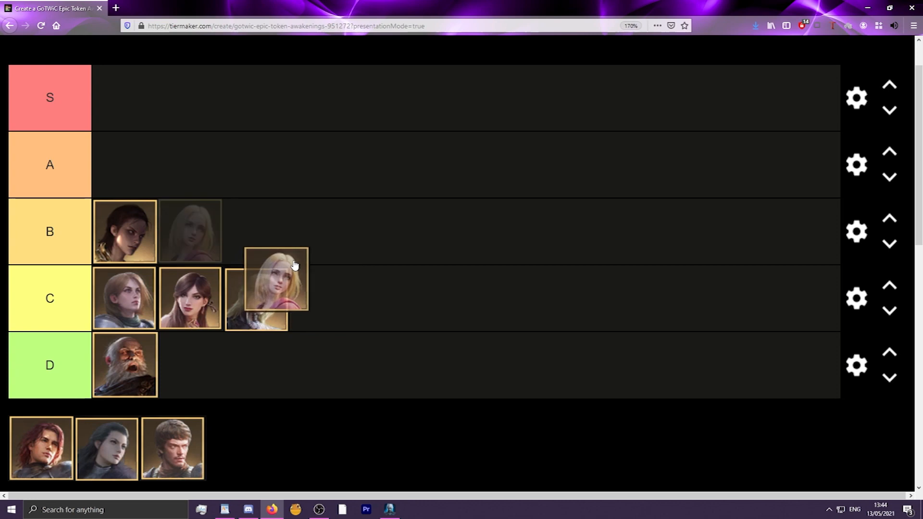
drag(276, 280, 297, 268)
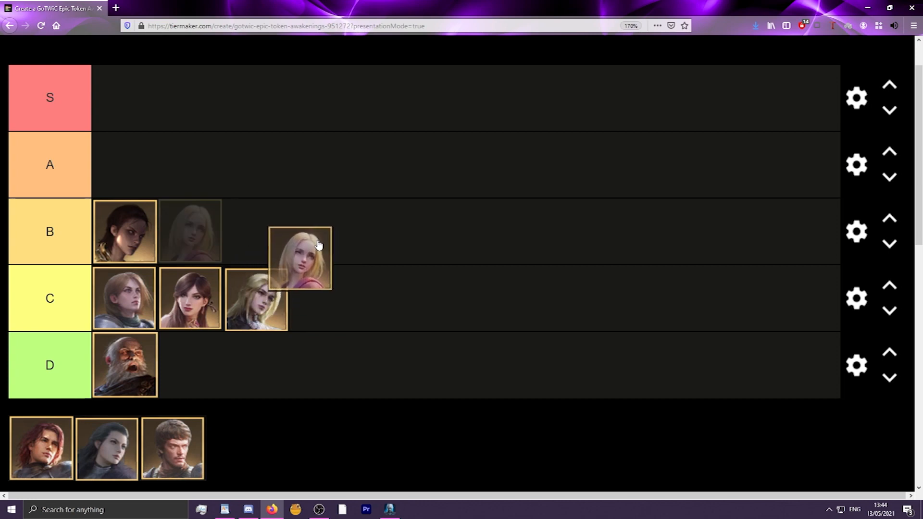
Consider the blonde portrait up to the S row, then return her to the unranked pool
drag(299, 257, 289, 244)
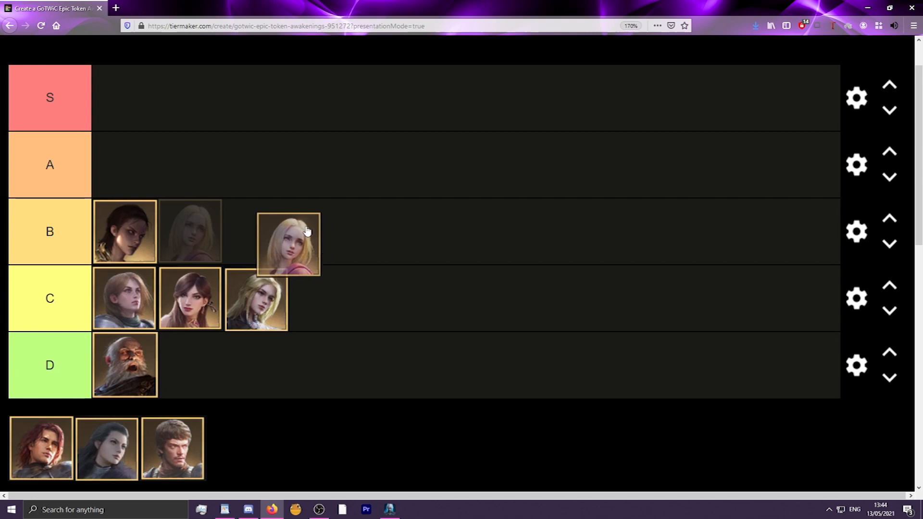
drag(288, 244, 277, 218)
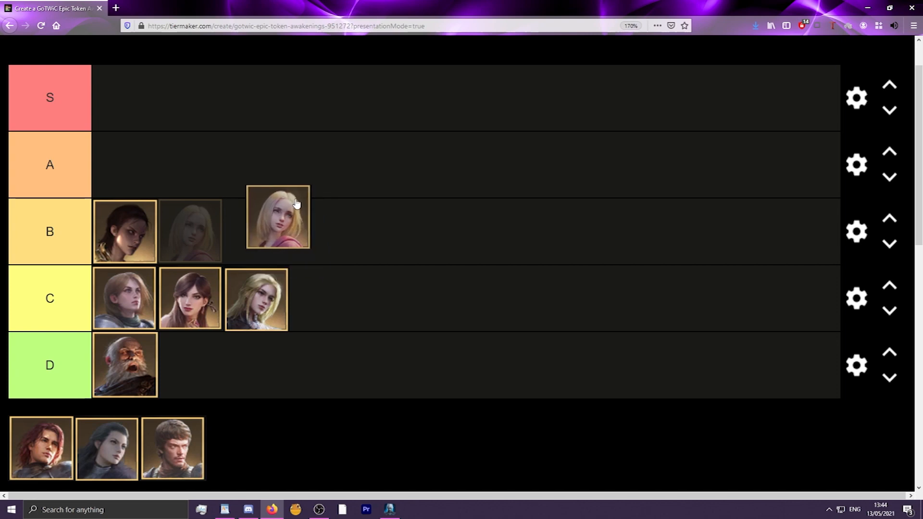
drag(278, 218, 238, 125)
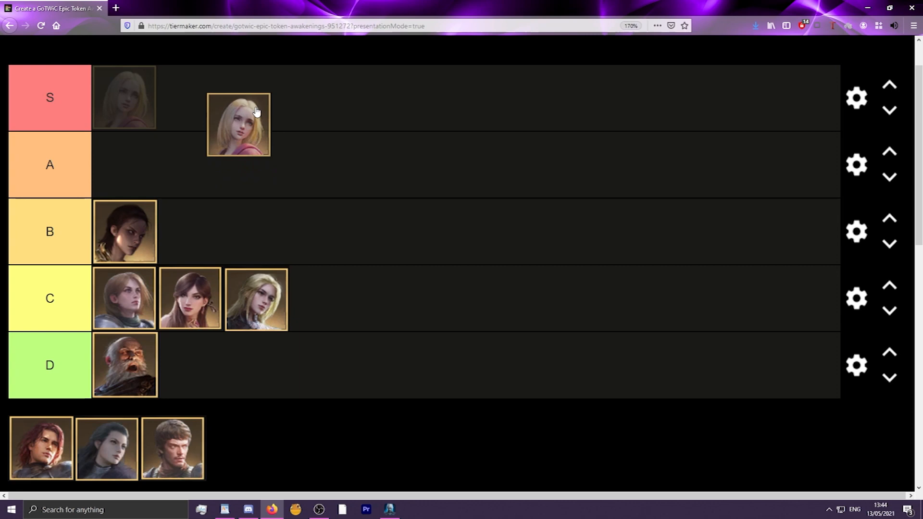
drag(238, 124, 220, 320)
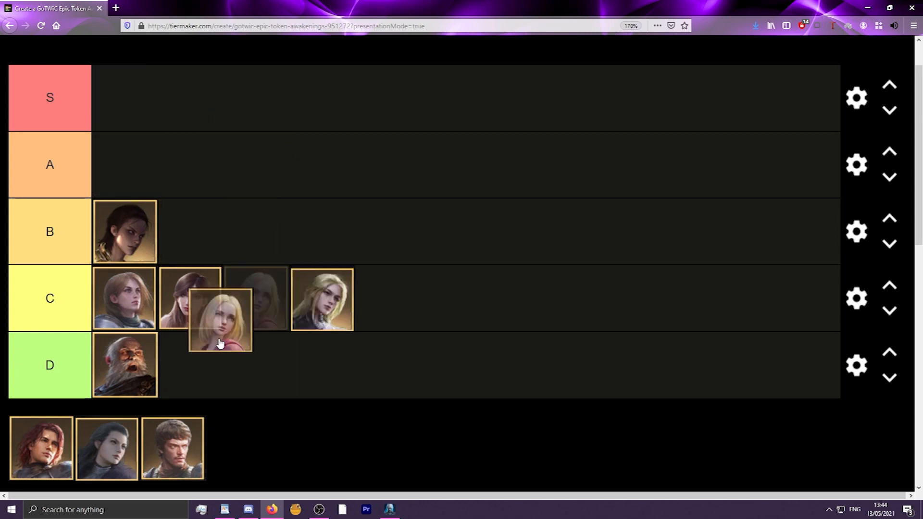
drag(221, 320, 172, 447)
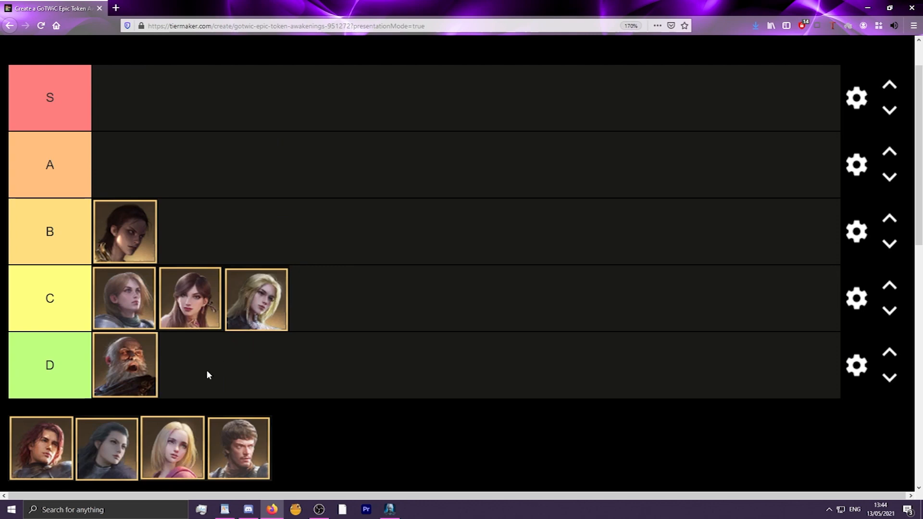
mouse_move(257, 299)
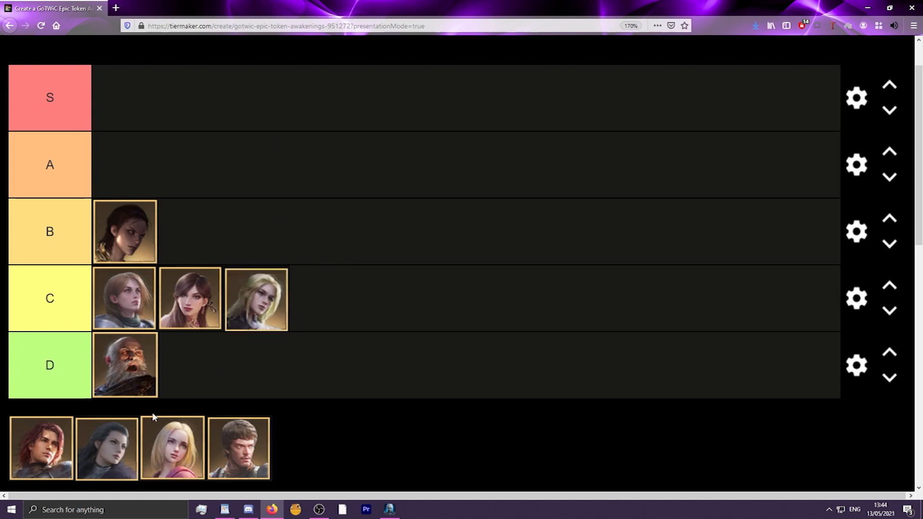
mouse_move(57, 447)
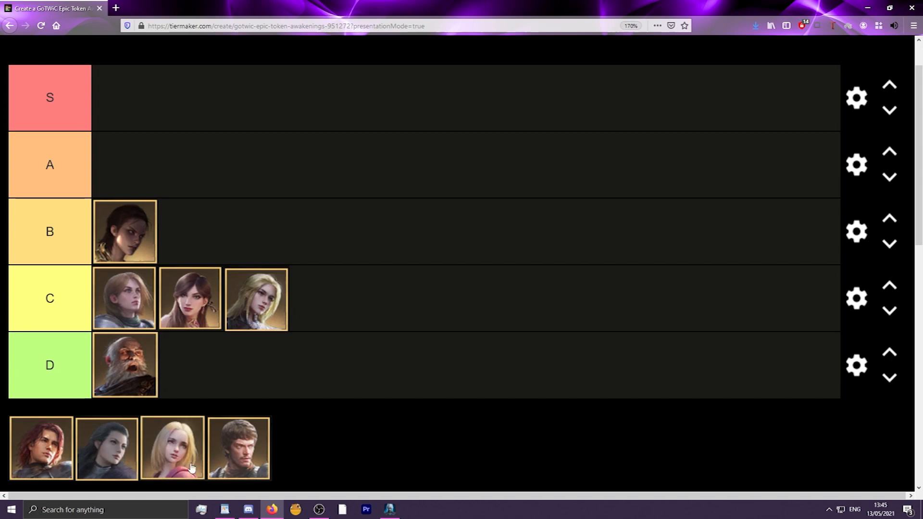
mouse_move(190, 459)
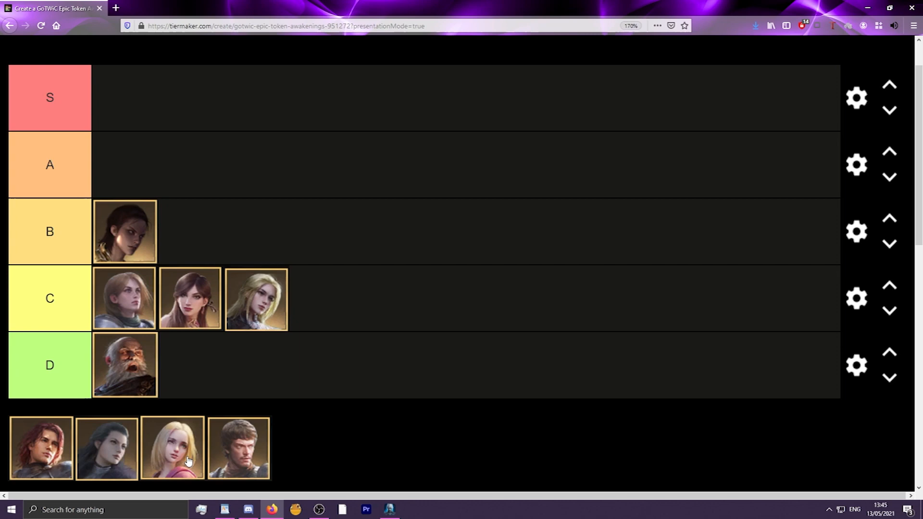
mouse_move(188, 452)
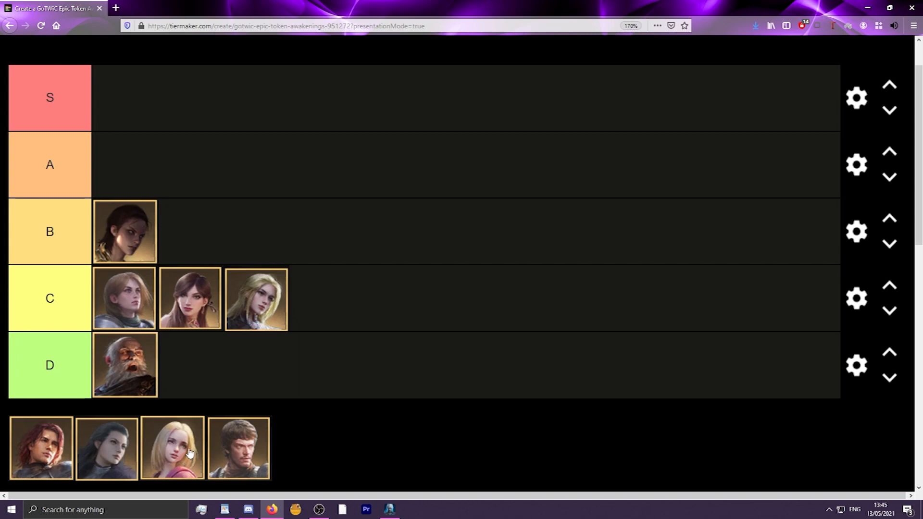
mouse_move(188, 449)
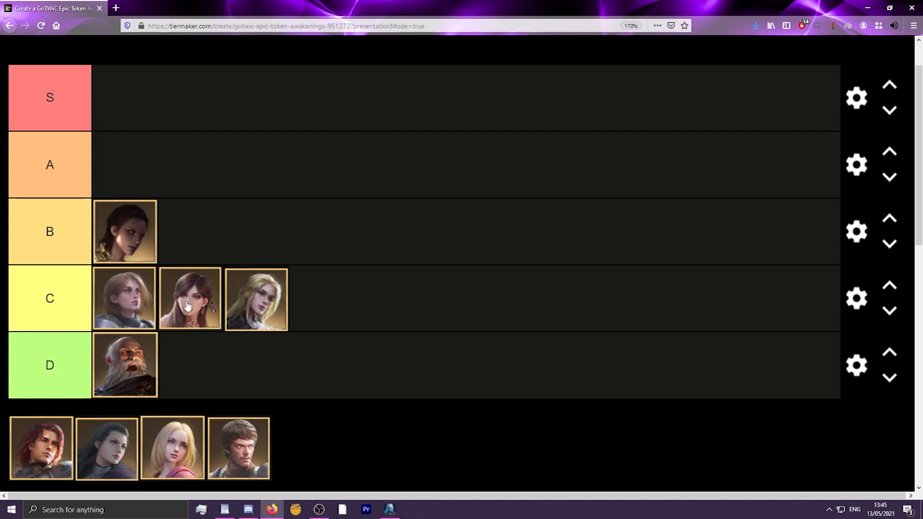
mouse_move(123, 235)
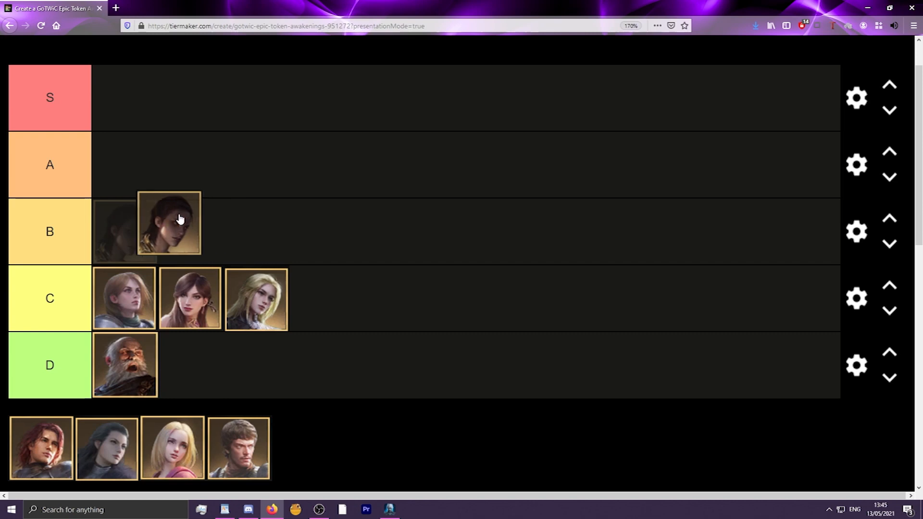
drag(169, 222, 183, 209)
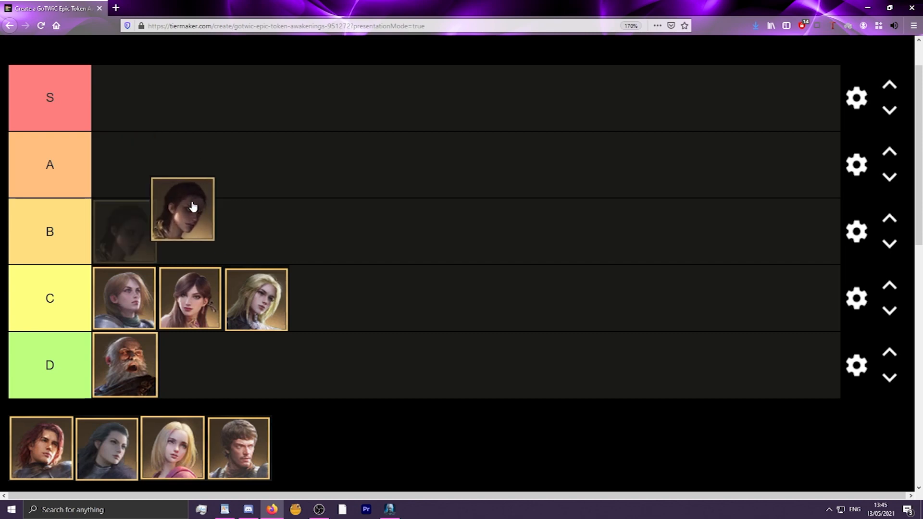
drag(183, 210, 170, 145)
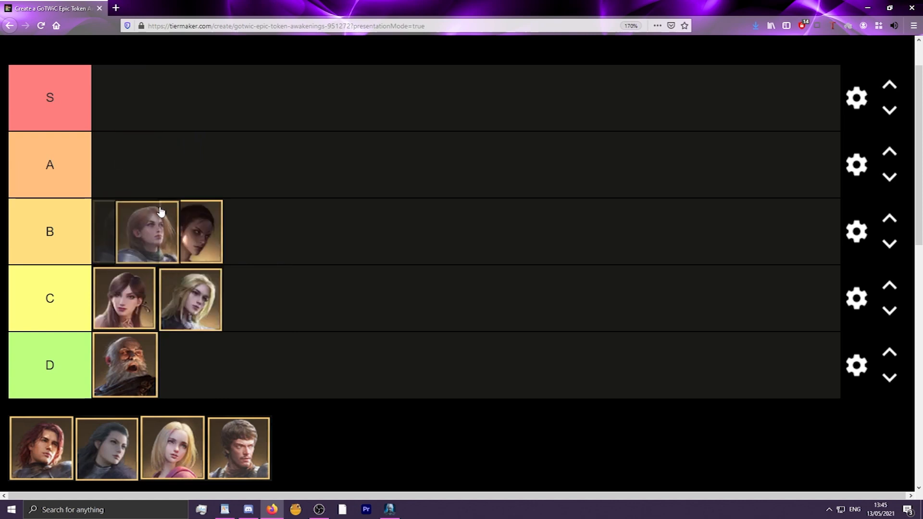
drag(146, 231, 146, 168)
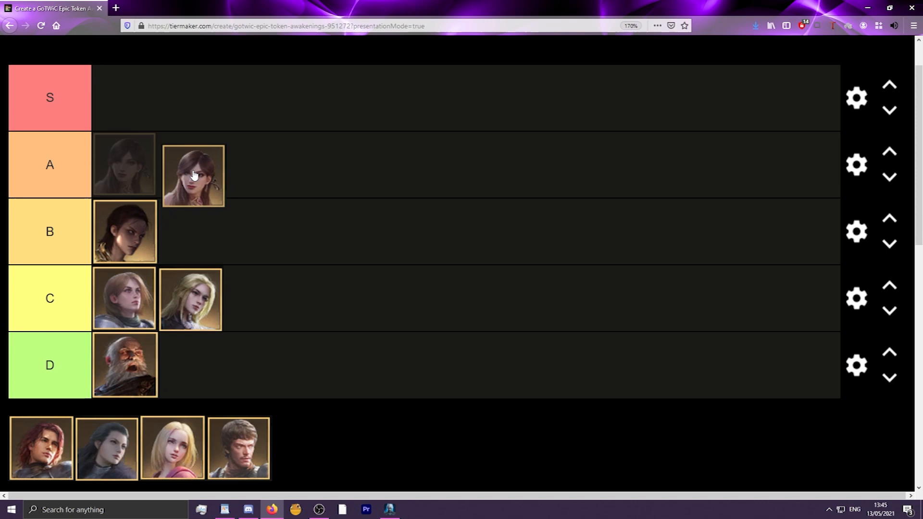
drag(192, 175, 247, 297)
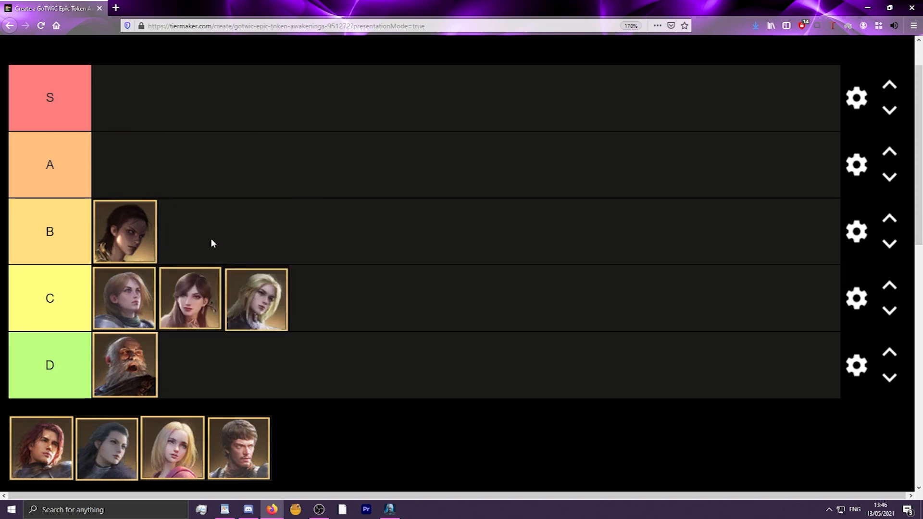
click(388, 509)
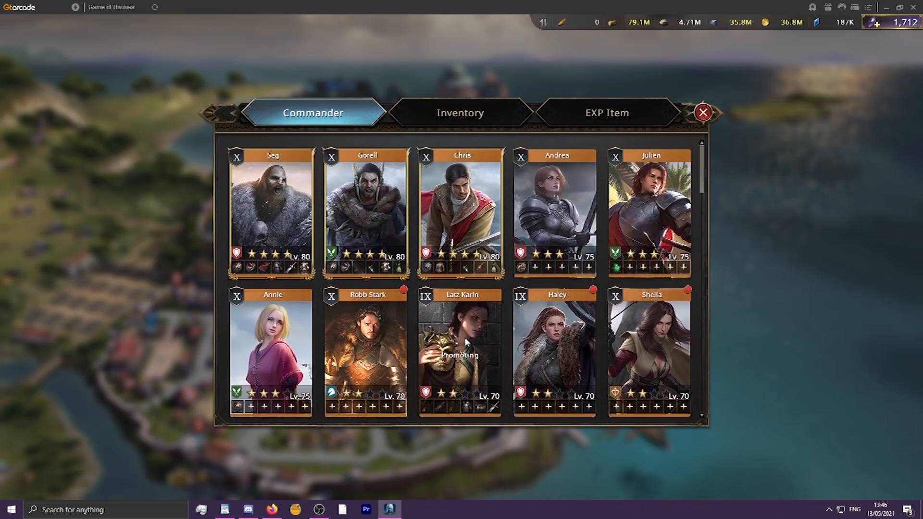
View Latz Karin's full awakening upgrade effects, then switch to the messages
click(459, 344)
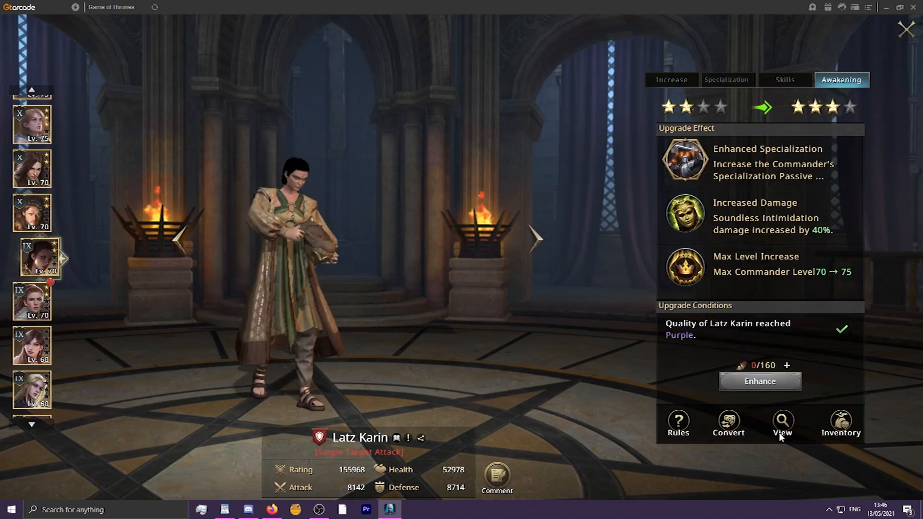
click(781, 423)
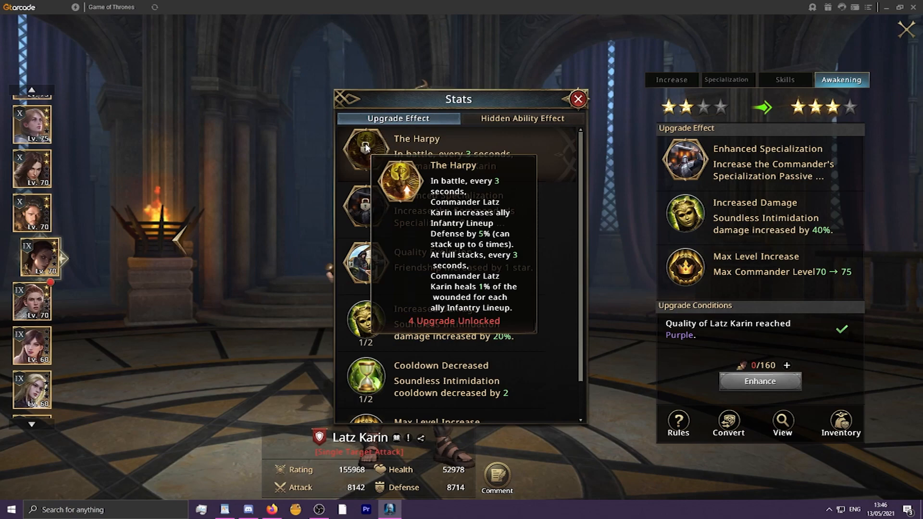
click(577, 99)
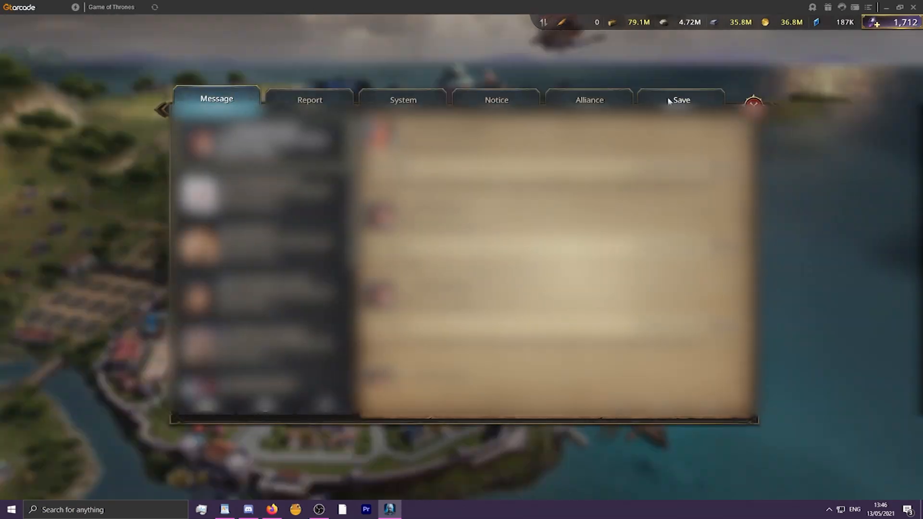
Browse the saved battle reports and view the second report's battle record
click(681, 100)
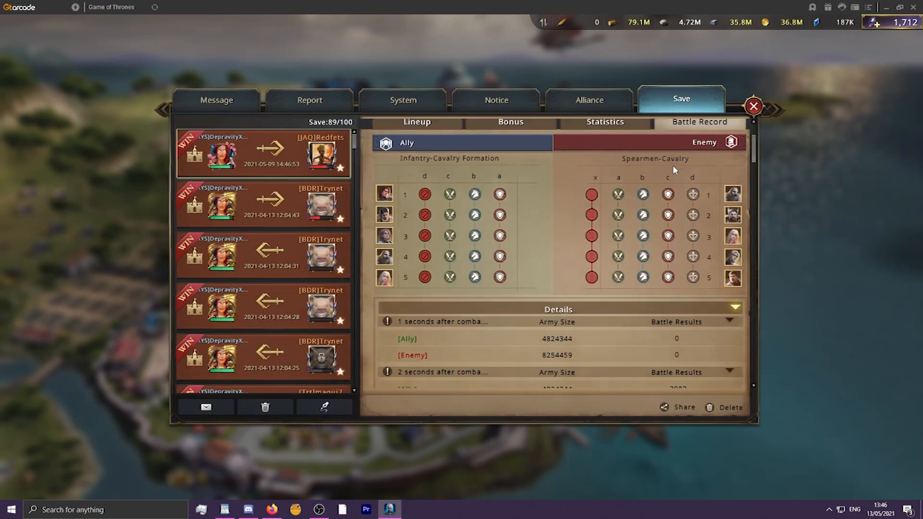
scroll(down, 3)
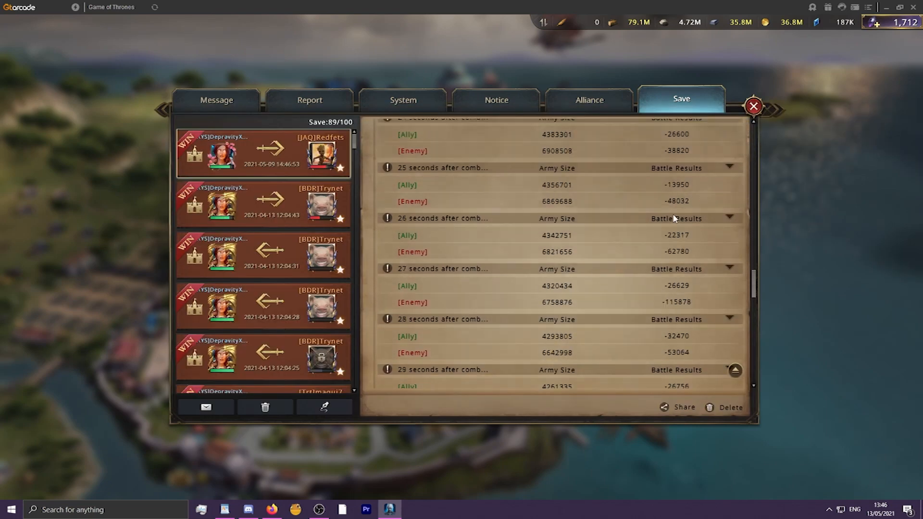
scroll(down, 3)
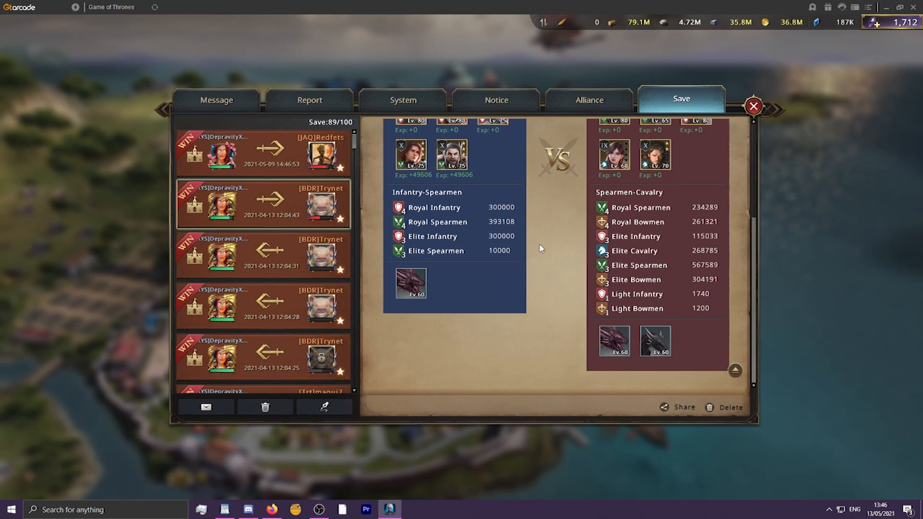
click(700, 174)
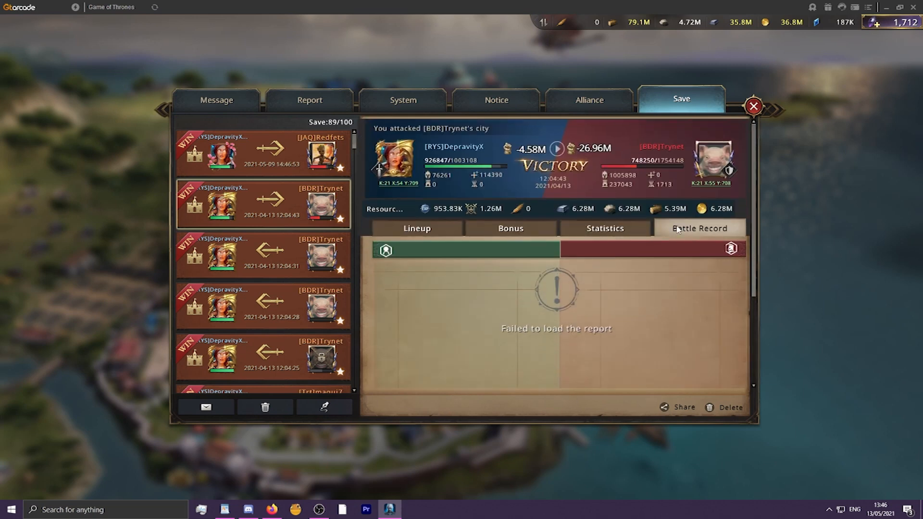
Load the first saved report's battle record, then return to Latz Karin's details
click(263, 153)
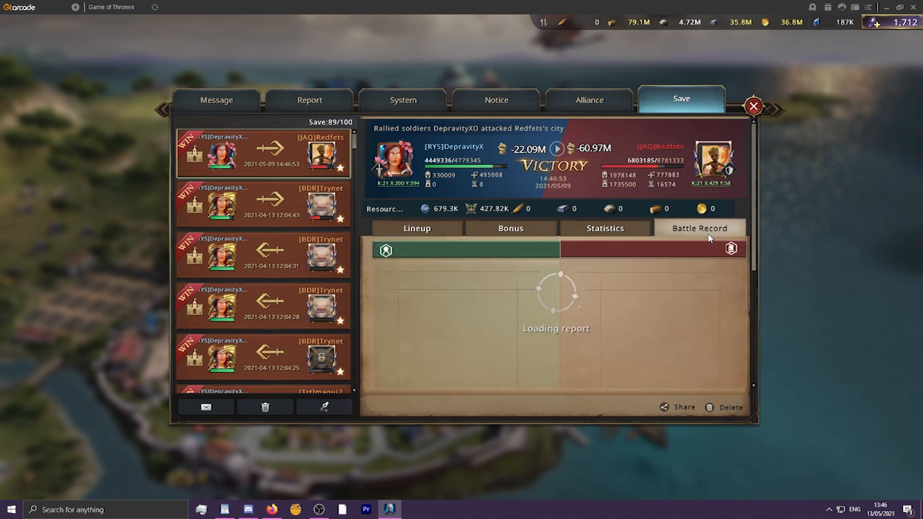
click(309, 99)
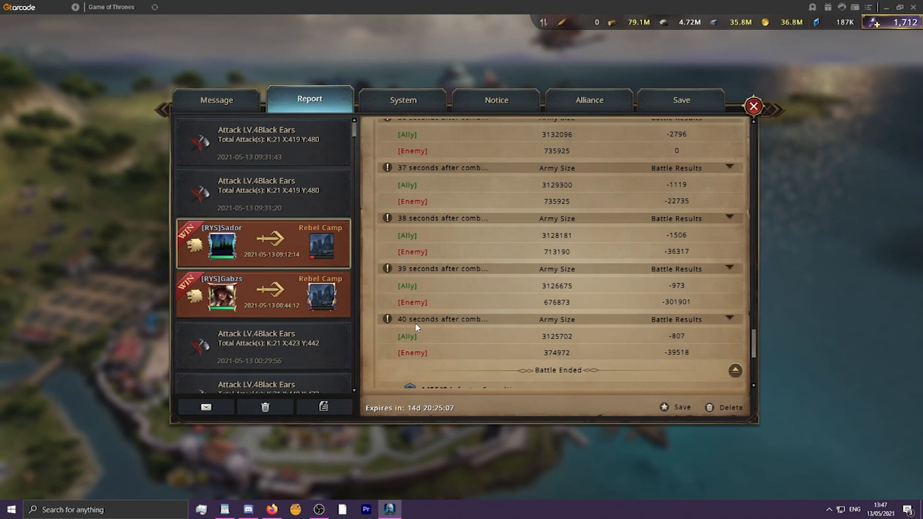
mouse_move(277, 197)
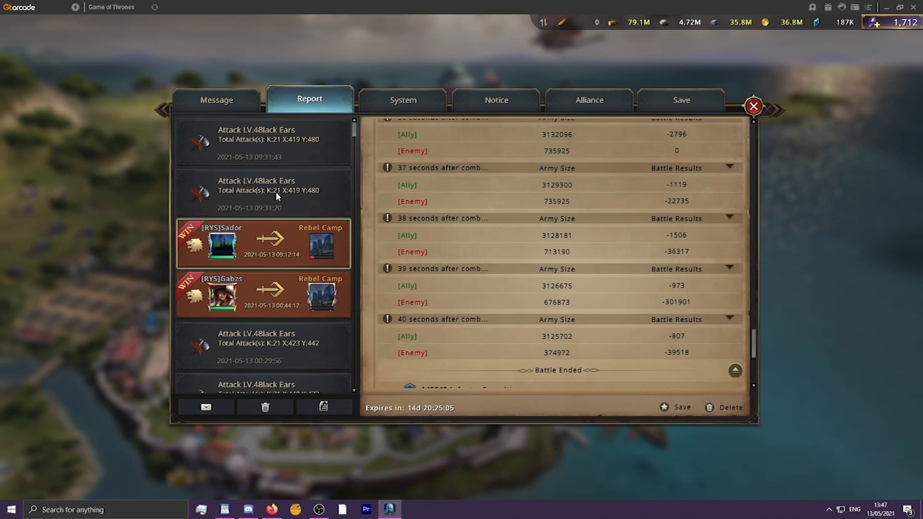
click(752, 107)
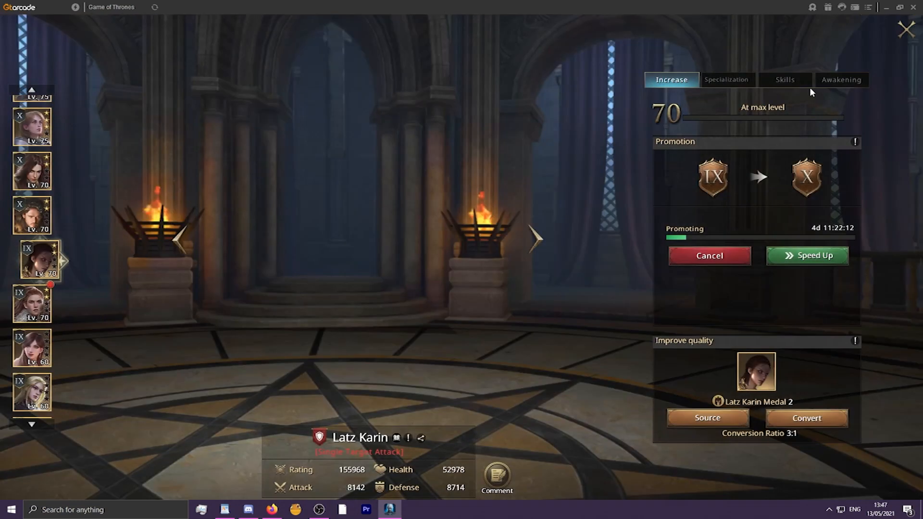
Show Latz Karin's awakening upgrade effects
click(841, 79)
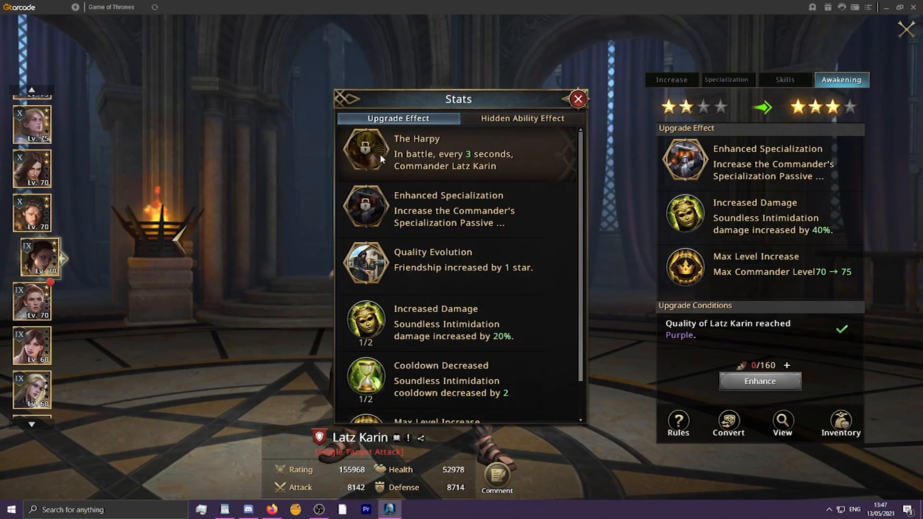
mouse_move(365, 151)
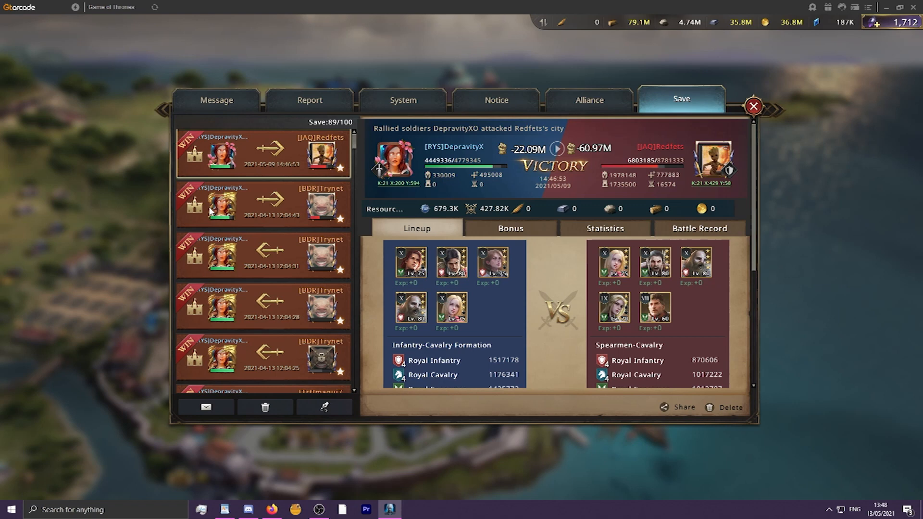
View the second saved battle report, then return to Latz Karin's commander screen
click(262, 204)
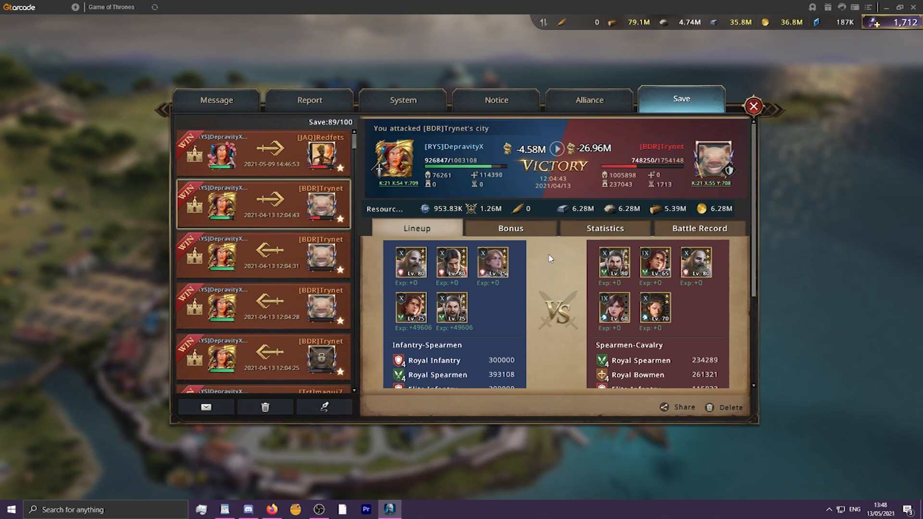
mouse_move(556, 261)
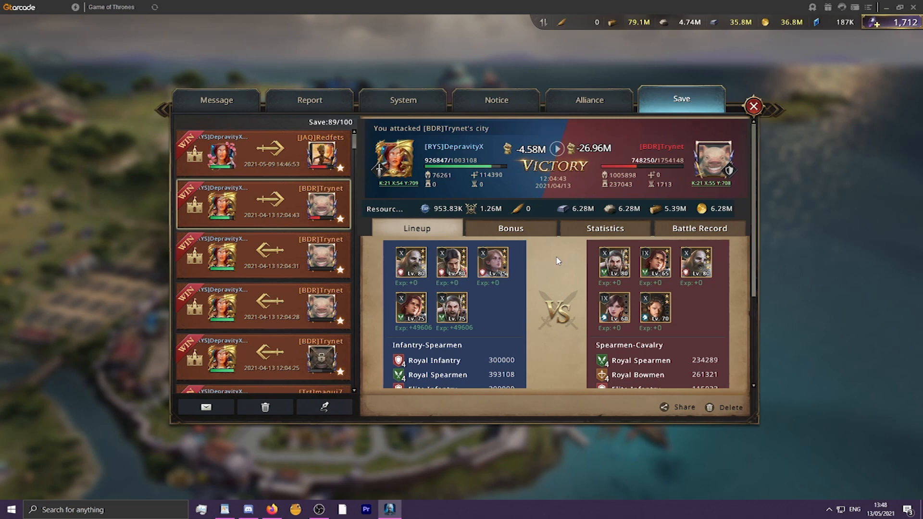
mouse_move(586, 267)
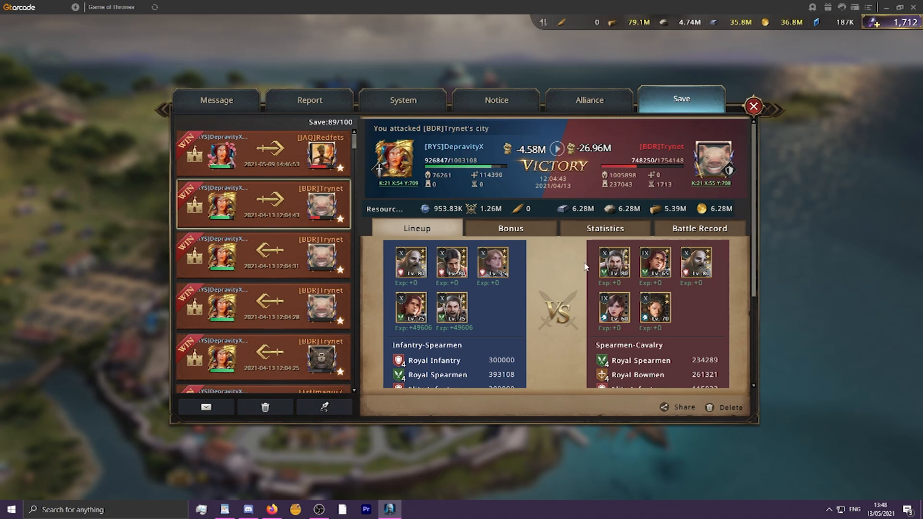
mouse_move(560, 252)
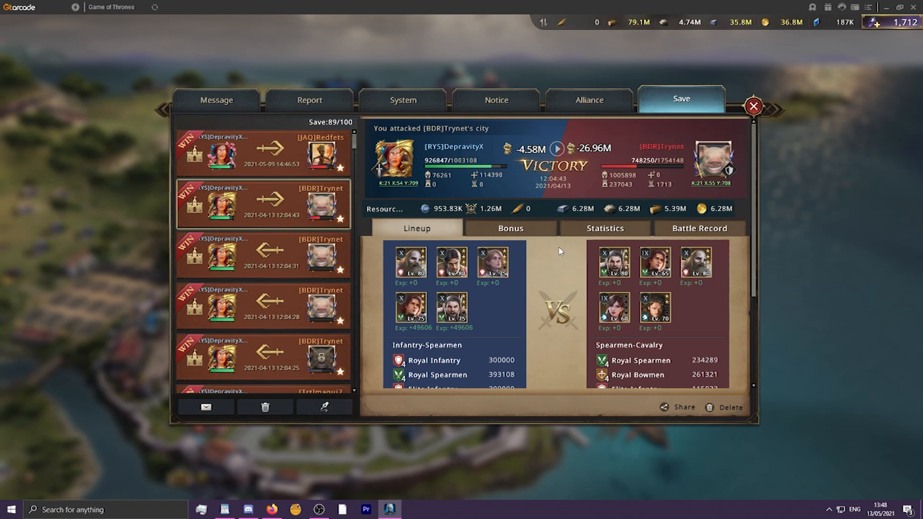
mouse_move(576, 259)
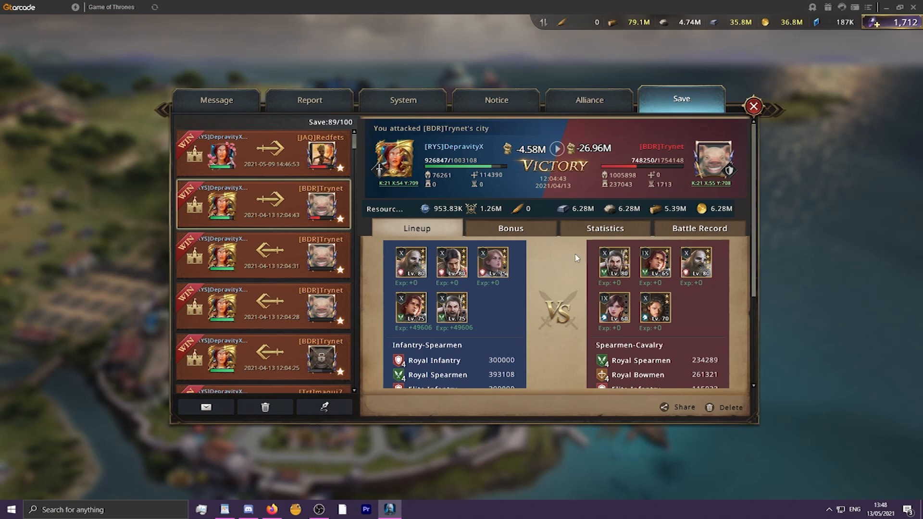
click(752, 107)
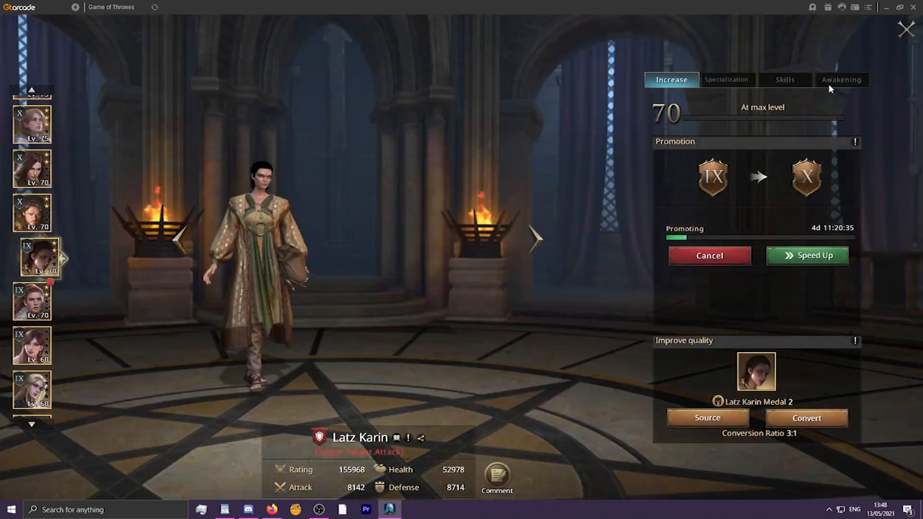
Compare Latz Karin's and Andrea's awakening upgrade effects, then switch to the browser tier list
click(840, 80)
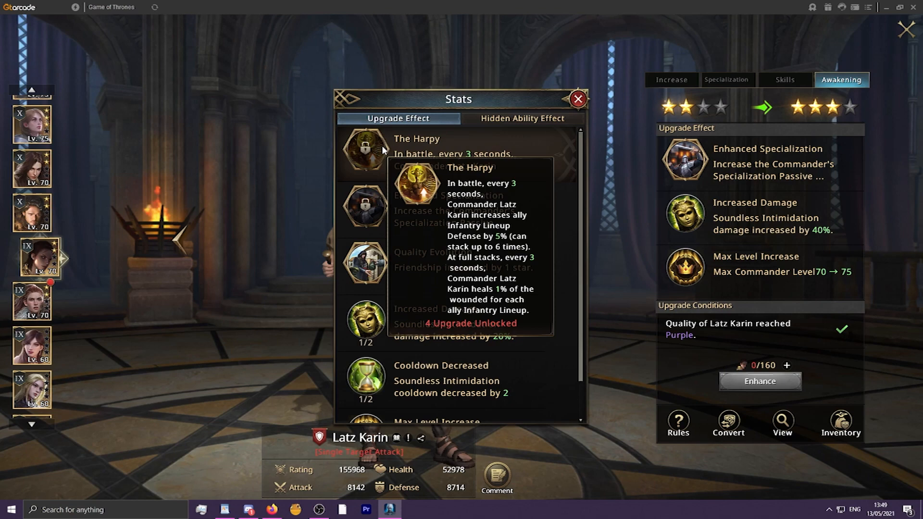
click(576, 98)
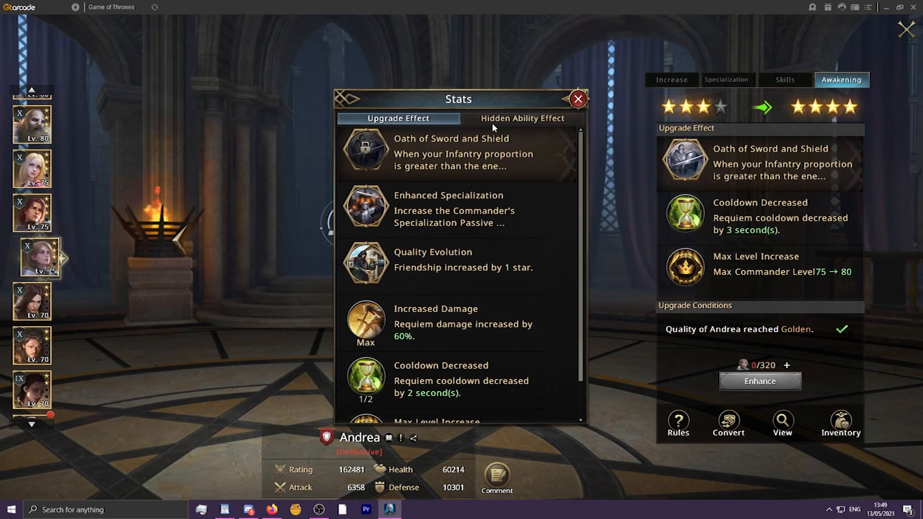
mouse_move(365, 152)
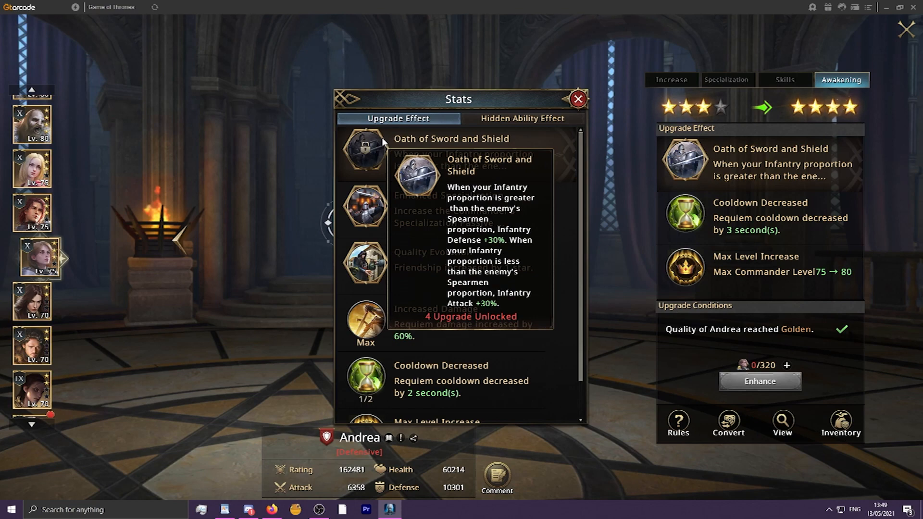
mouse_move(114, 259)
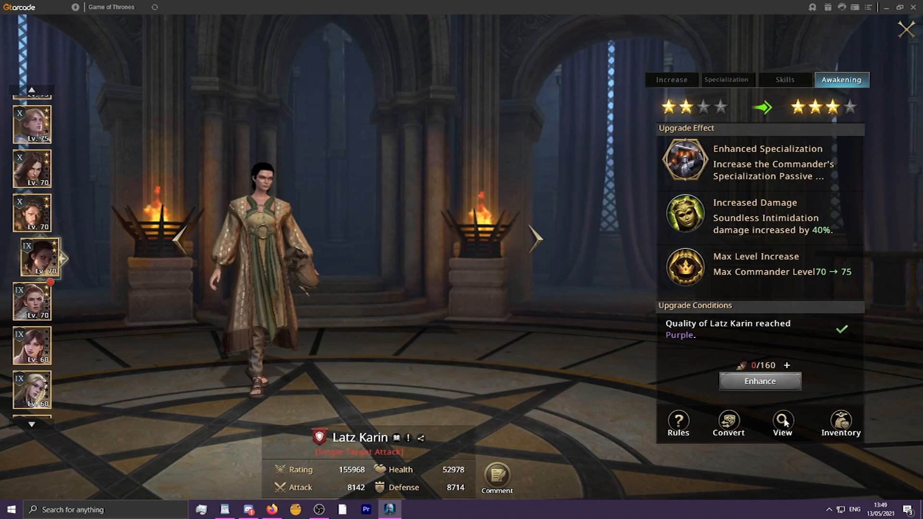
click(781, 422)
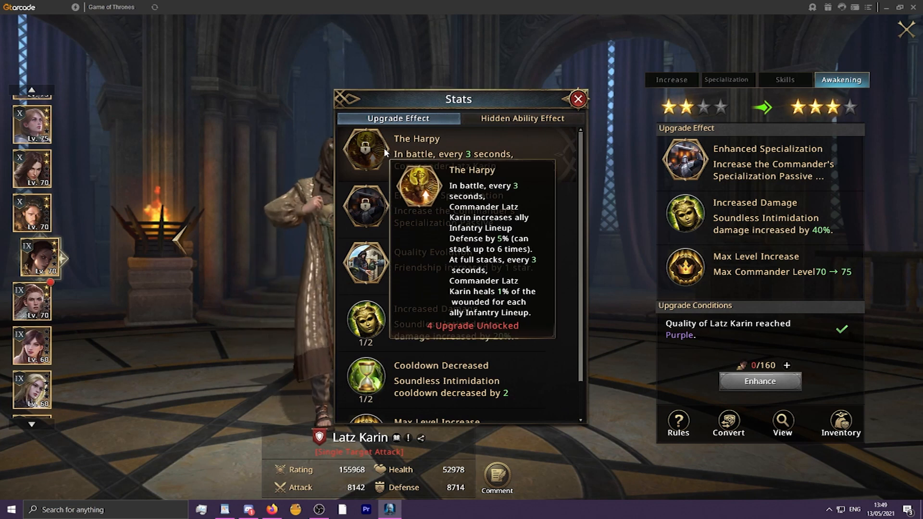
mouse_move(911, 58)
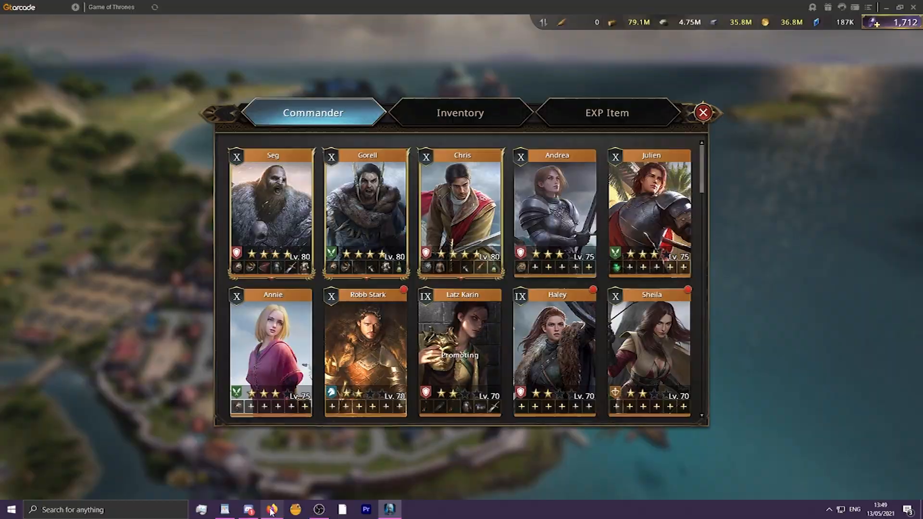
click(271, 509)
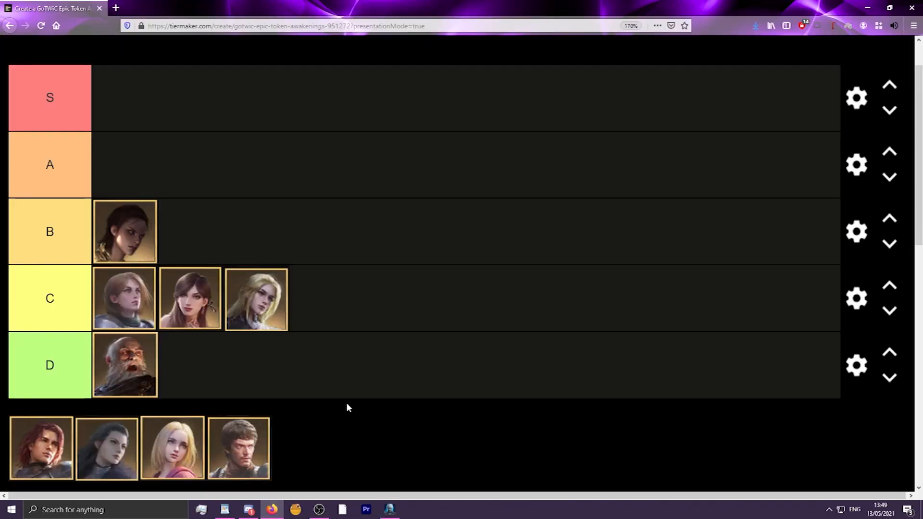
Try the short-haired man in tier C, return him to the pool, then place him in tier S
drag(238, 448, 256, 299)
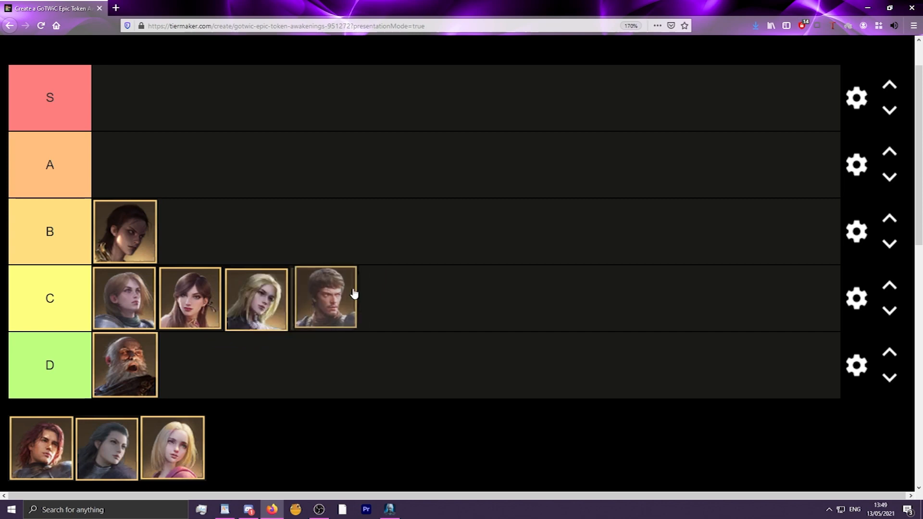
drag(325, 299, 238, 447)
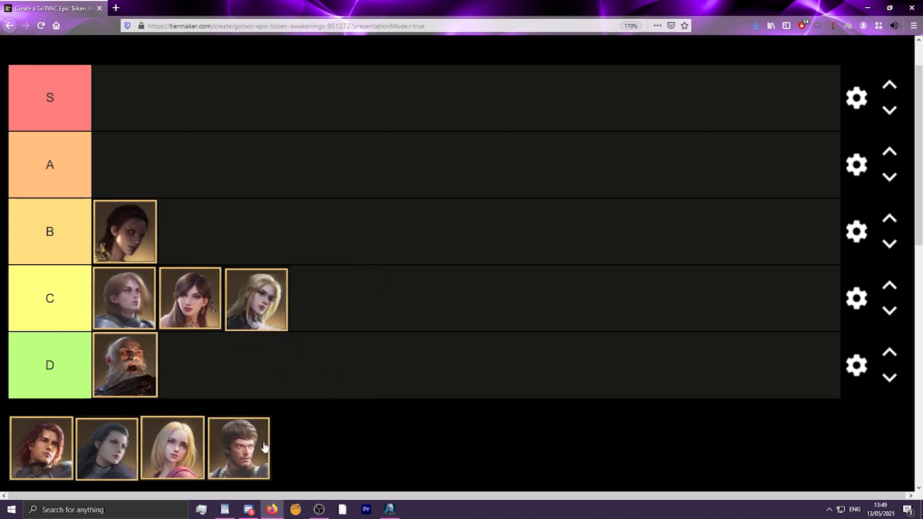
mouse_move(294, 442)
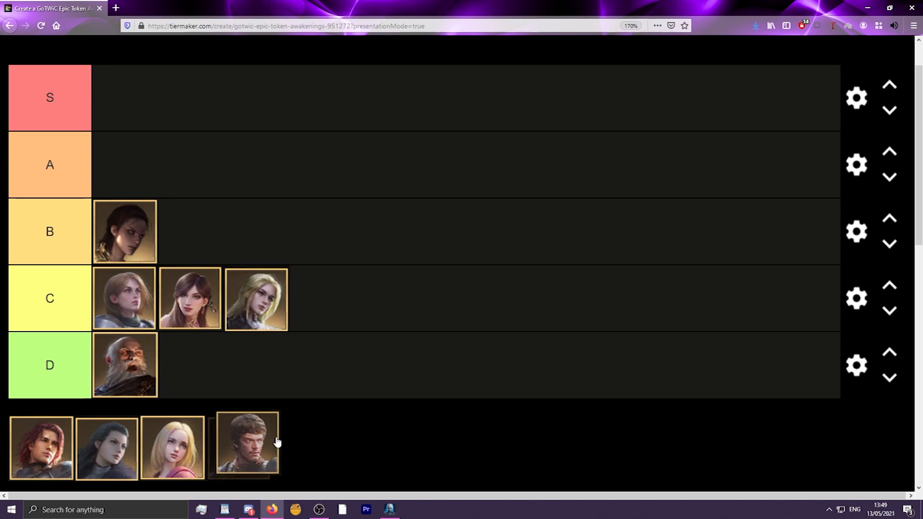
drag(246, 441, 250, 231)
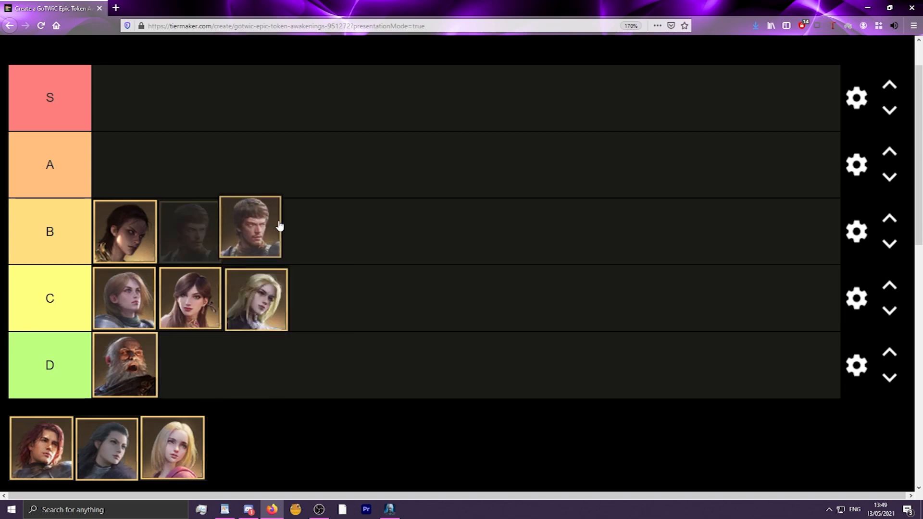
drag(250, 232, 233, 124)
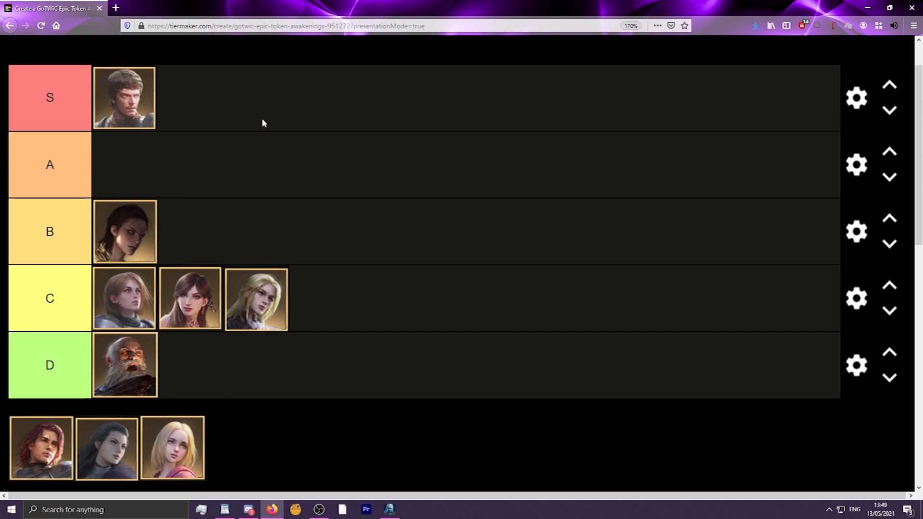
mouse_move(112, 97)
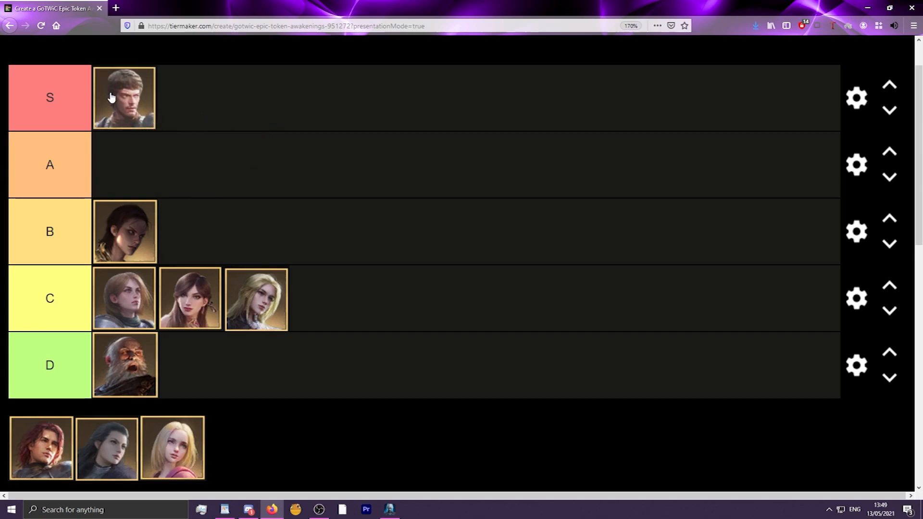
mouse_move(169, 110)
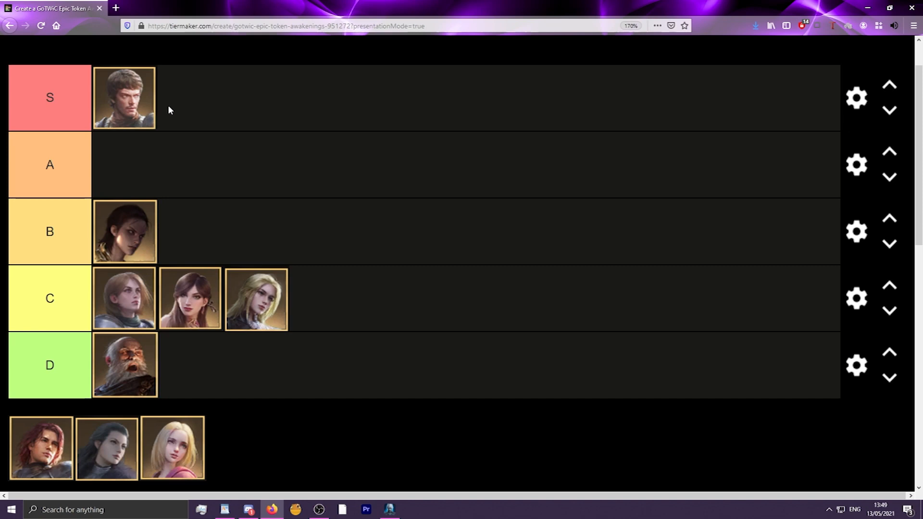
Move the young man between S and B, landing him beside the woman in B
drag(123, 98, 190, 231)
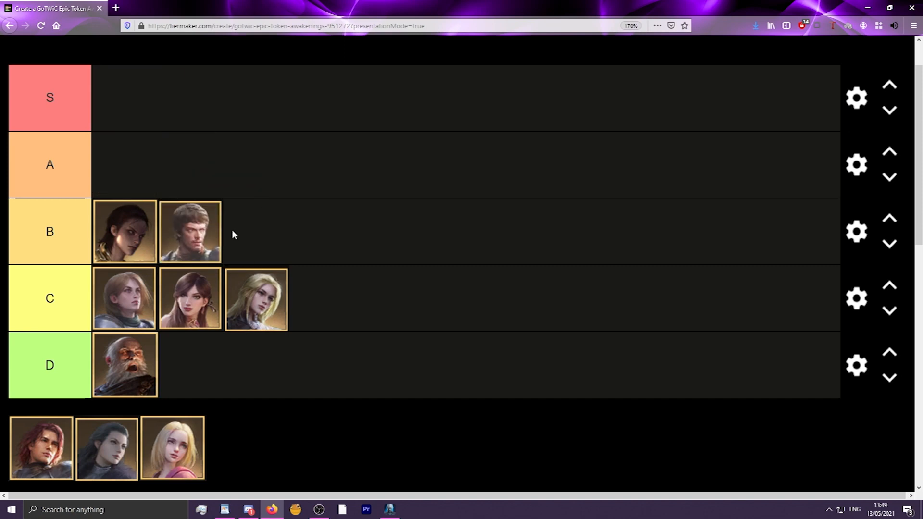
mouse_move(230, 231)
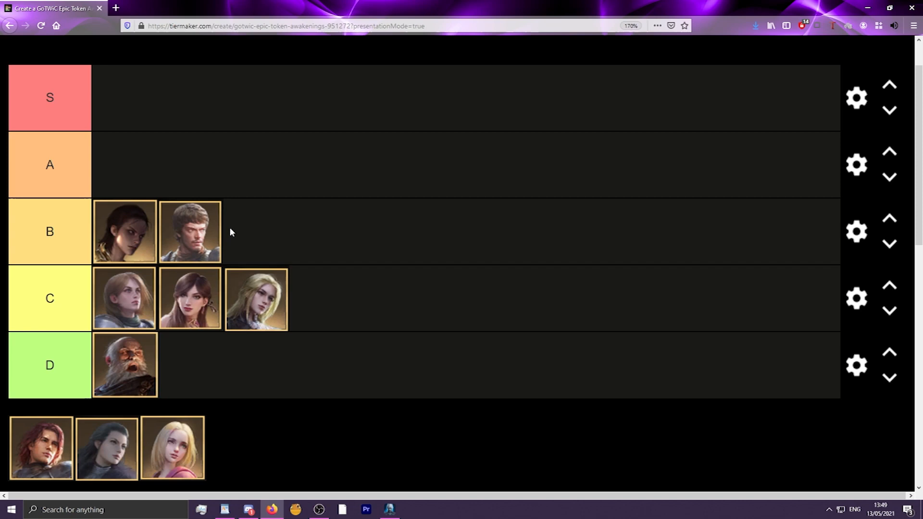
mouse_move(204, 246)
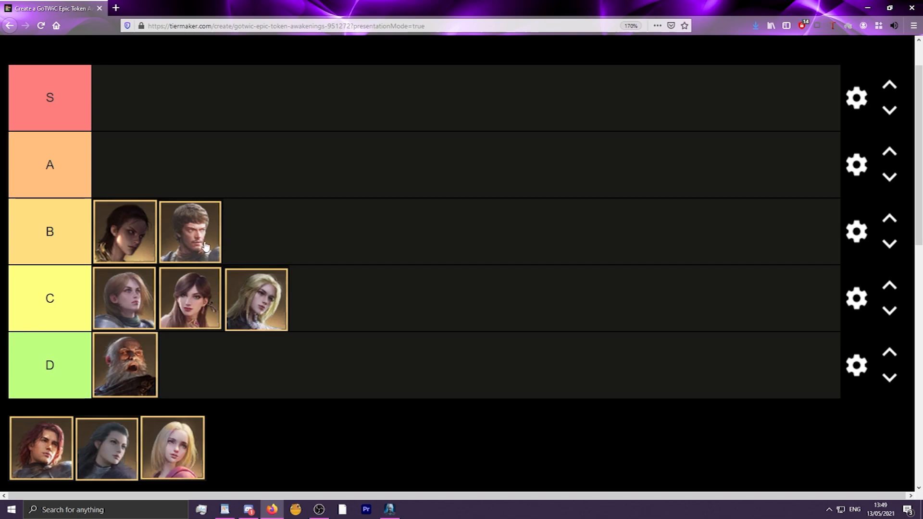
drag(190, 231, 124, 97)
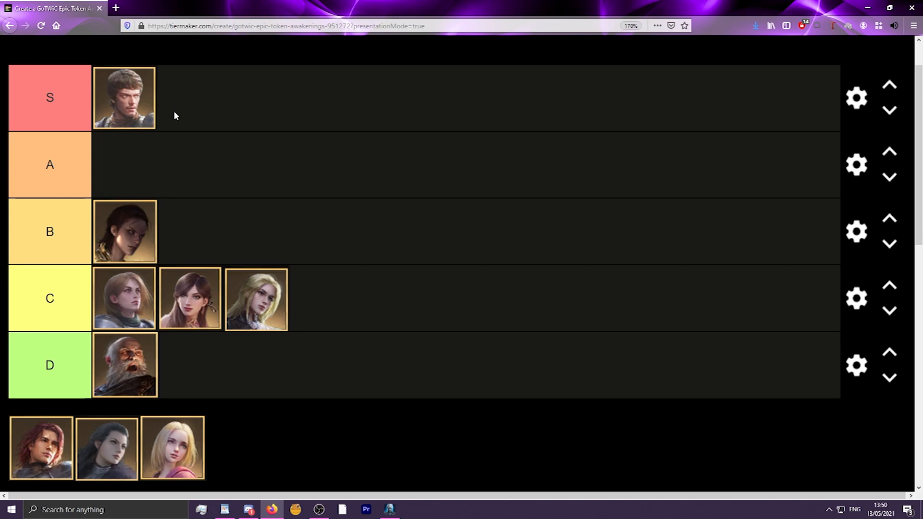
mouse_move(151, 118)
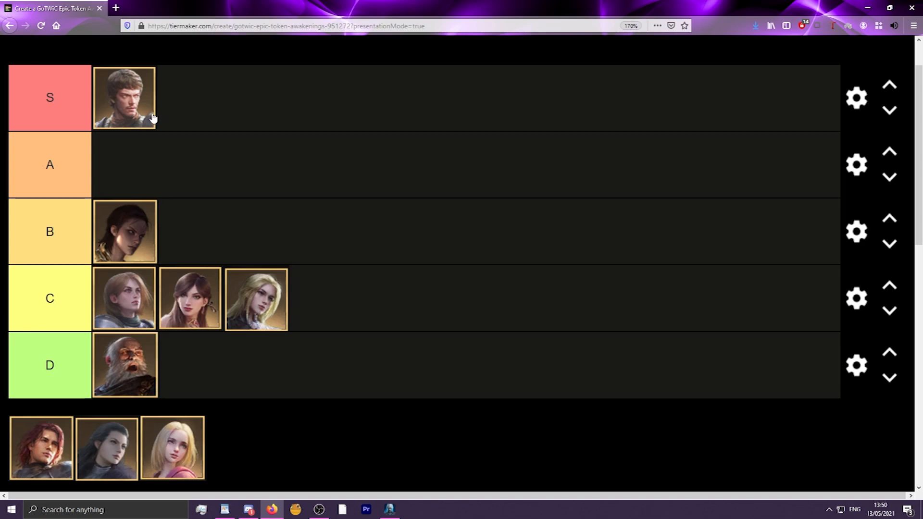
mouse_move(151, 115)
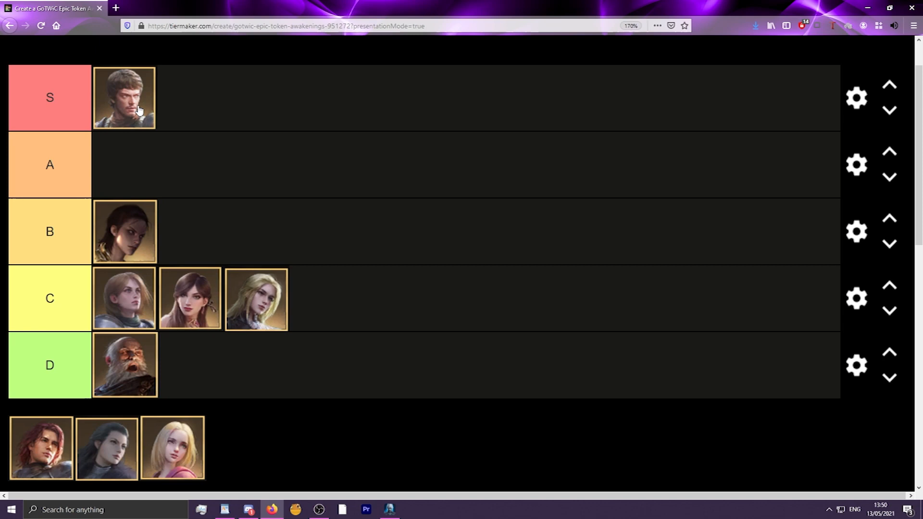
drag(123, 98, 181, 103)
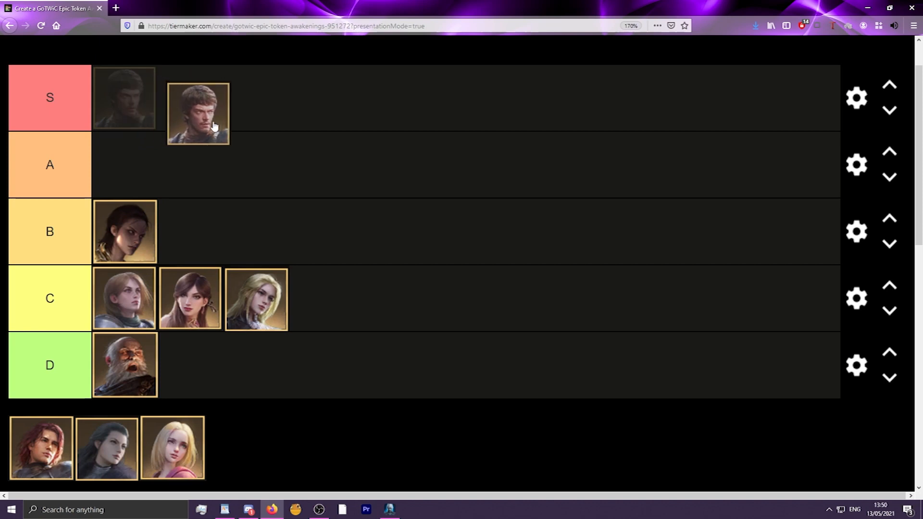
drag(198, 113, 223, 226)
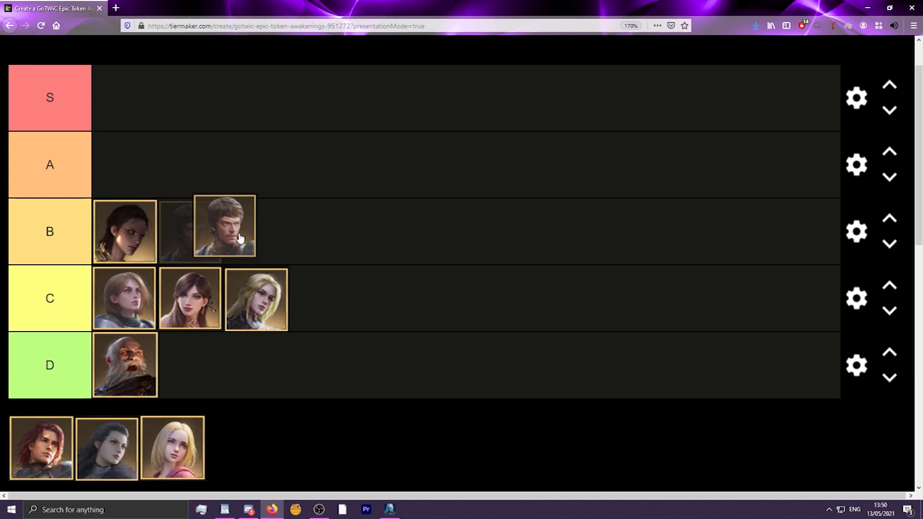
drag(224, 230, 189, 231)
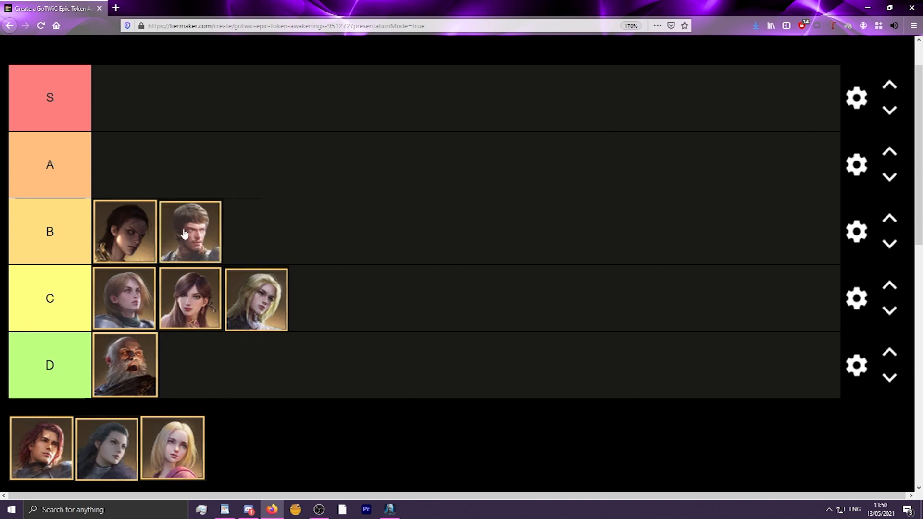
Weigh the young man's portrait in tier A, testing positions around that row
drag(189, 231, 184, 166)
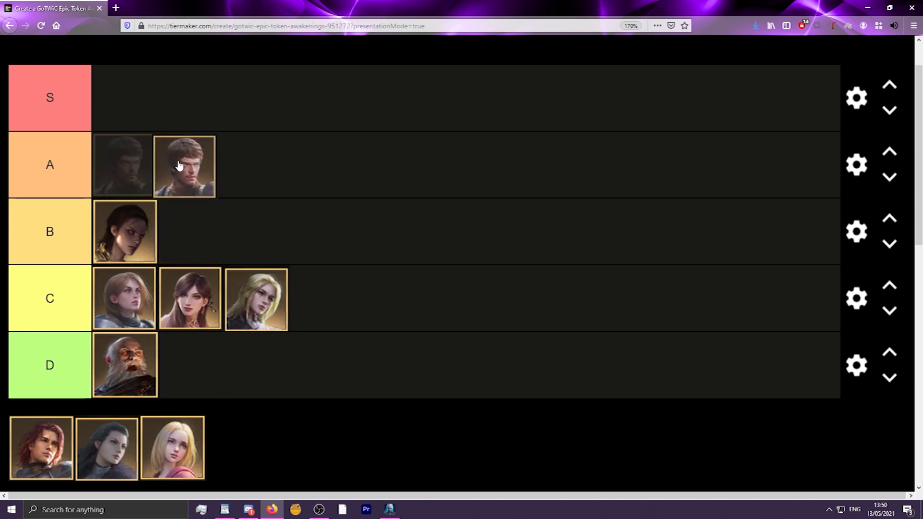
drag(184, 166, 149, 178)
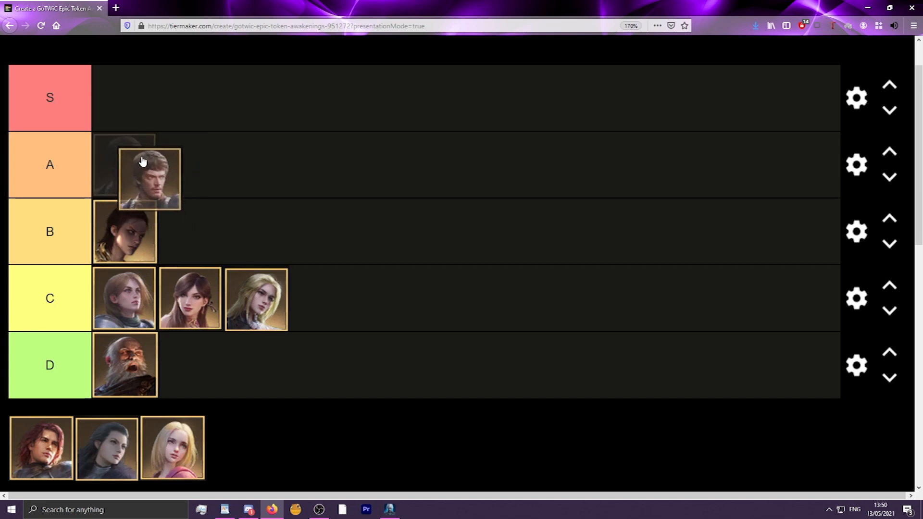
drag(149, 178, 124, 165)
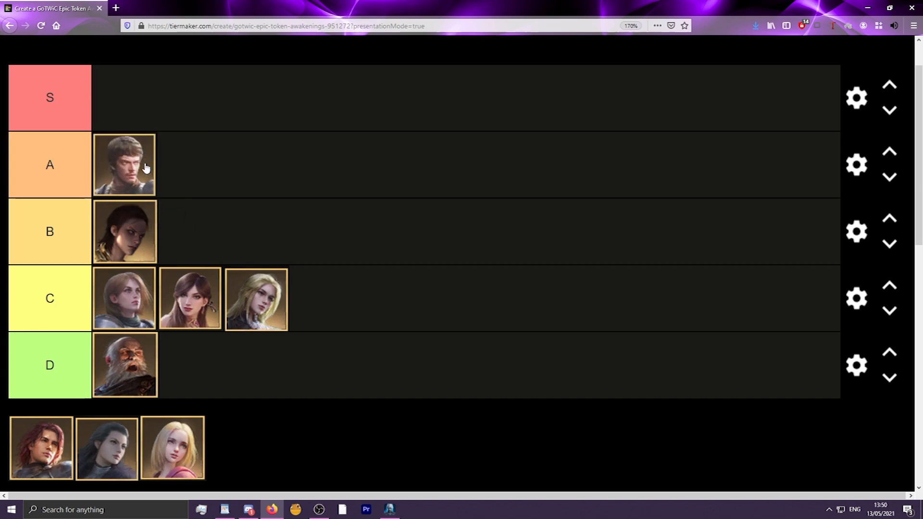
drag(124, 165, 152, 144)
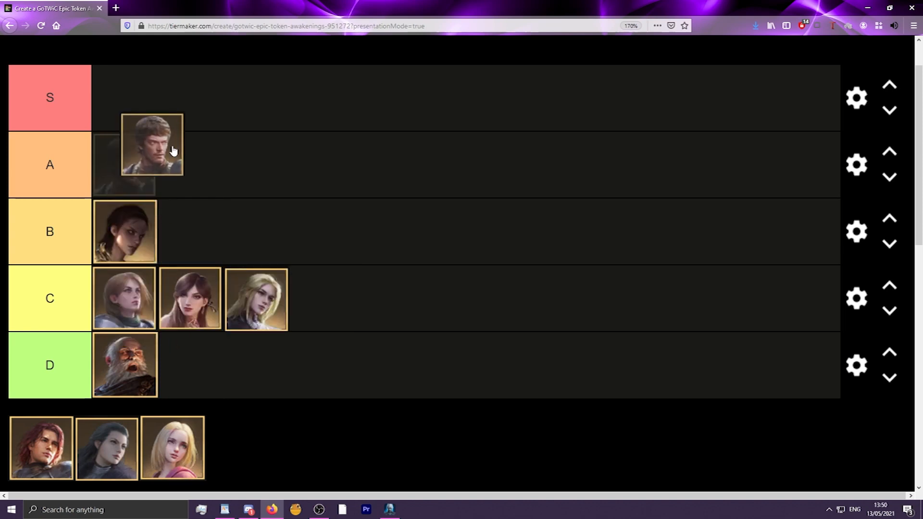
drag(152, 145, 123, 165)
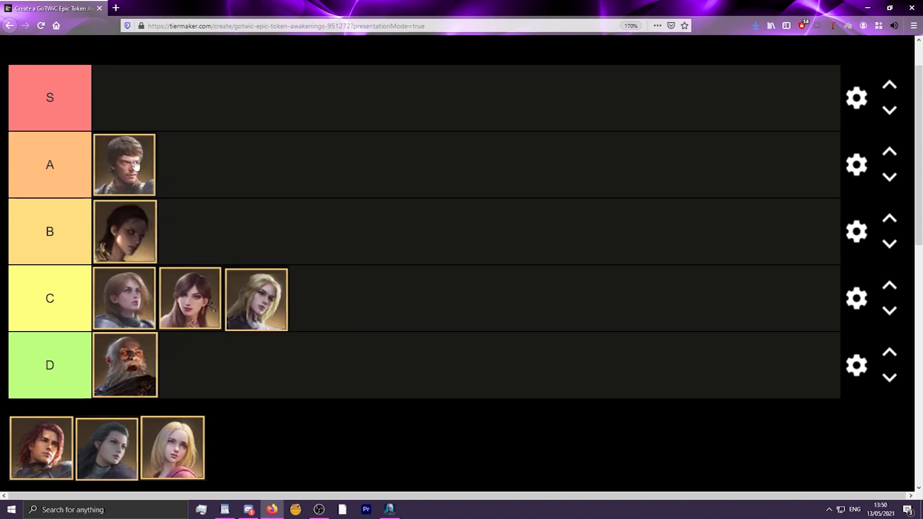
drag(124, 165, 153, 190)
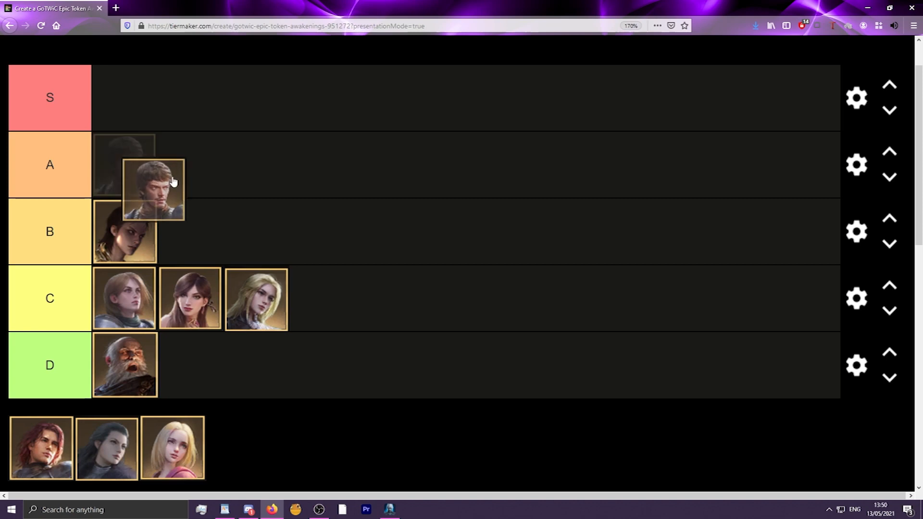
drag(153, 188, 124, 167)
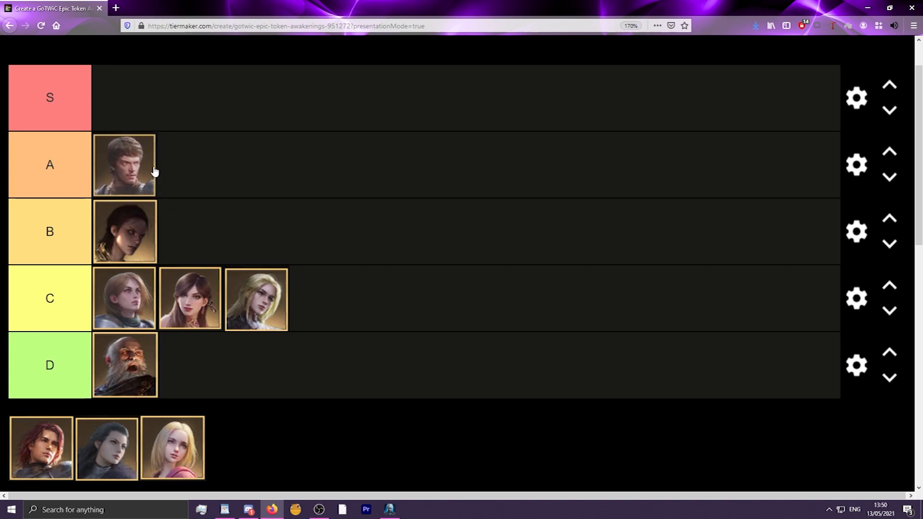
Settle the young man in tier B next to the dark-haired woman
drag(124, 165, 230, 231)
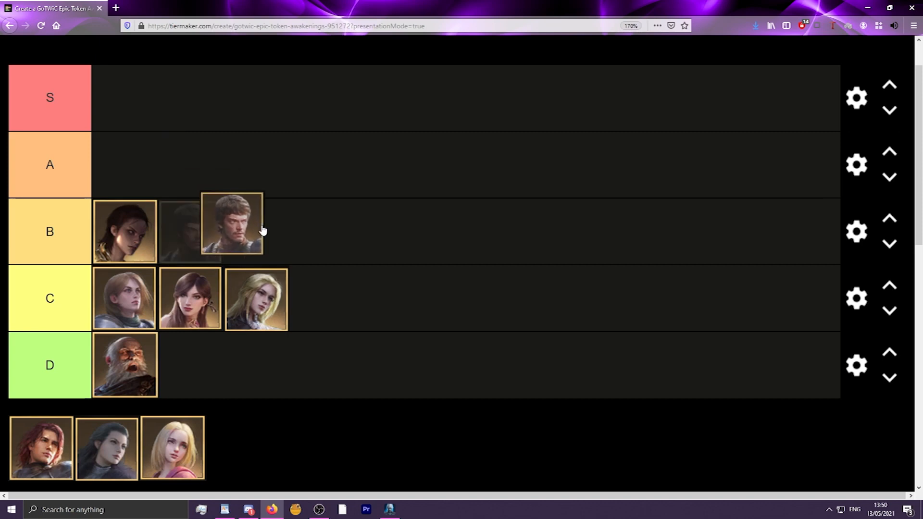
drag(231, 223, 191, 223)
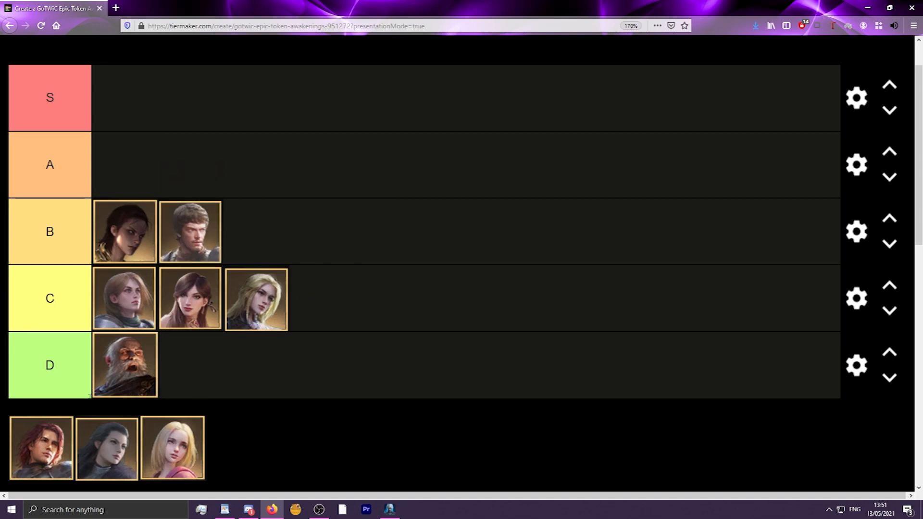
Drop the red-haired man's portrait into the A row
drag(40, 448, 125, 165)
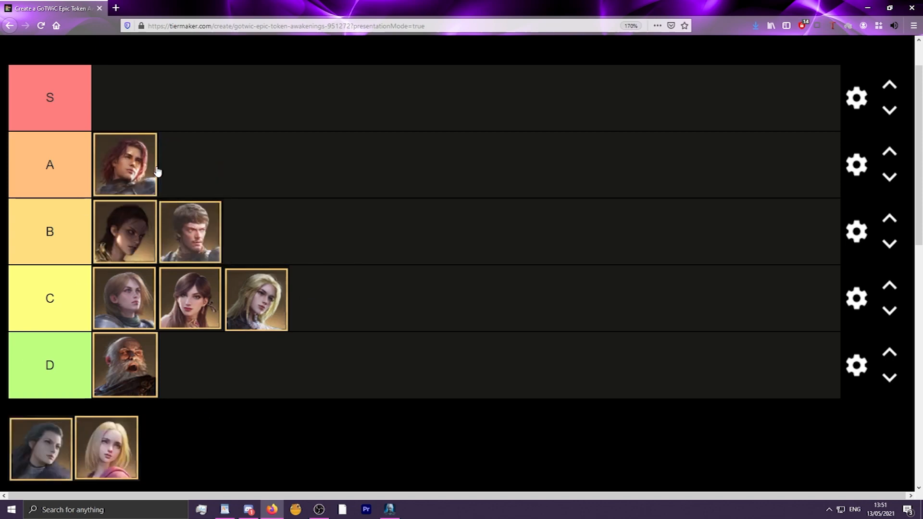
mouse_move(162, 172)
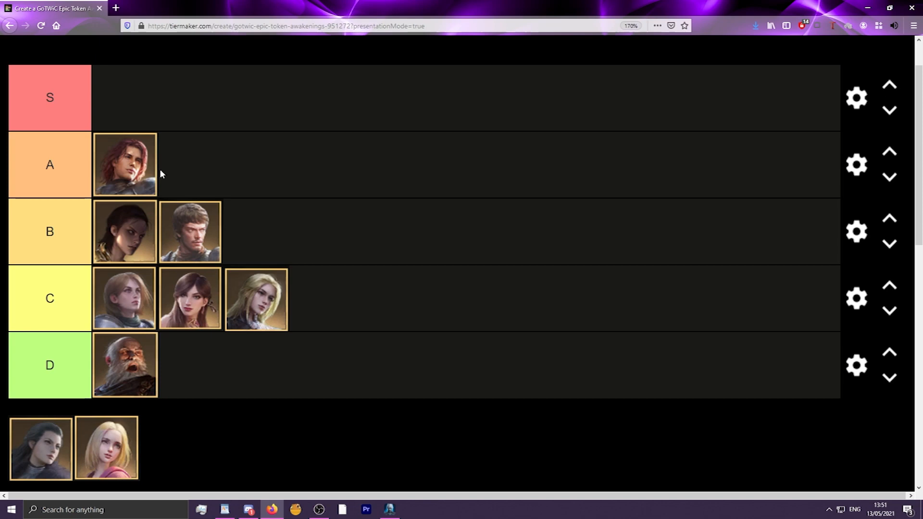
mouse_move(196, 154)
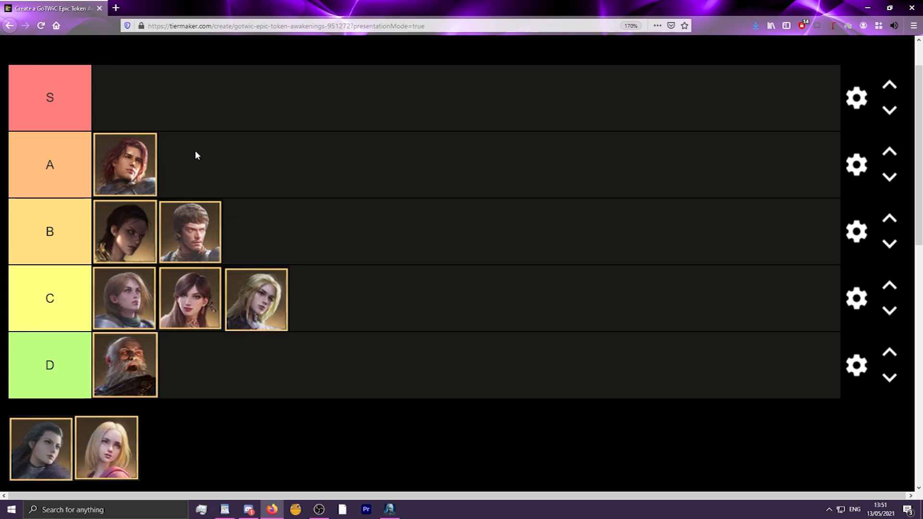
mouse_move(218, 198)
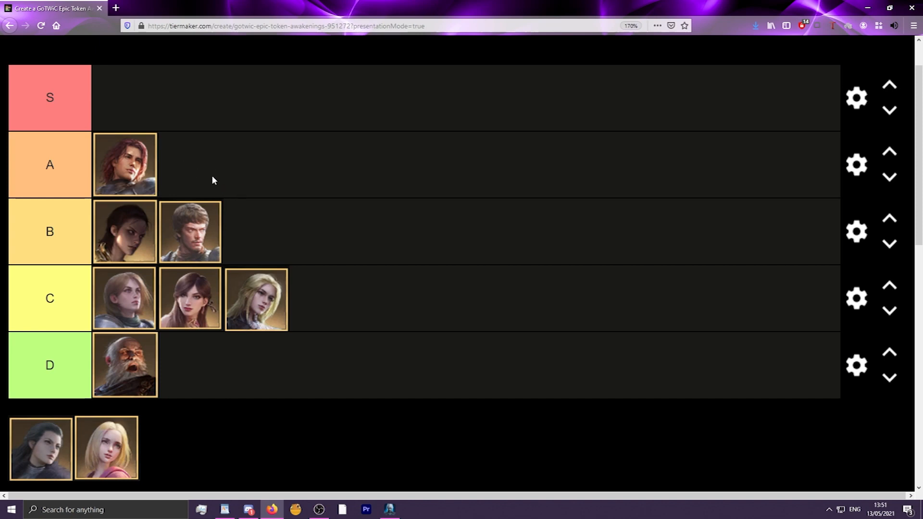
mouse_move(153, 165)
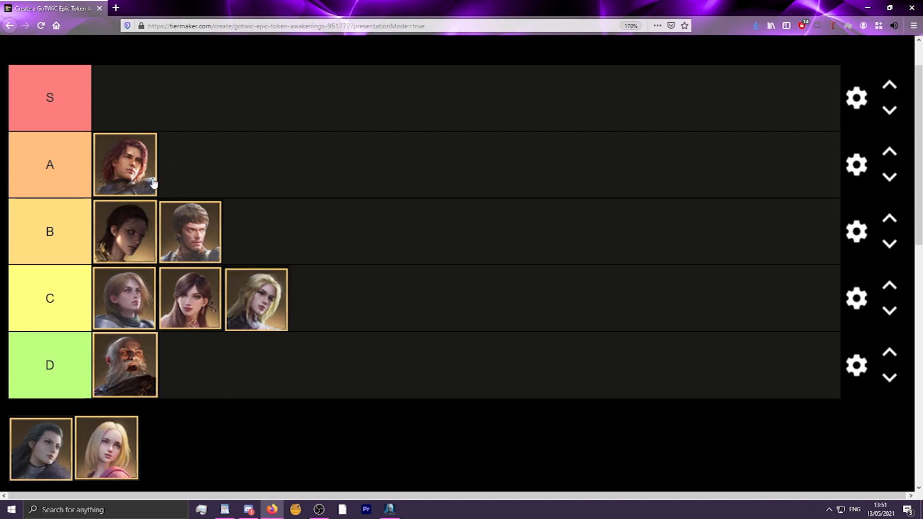
mouse_move(163, 175)
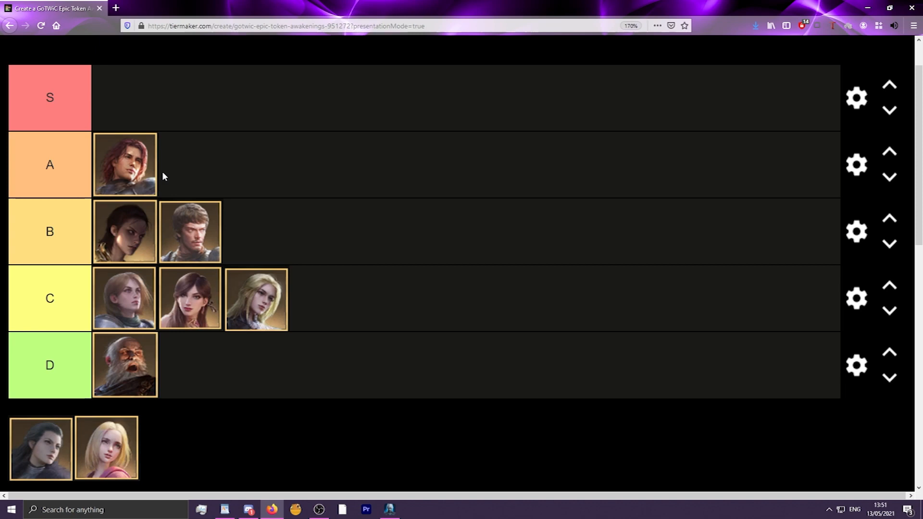
mouse_move(171, 176)
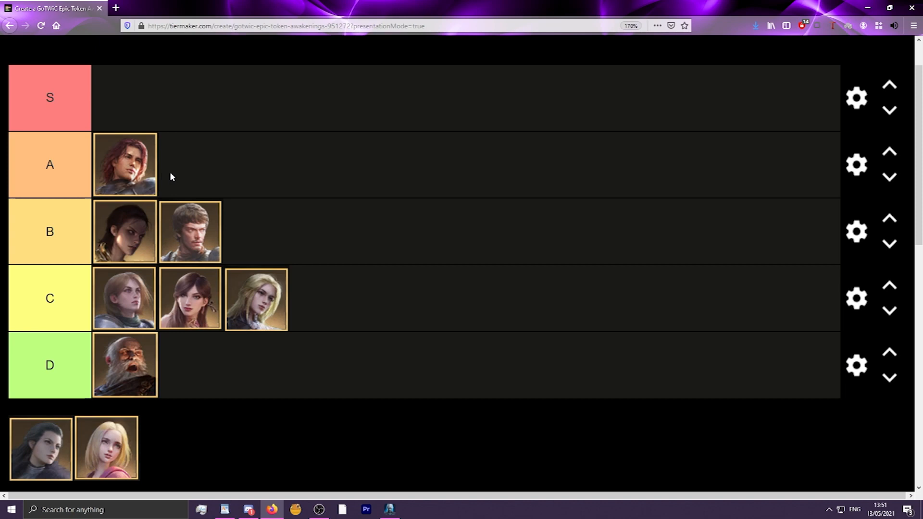
mouse_move(170, 155)
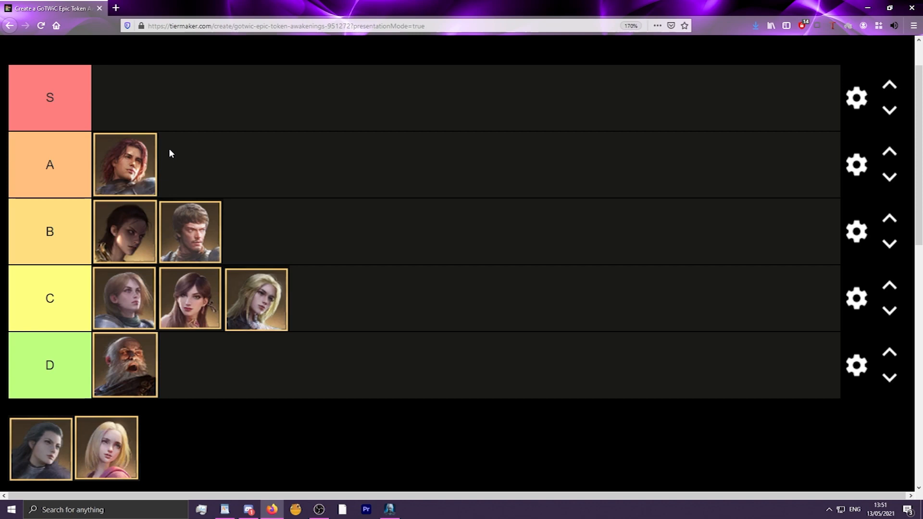
mouse_move(134, 164)
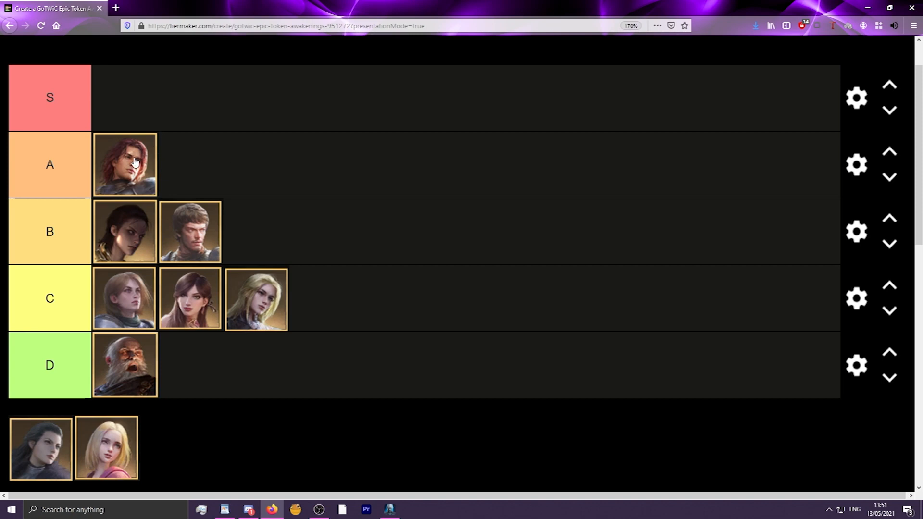
Try the red-haired man in S, return him to A, then rank the blonde woman in pink in S
drag(124, 164, 131, 71)
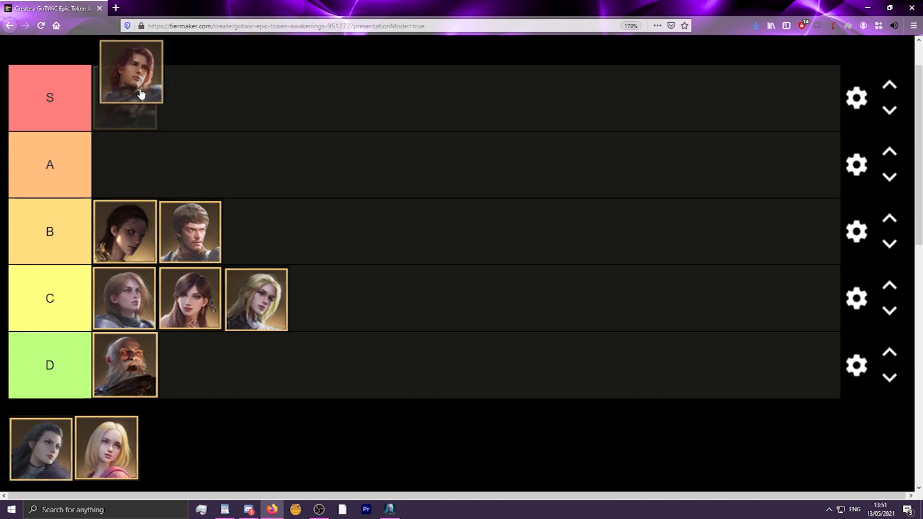
drag(130, 70, 124, 165)
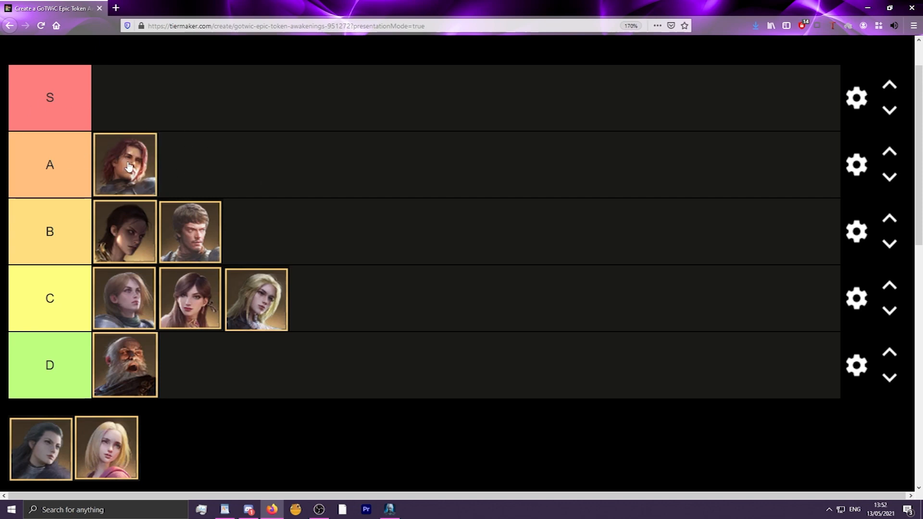
mouse_move(200, 413)
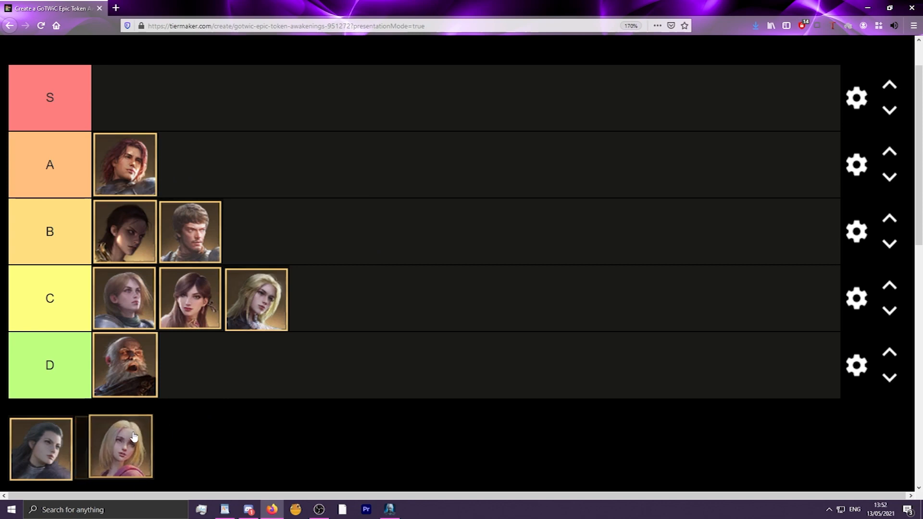
drag(121, 448, 129, 97)
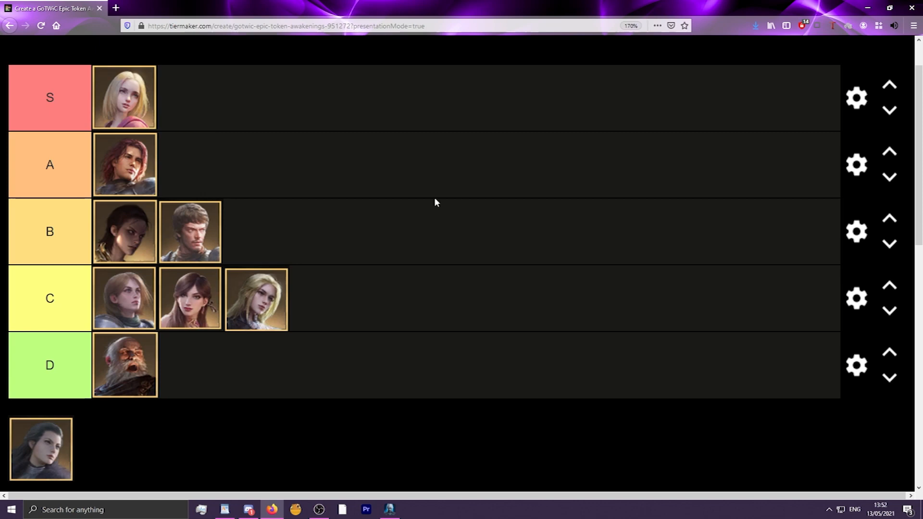
mouse_move(409, 479)
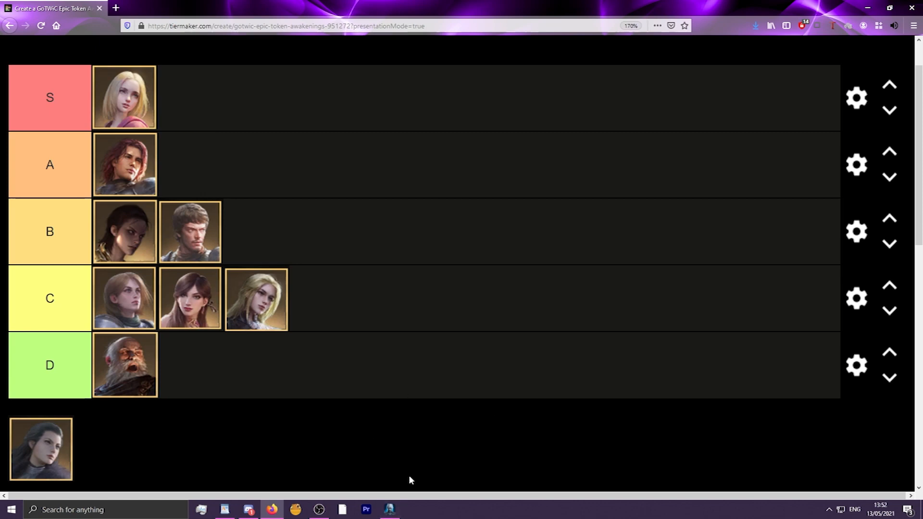
mouse_move(388, 509)
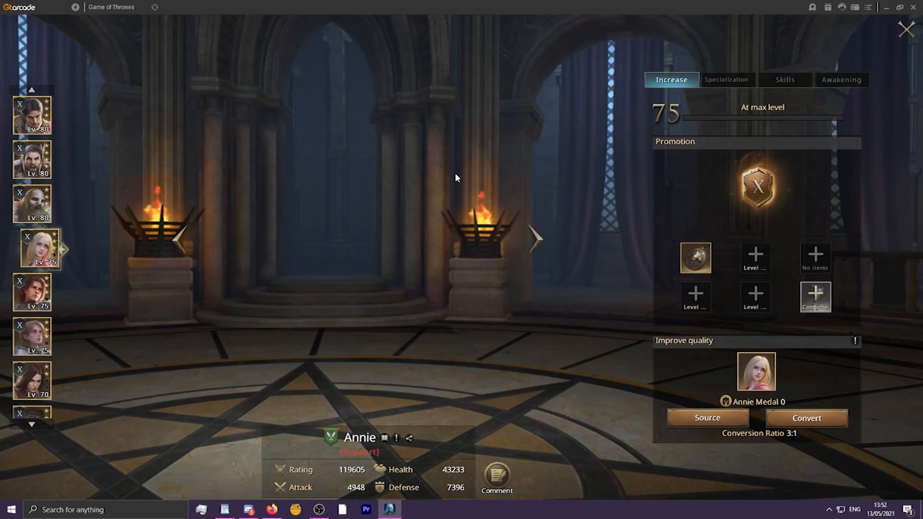
Review Annie's awakening upgrade stats list, then her specialization and army skills
click(841, 79)
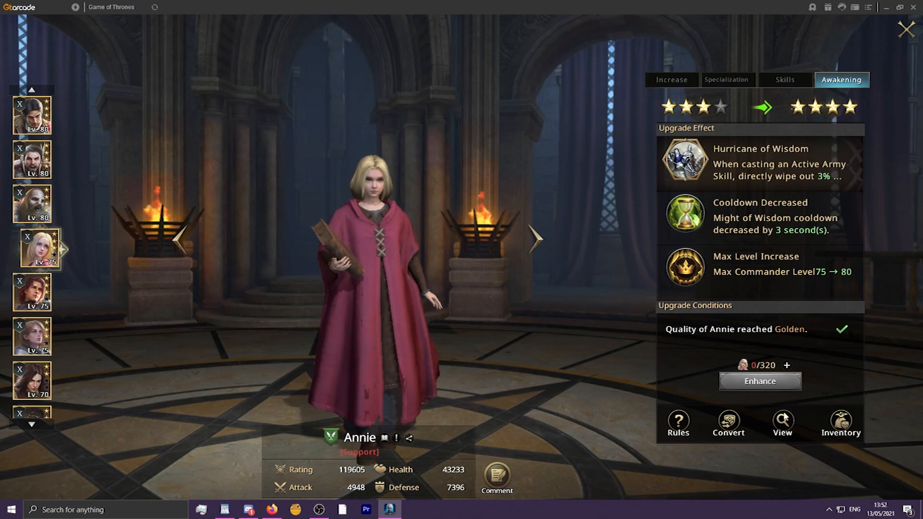
click(782, 421)
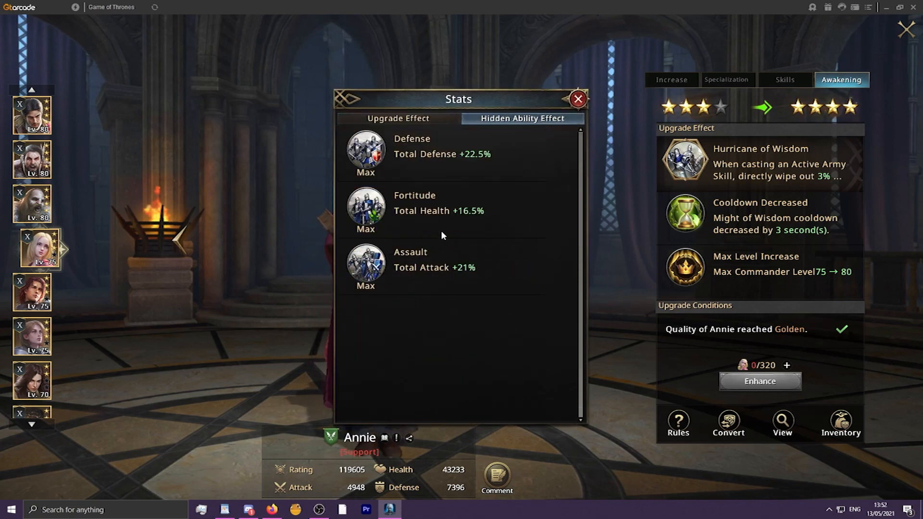
click(726, 79)
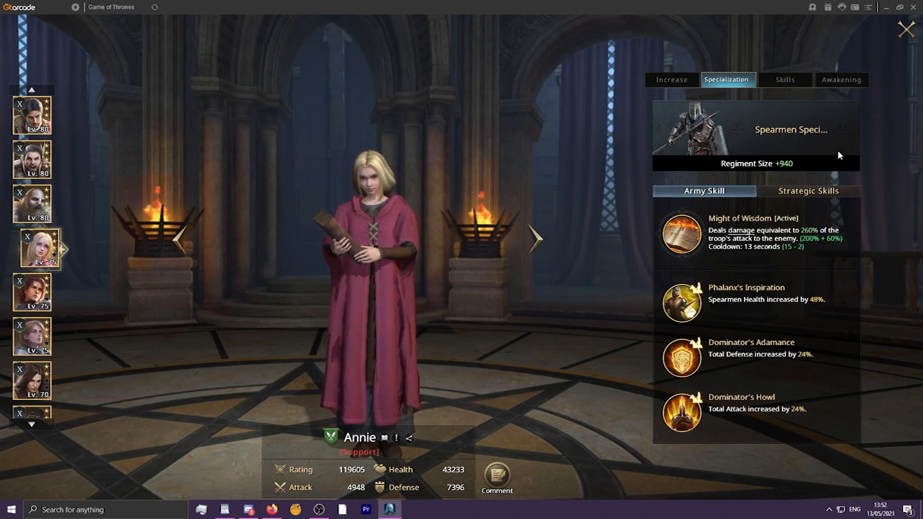
Return to Annie's awakening effects and view her hidden ability bonuses
click(840, 79)
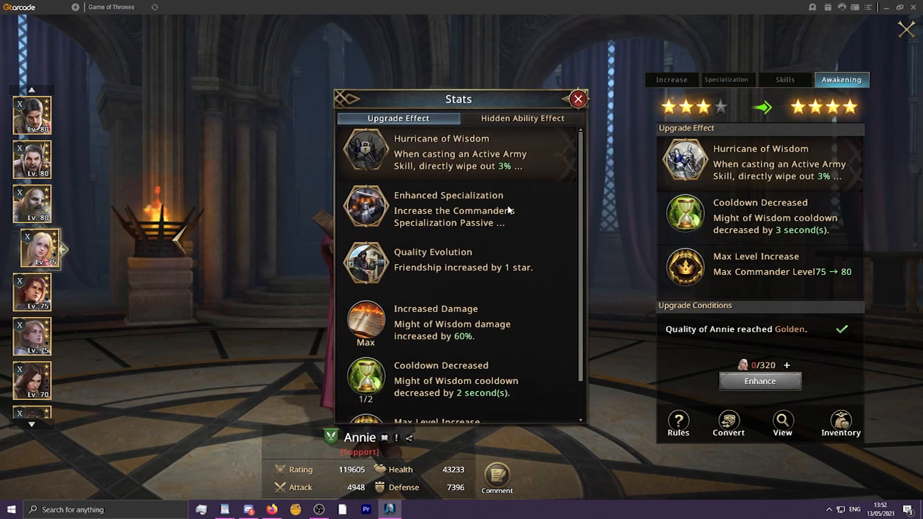
click(521, 119)
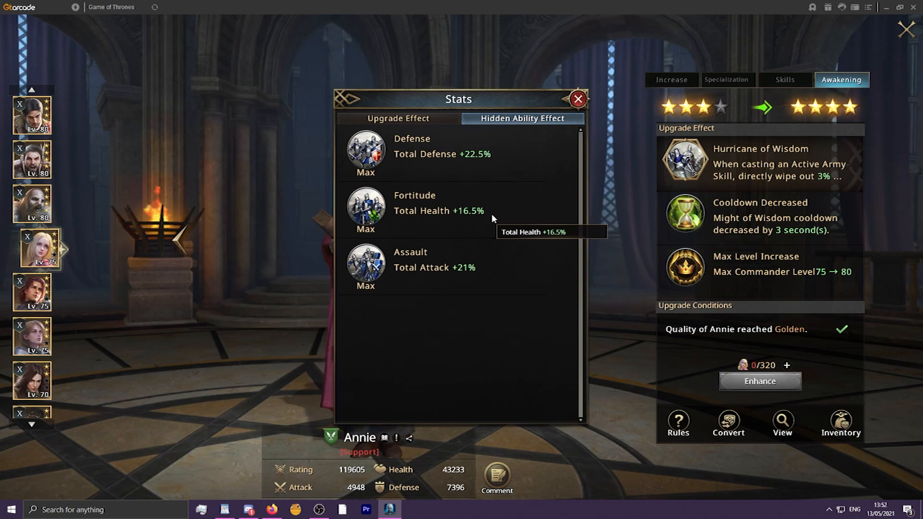
click(577, 98)
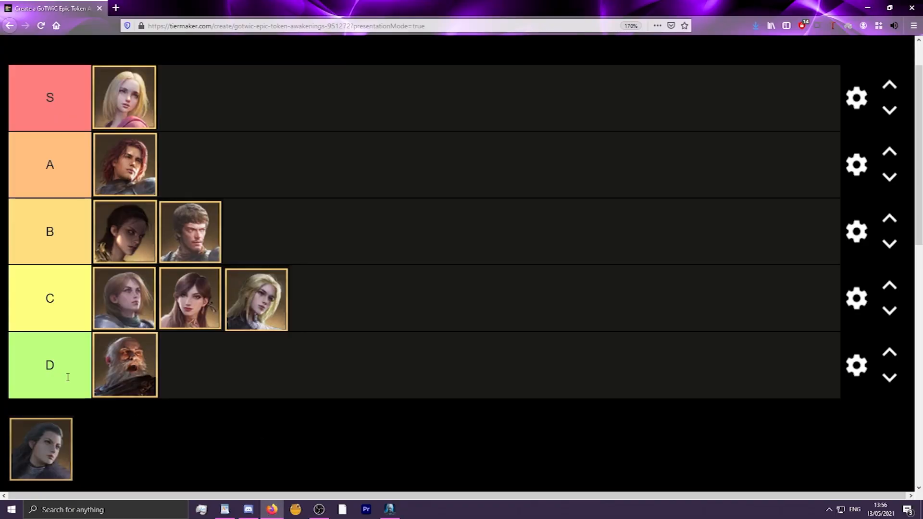
Move the last dark-haired woman from the pool into S beside the blonde commander
drag(40, 449, 206, 154)
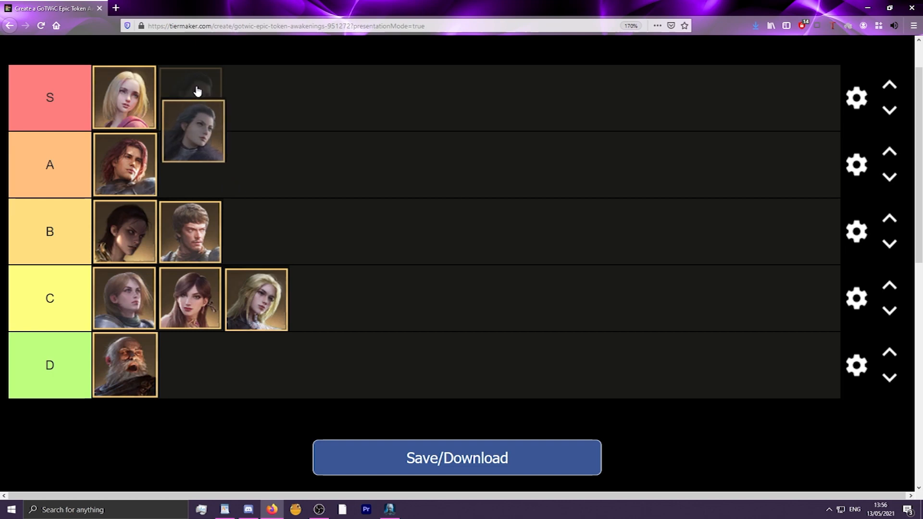
drag(193, 131, 191, 155)
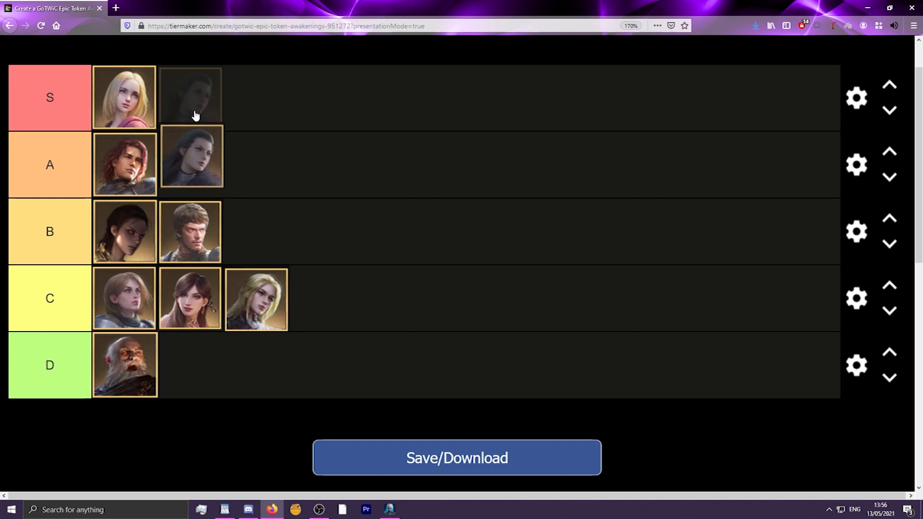
drag(191, 156, 191, 97)
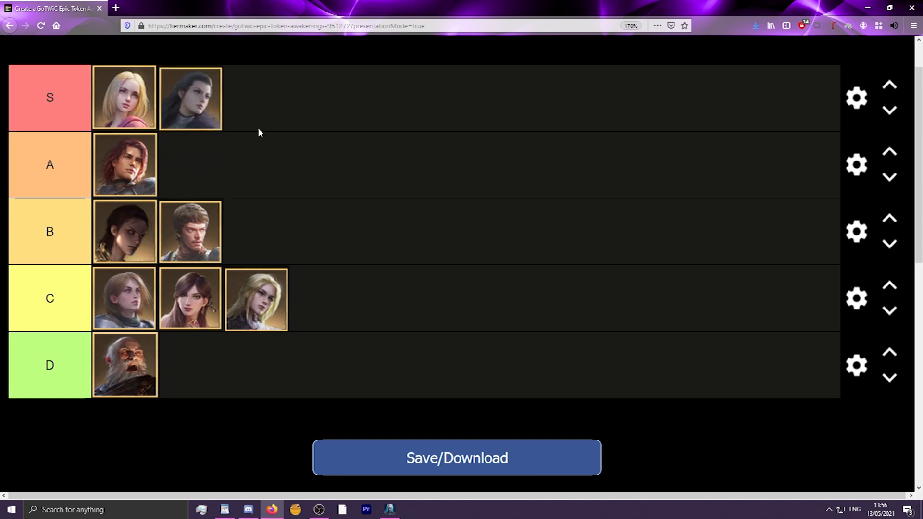
mouse_move(197, 100)
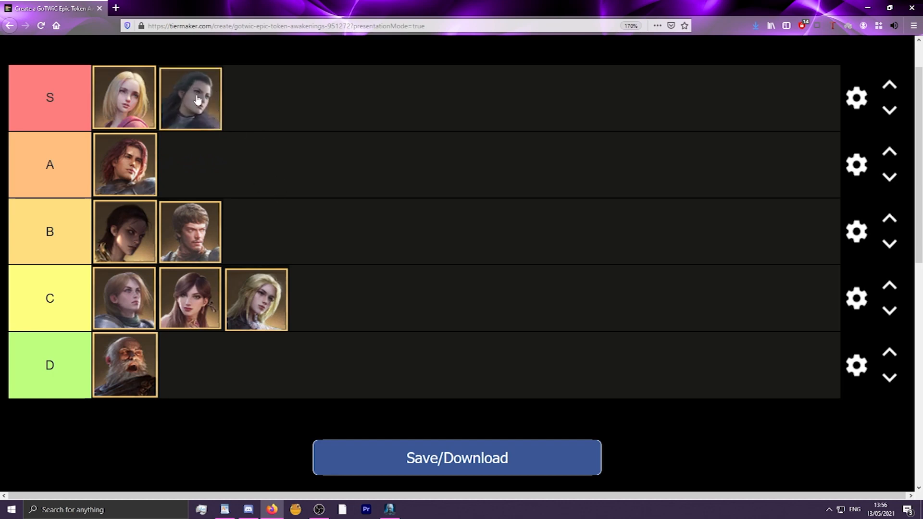
mouse_move(263, 115)
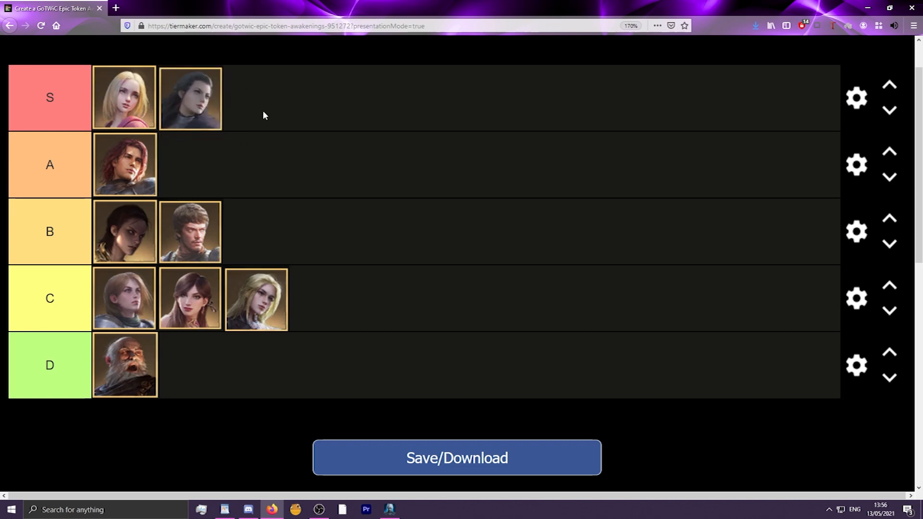
drag(189, 98, 189, 118)
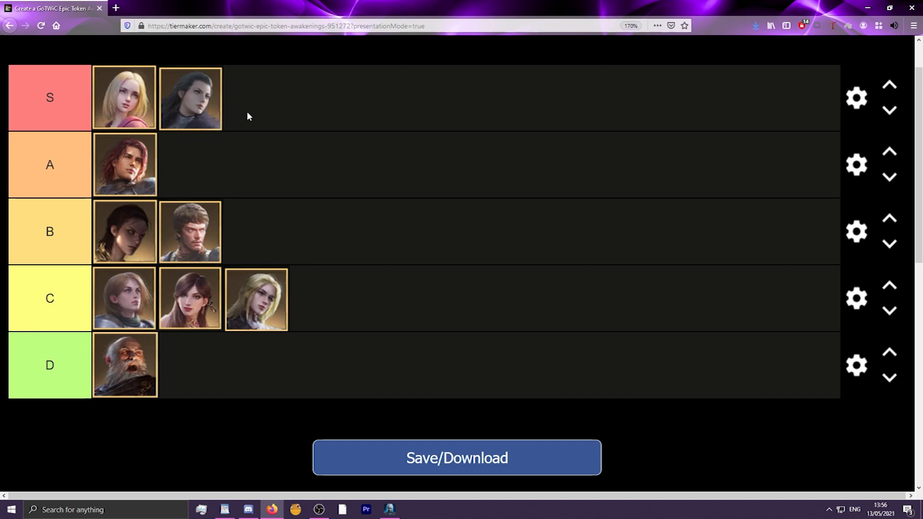
mouse_move(239, 113)
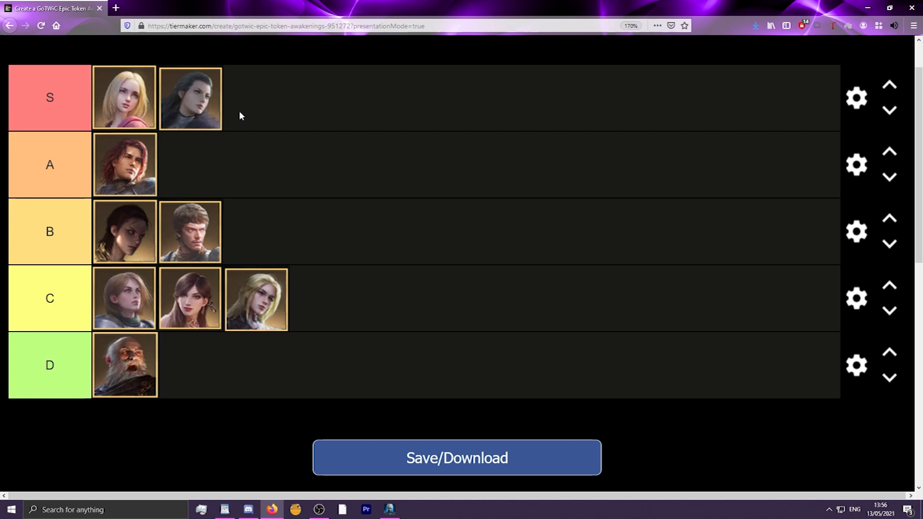
mouse_move(235, 112)
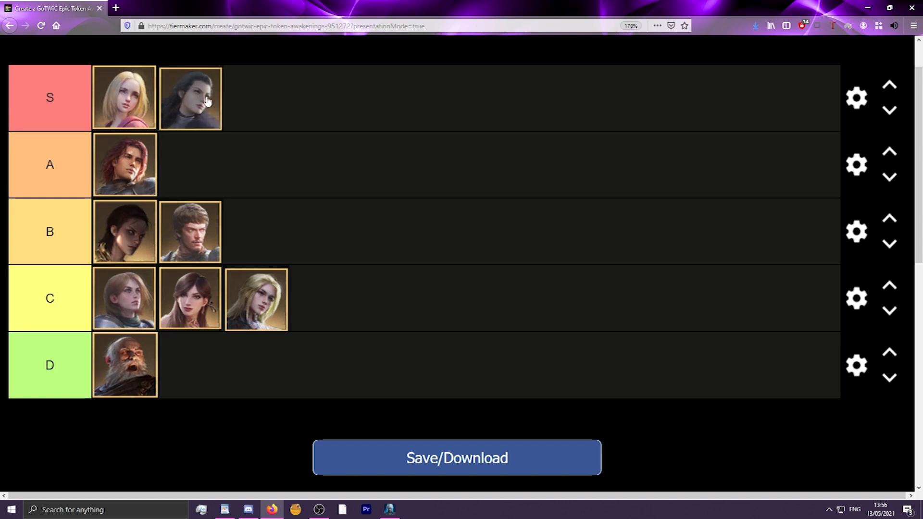
mouse_move(207, 95)
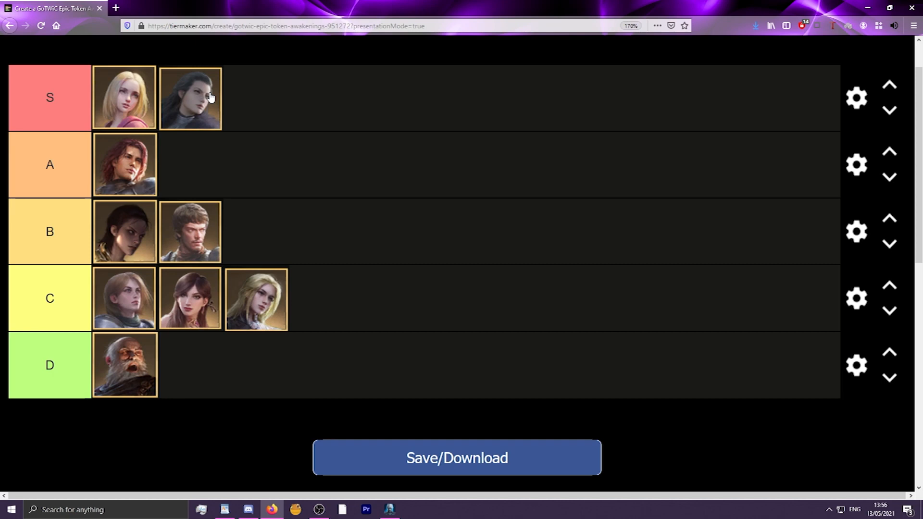
mouse_move(465, 343)
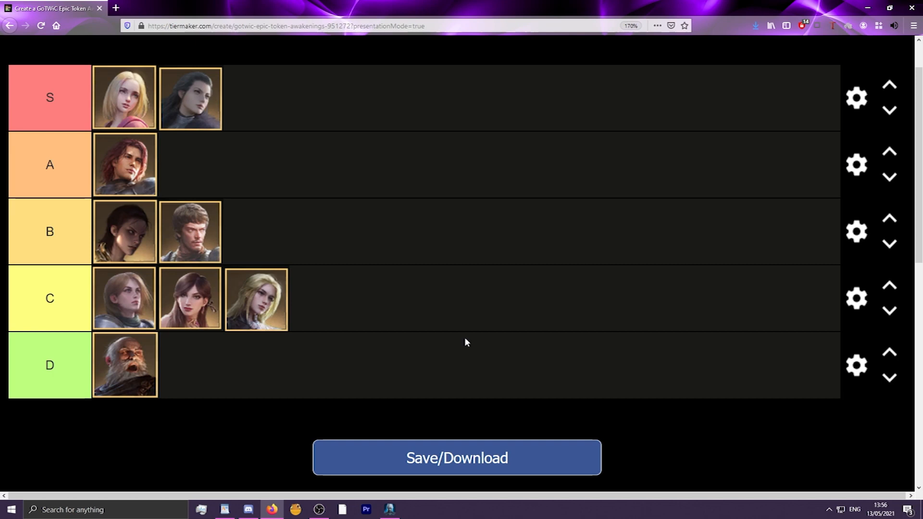
click(388, 509)
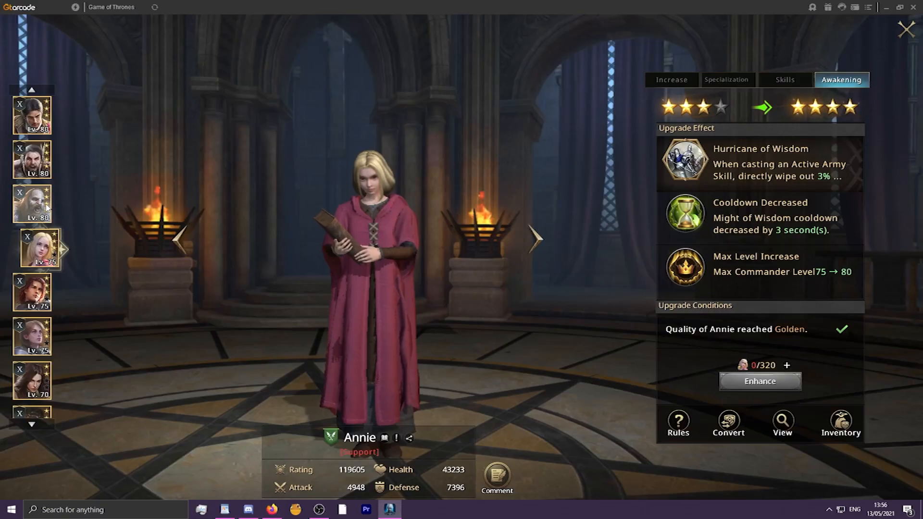
scroll(down, 3)
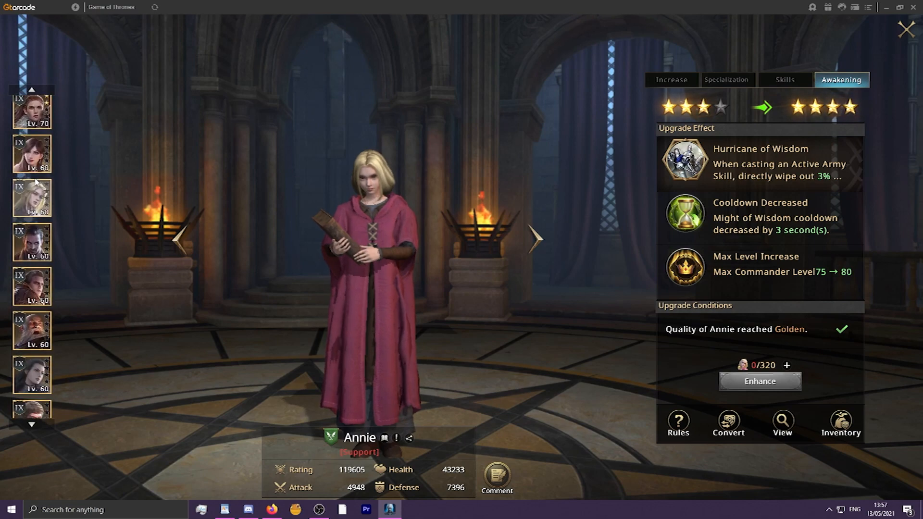
scroll(down, 3)
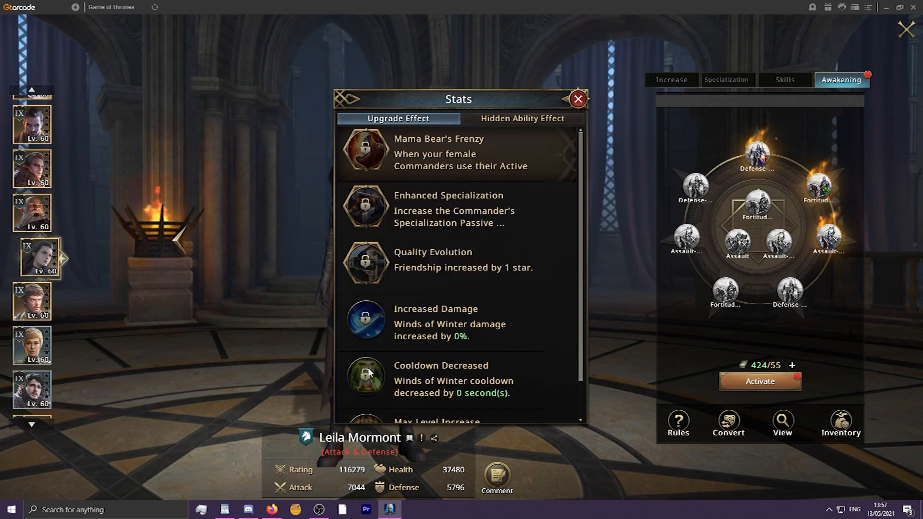
mouse_move(365, 378)
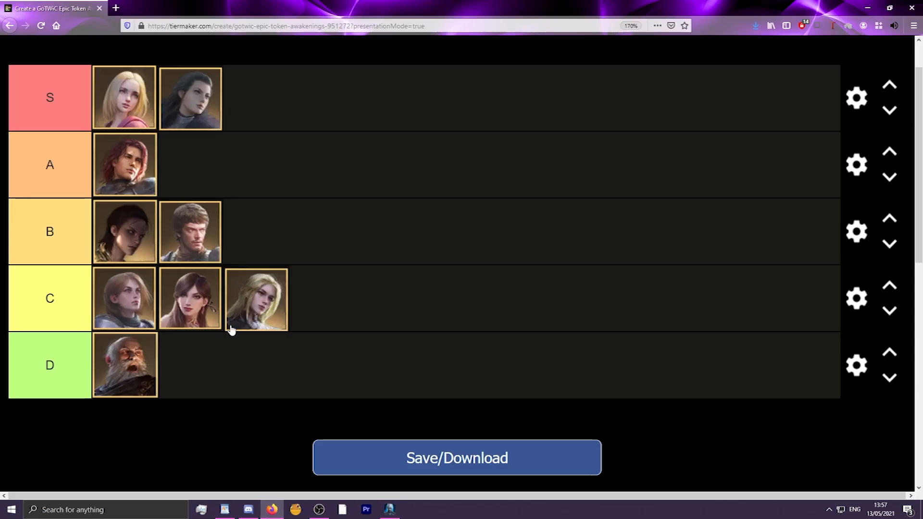
mouse_move(246, 320)
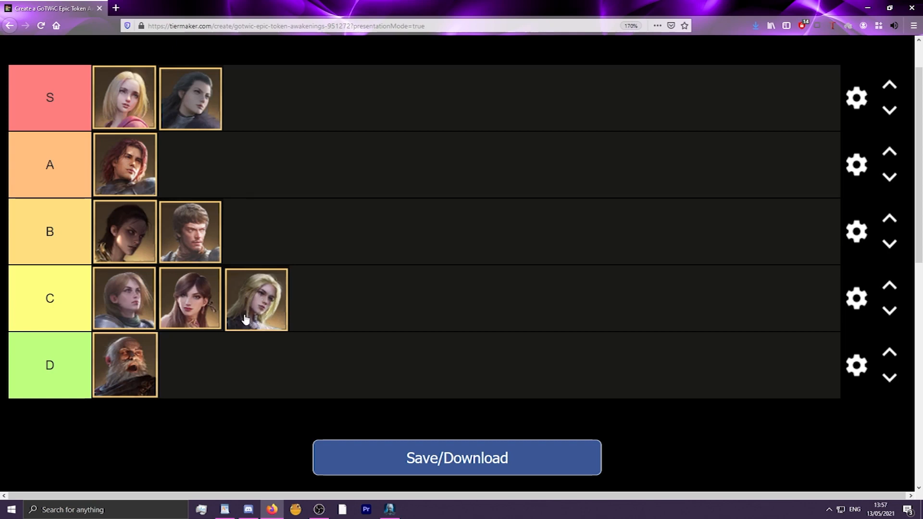
drag(255, 298, 290, 96)
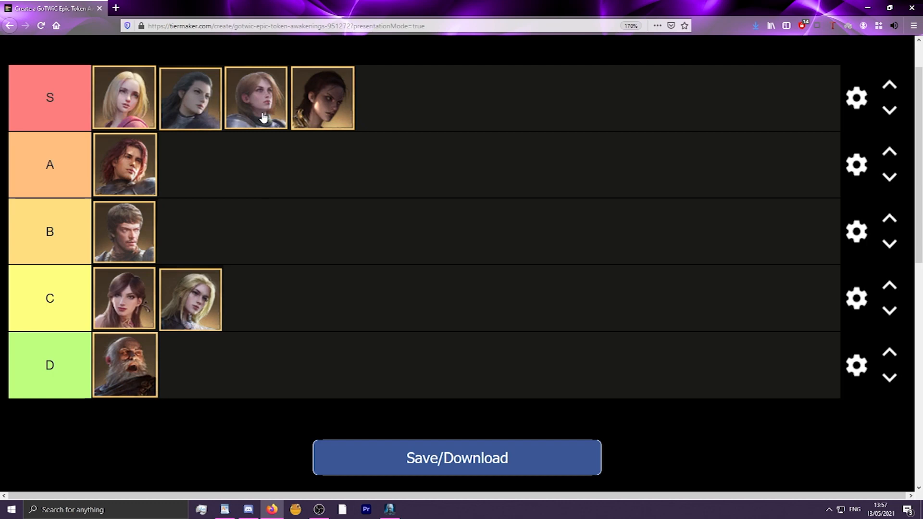
mouse_move(357, 121)
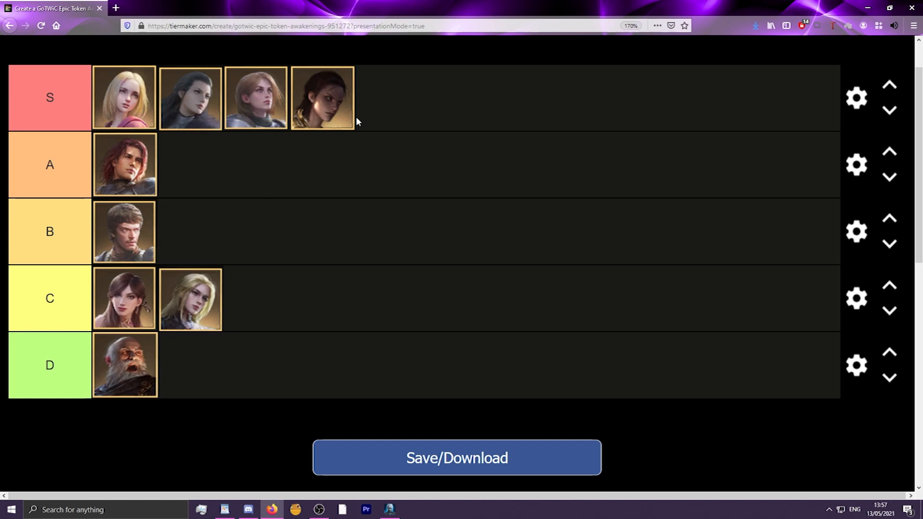
mouse_move(141, 103)
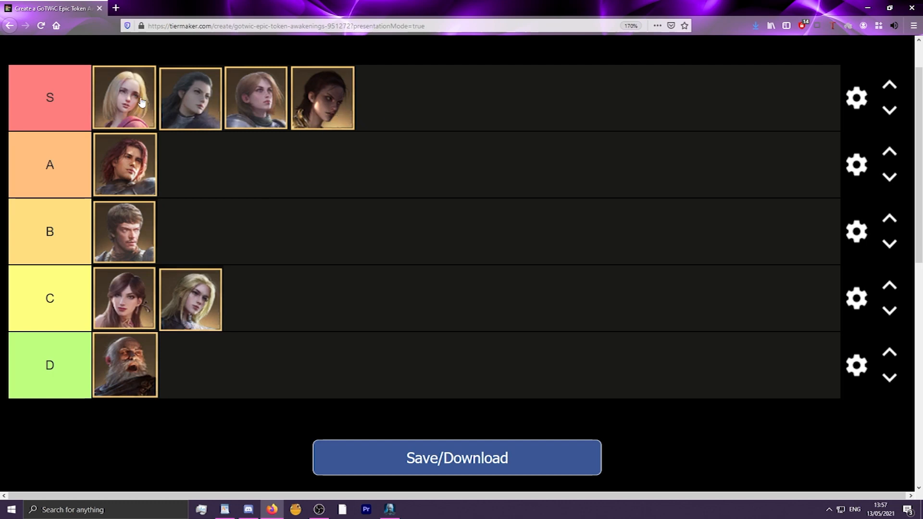
mouse_move(199, 101)
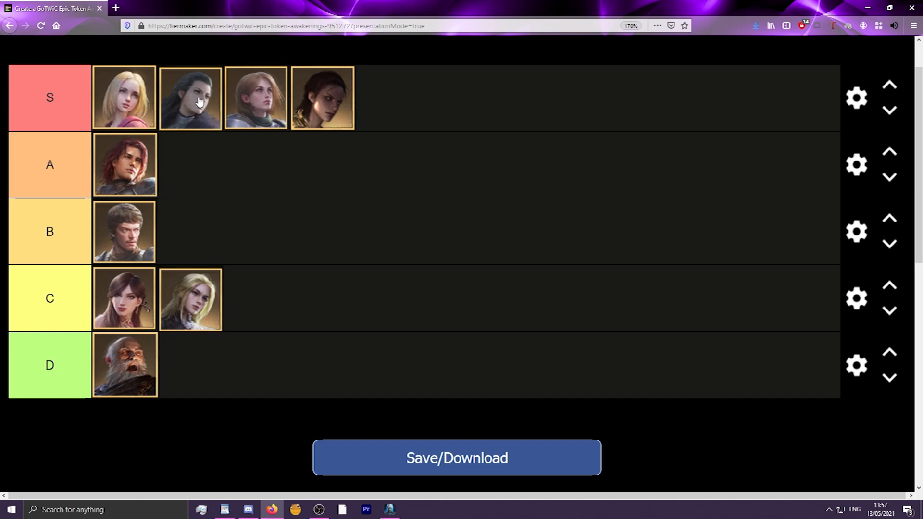
mouse_move(124, 98)
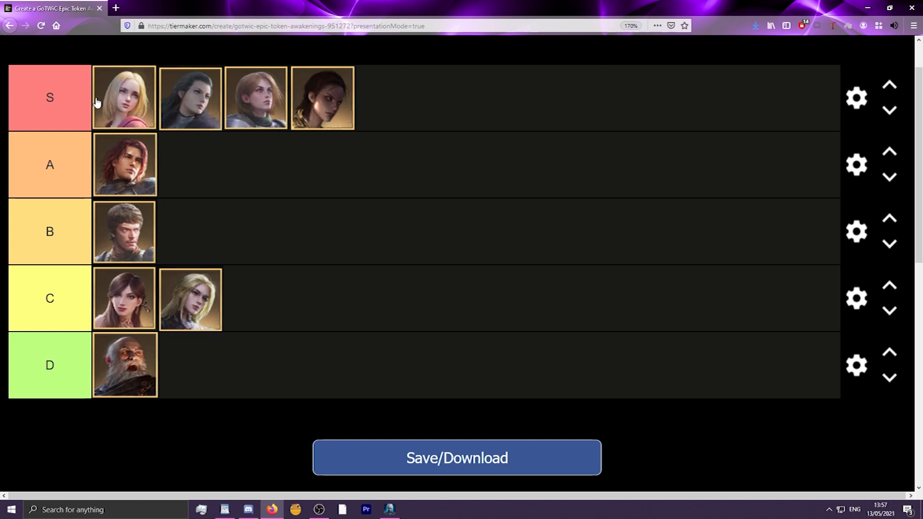
drag(322, 97, 171, 231)
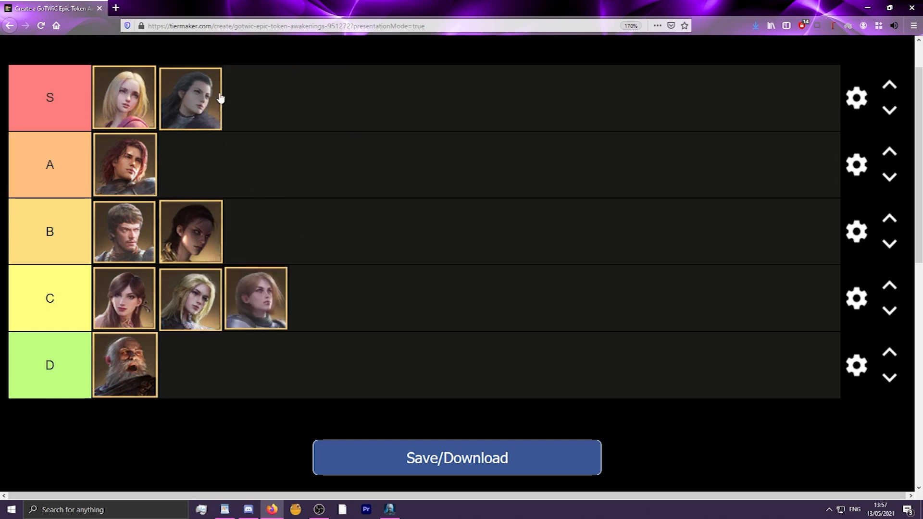
drag(189, 97, 190, 165)
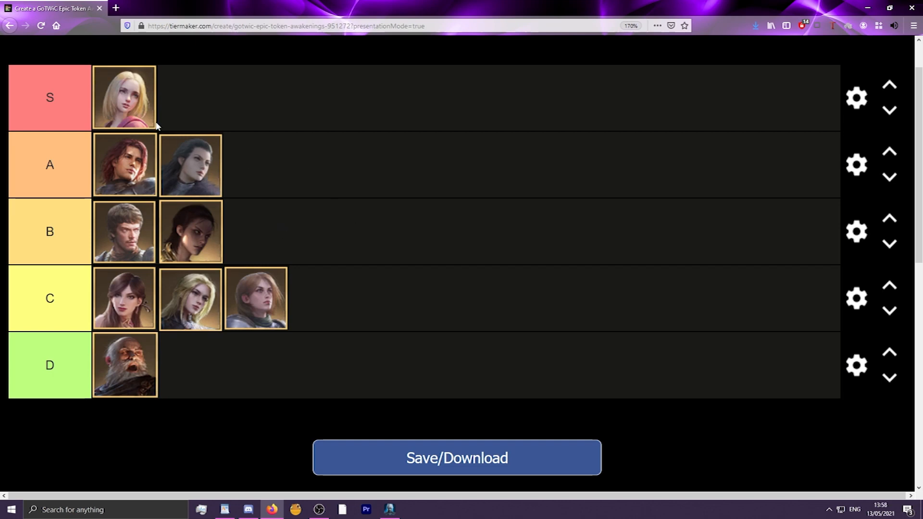
mouse_move(130, 242)
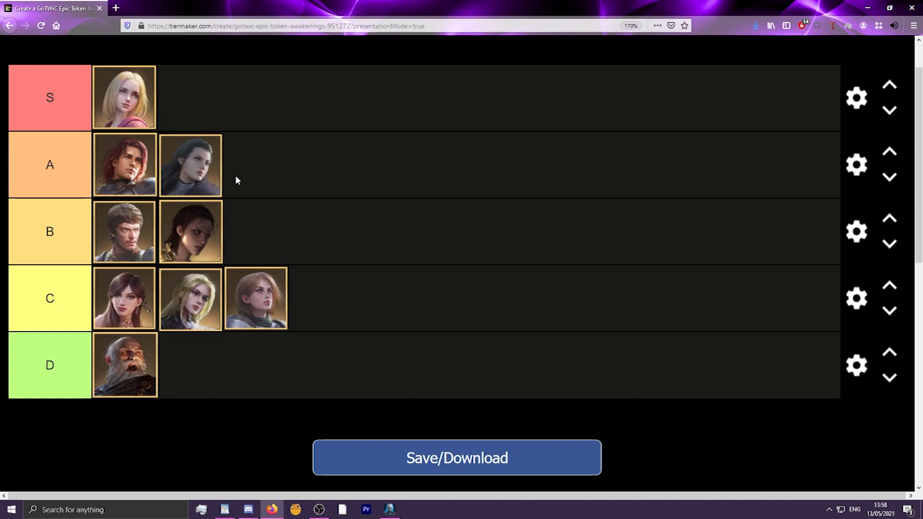
mouse_move(206, 171)
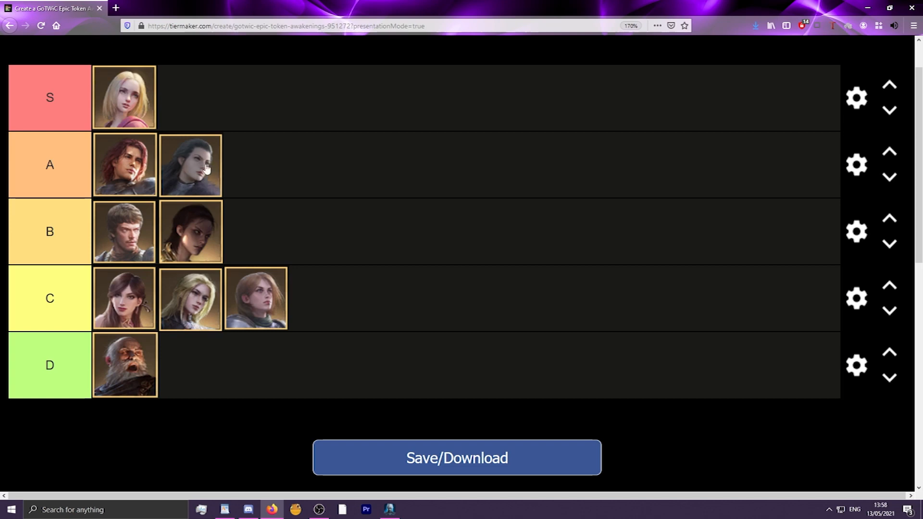
mouse_move(203, 170)
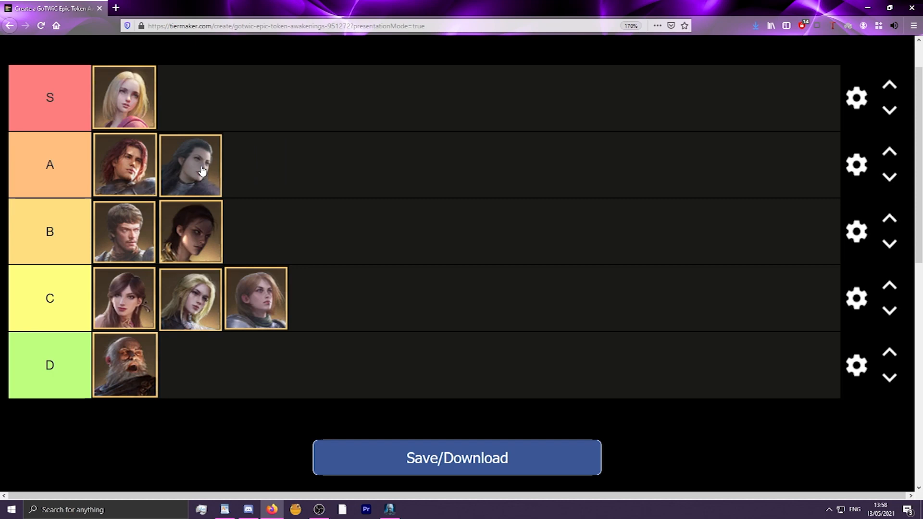
mouse_move(322, 350)
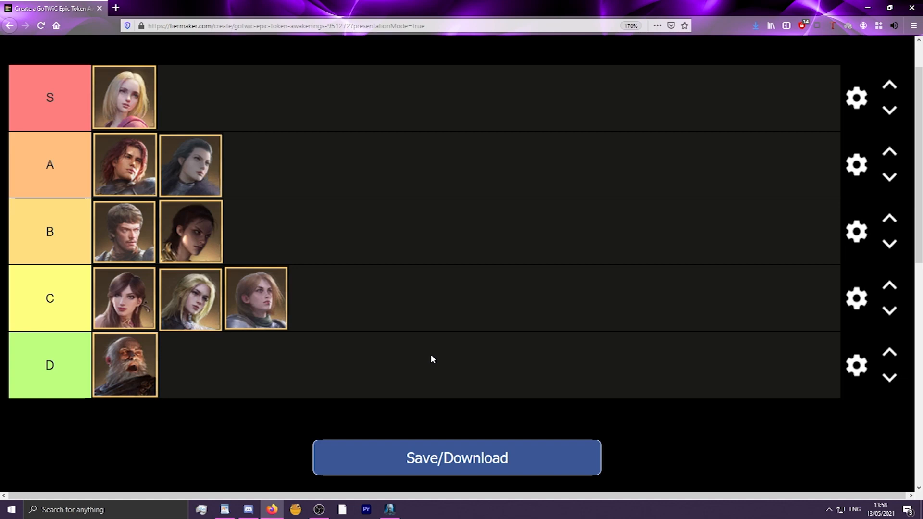
mouse_move(191, 299)
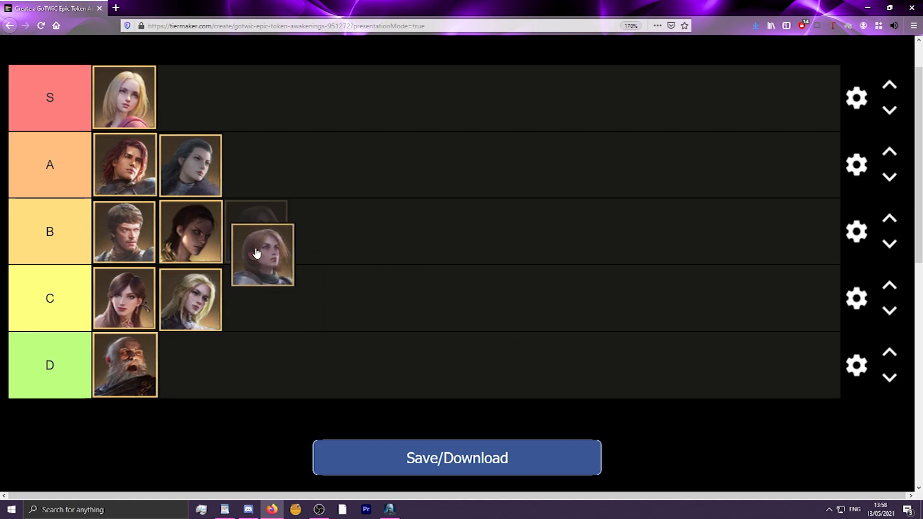
drag(262, 254, 255, 299)
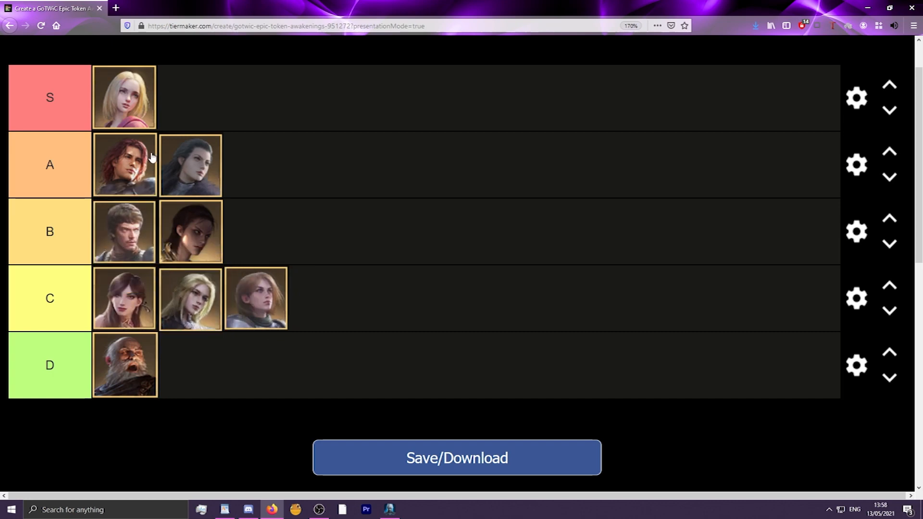
mouse_move(131, 231)
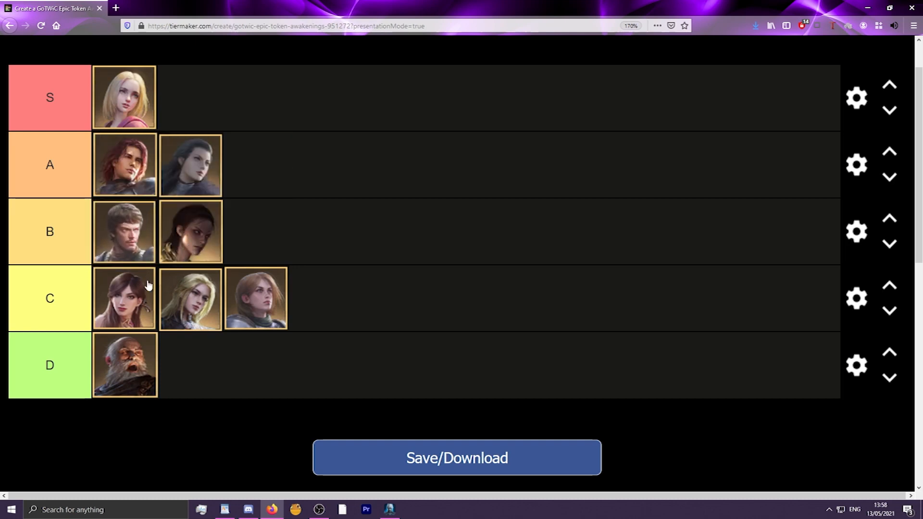
mouse_move(199, 266)
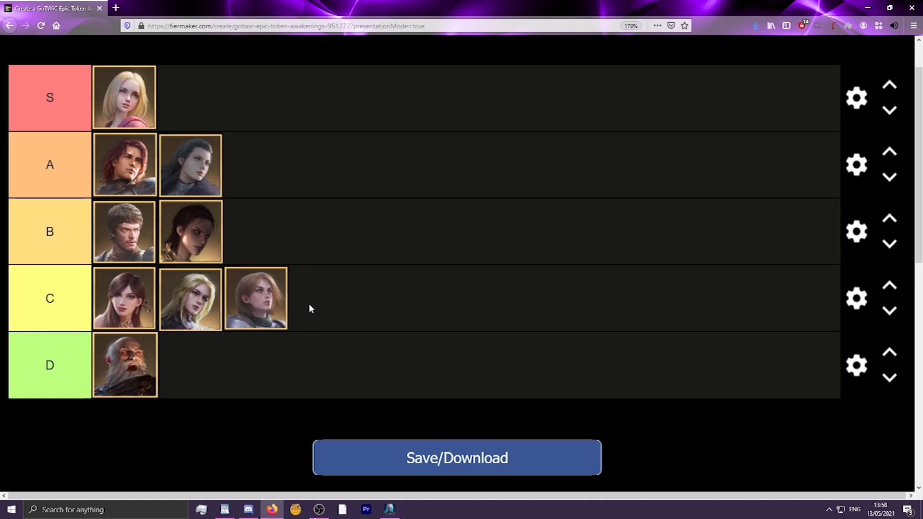
mouse_move(367, 310)
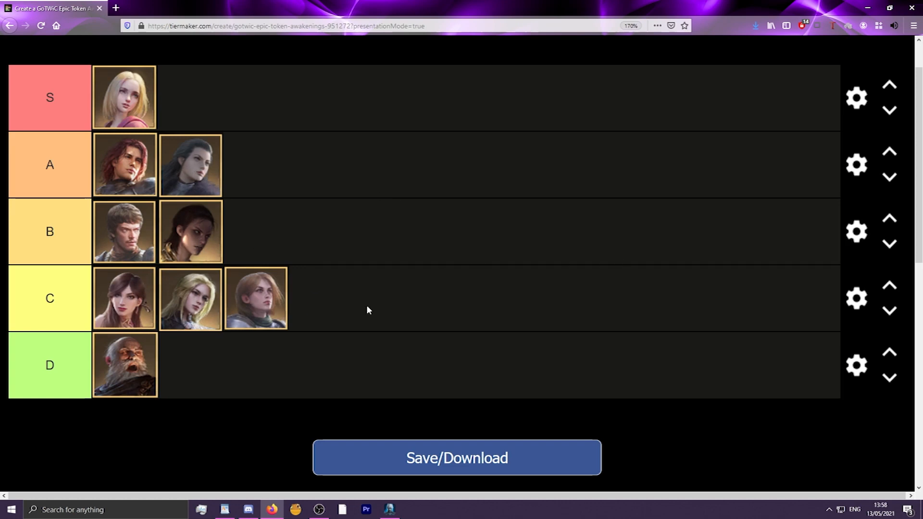
mouse_move(356, 284)
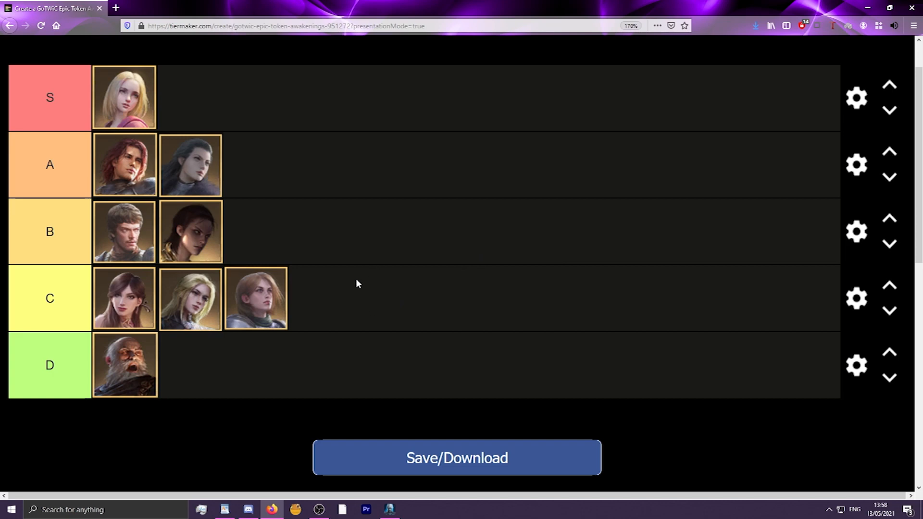
mouse_move(272, 299)
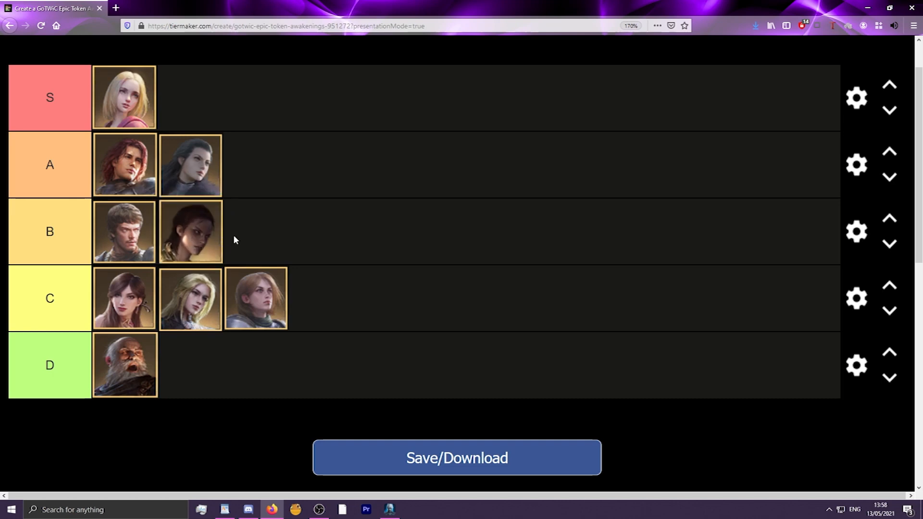
mouse_move(264, 228)
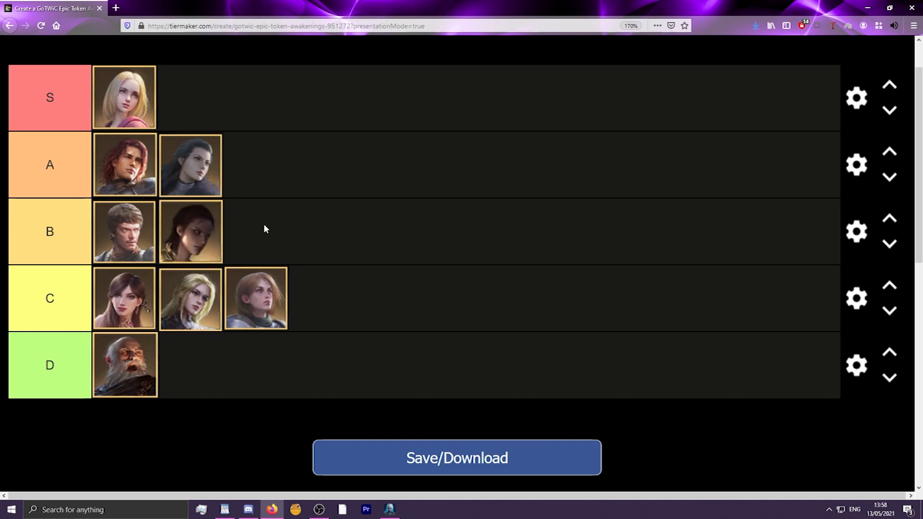
mouse_move(239, 219)
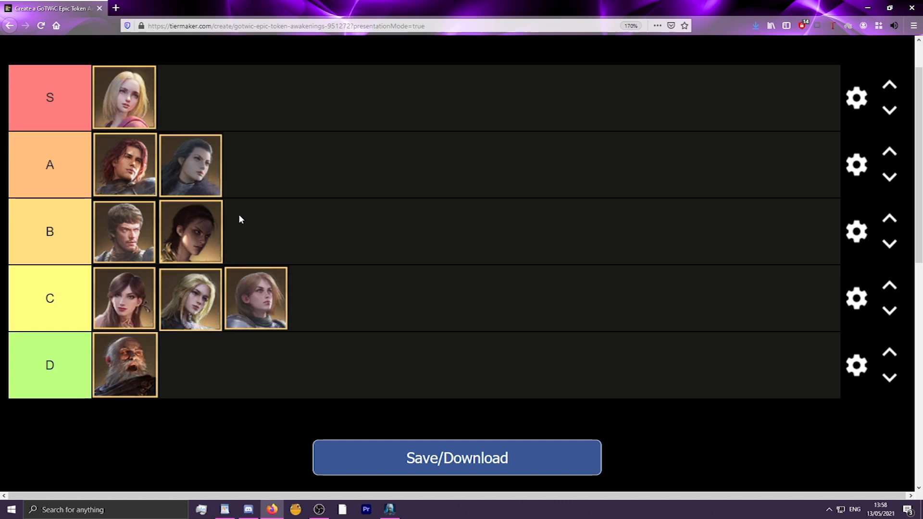
mouse_move(249, 220)
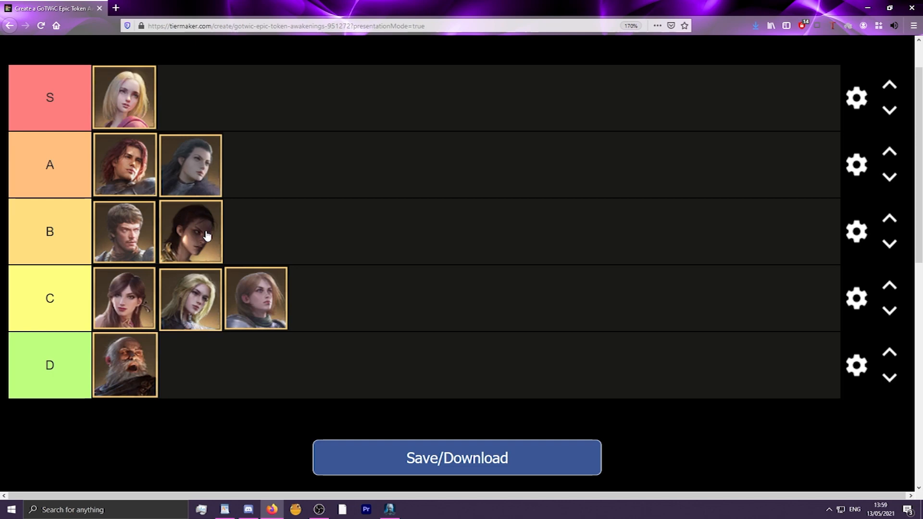
drag(190, 231, 259, 165)
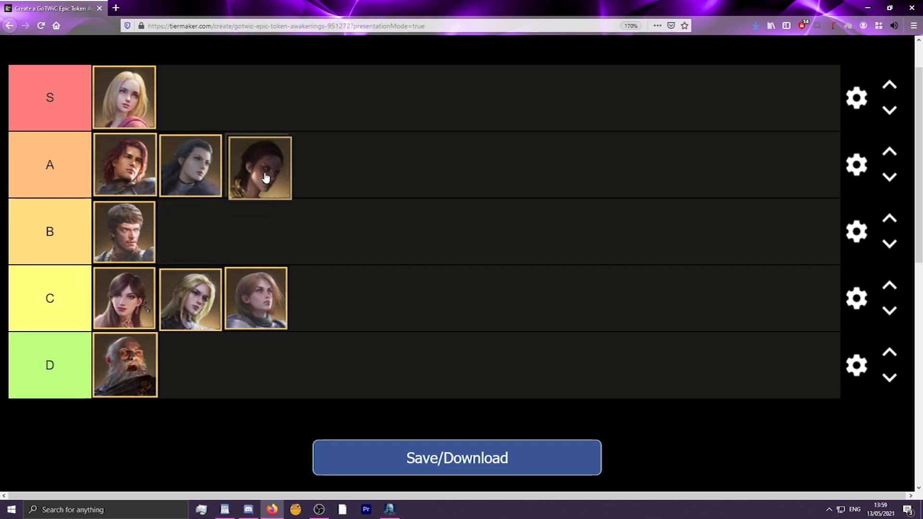
drag(259, 168, 191, 97)
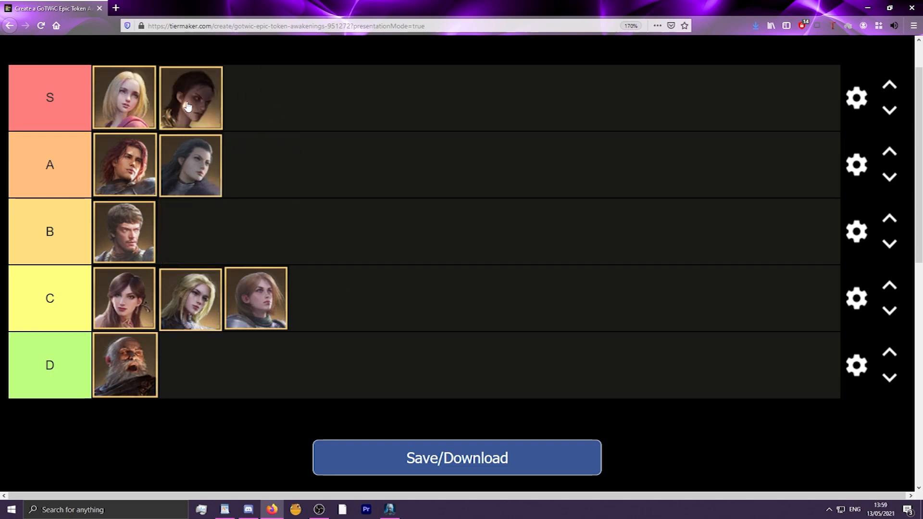
drag(190, 97, 191, 231)
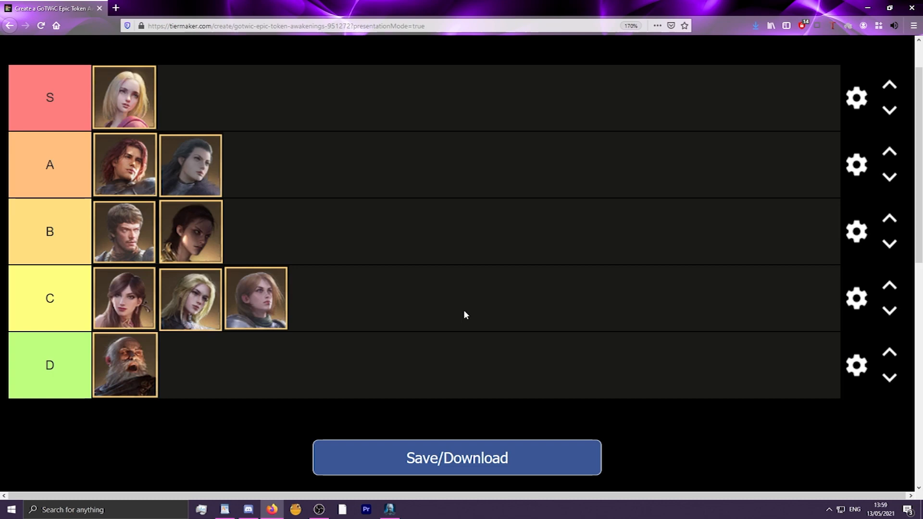
mouse_move(103, 143)
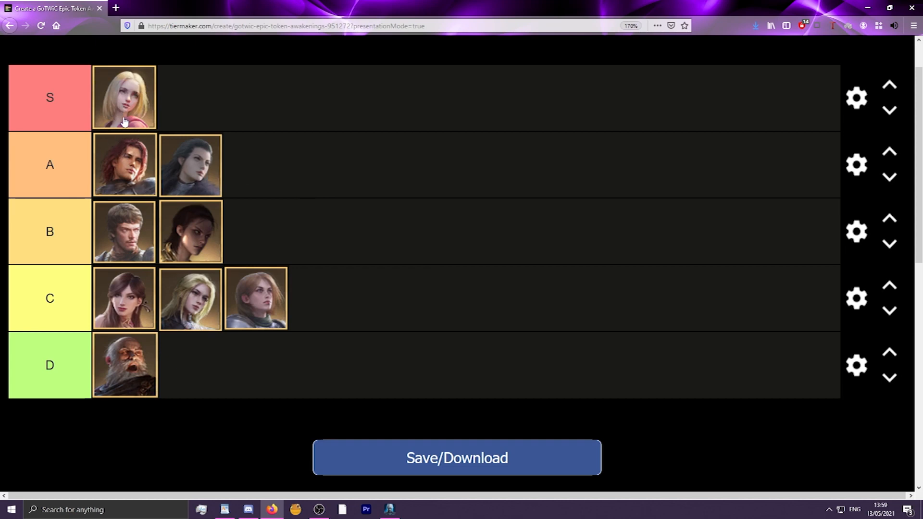
mouse_move(131, 159)
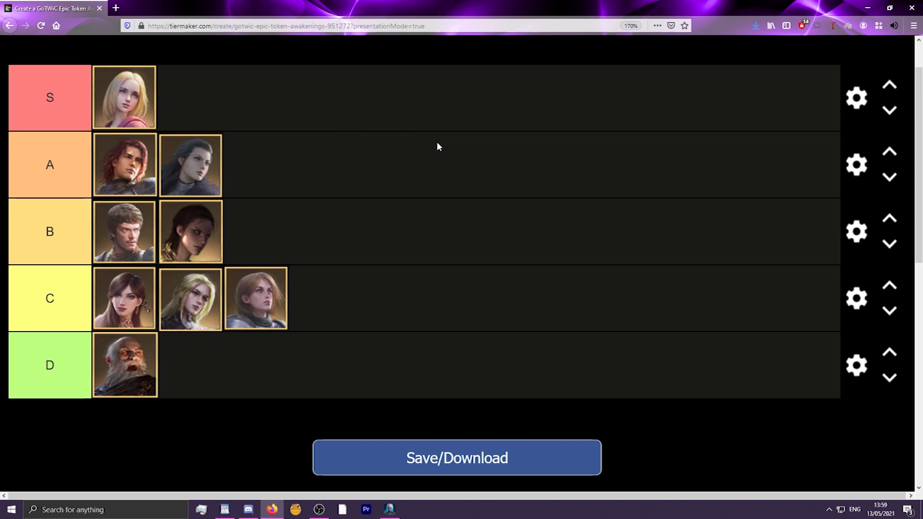
mouse_move(139, 171)
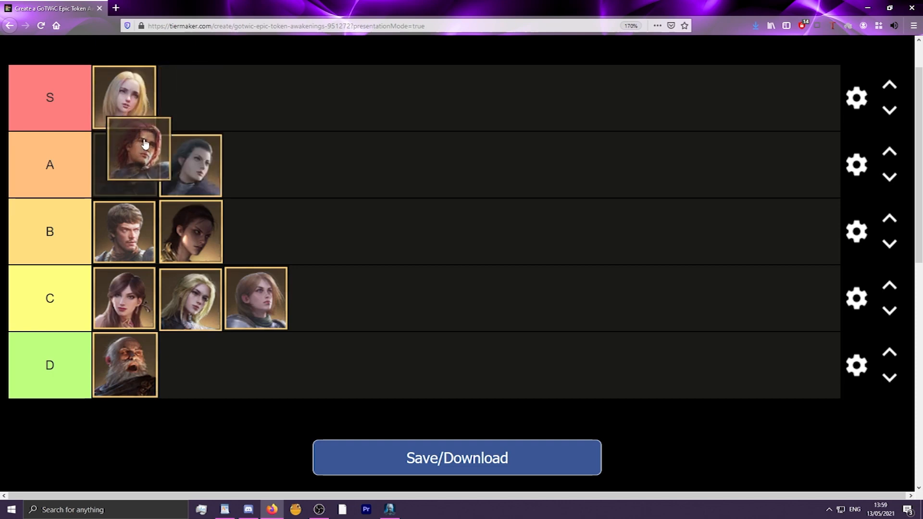
drag(139, 149, 118, 169)
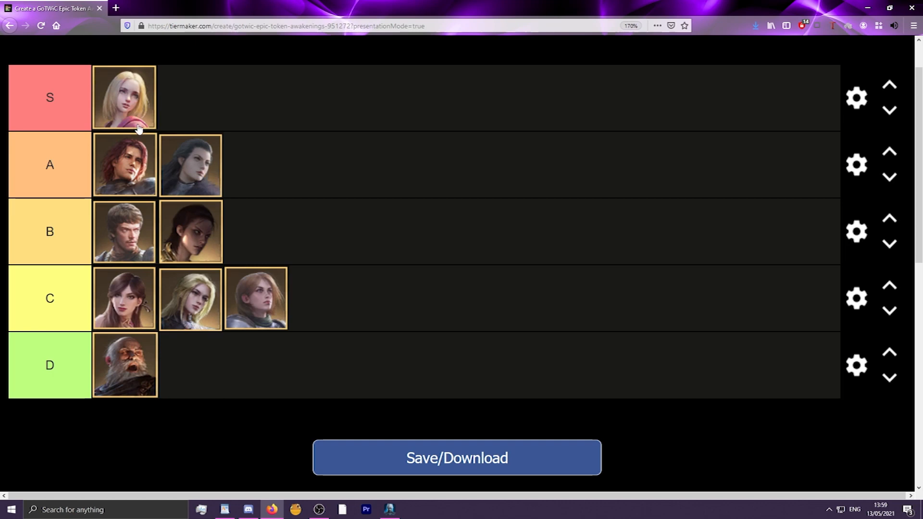
mouse_move(134, 146)
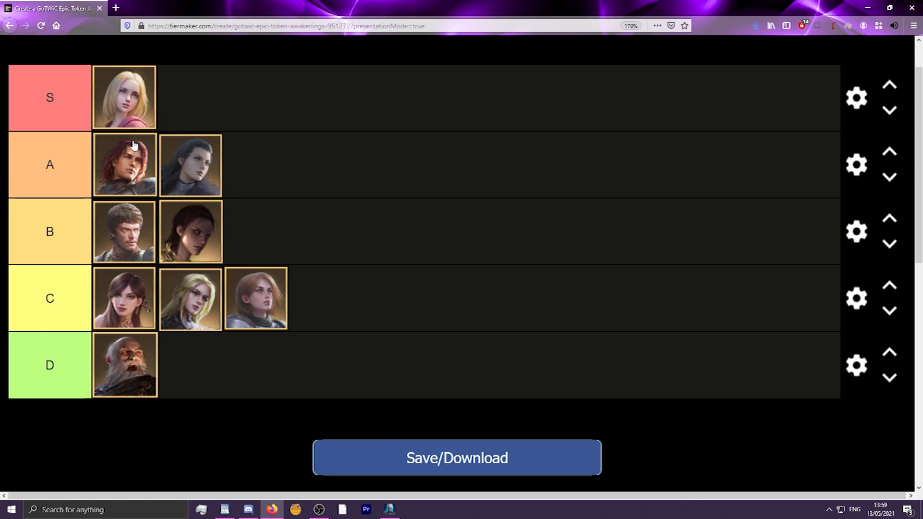
drag(124, 165, 188, 98)
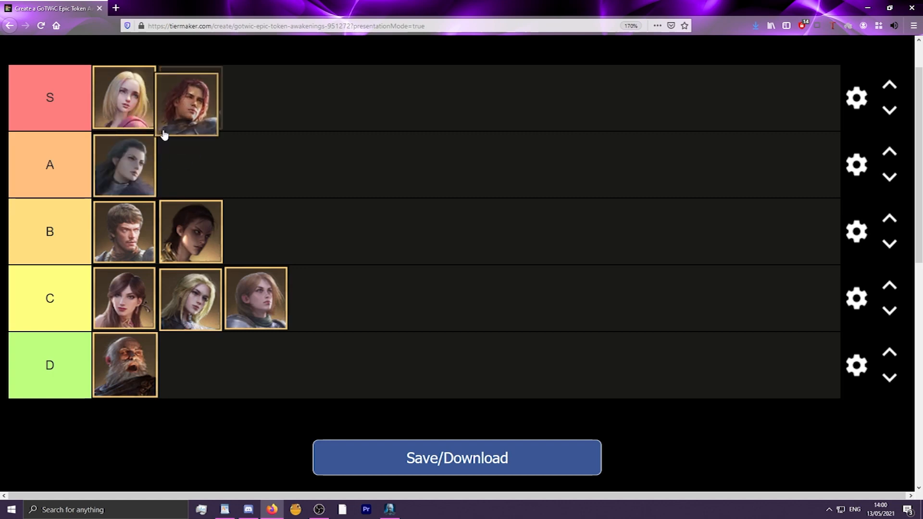
drag(189, 101, 133, 162)
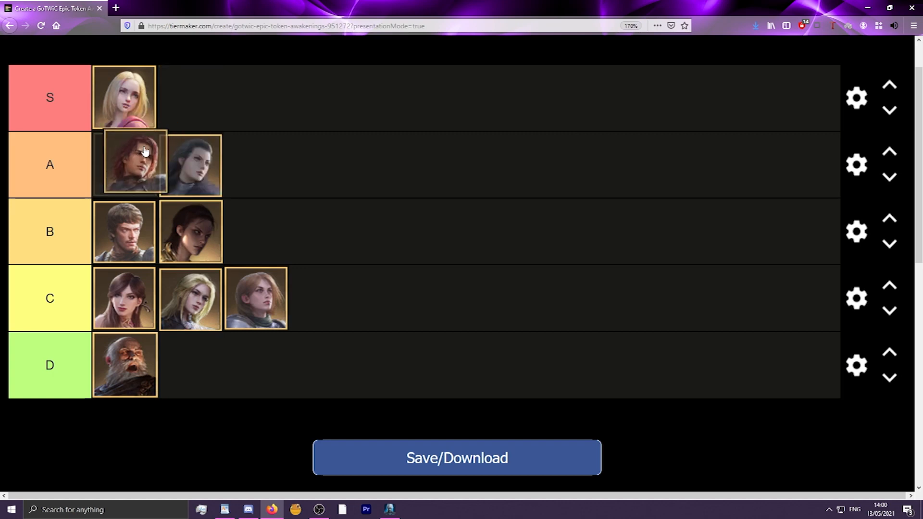